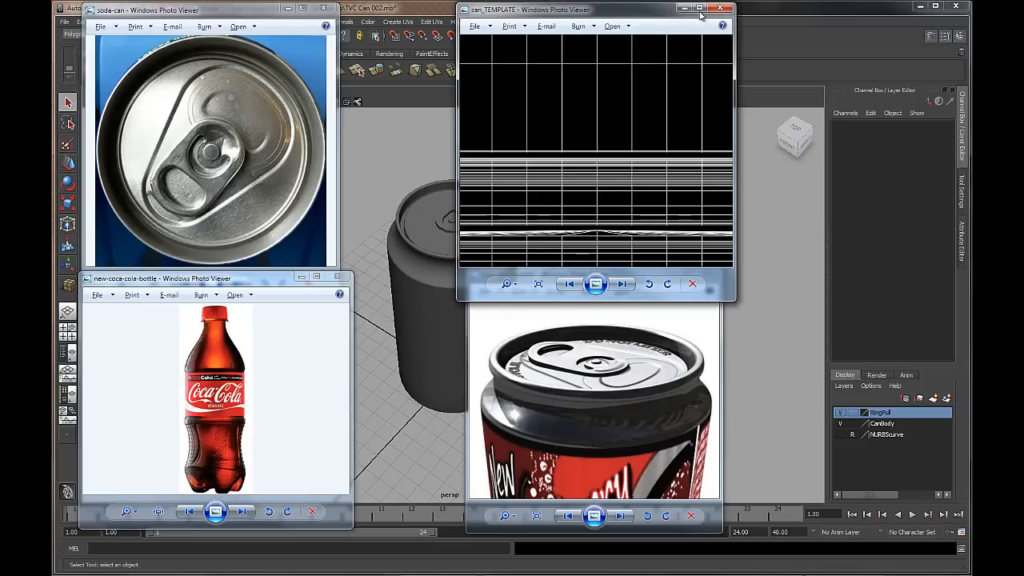
Step: Maximize the can_TEMPLATE Photo Viewer window and fit the whole template image in view
click(699, 9)
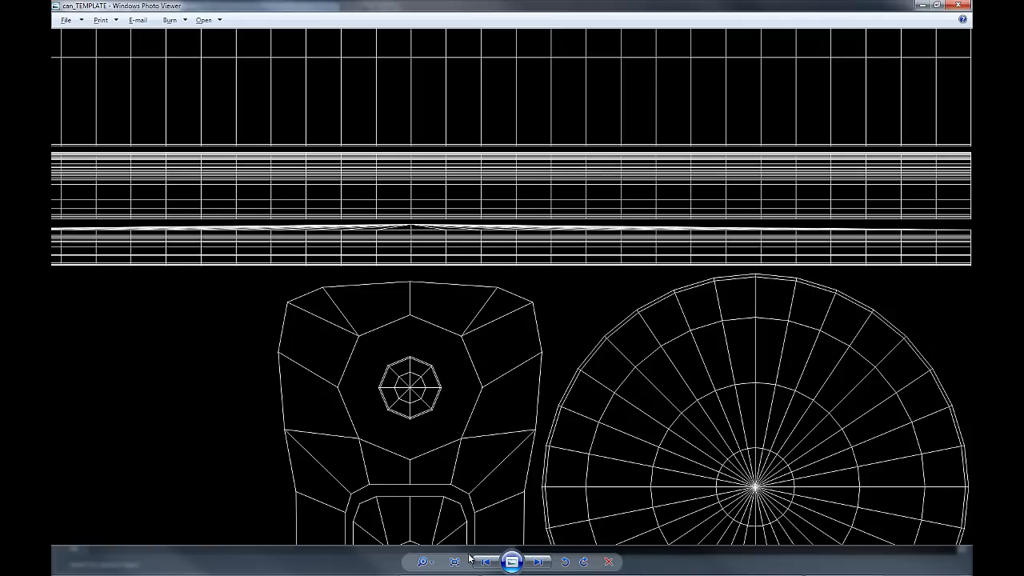
click(454, 561)
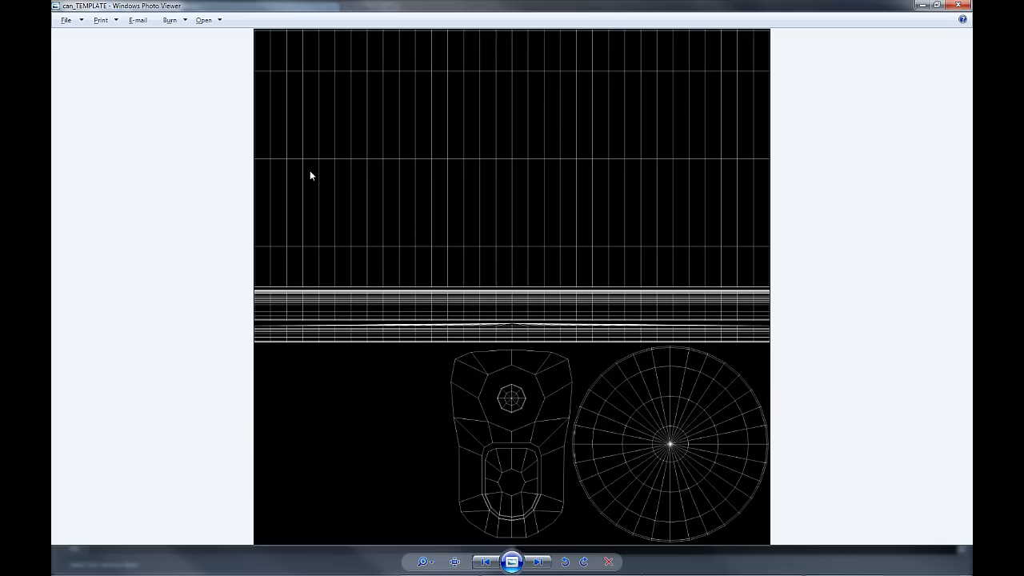
mouse_move(570, 277)
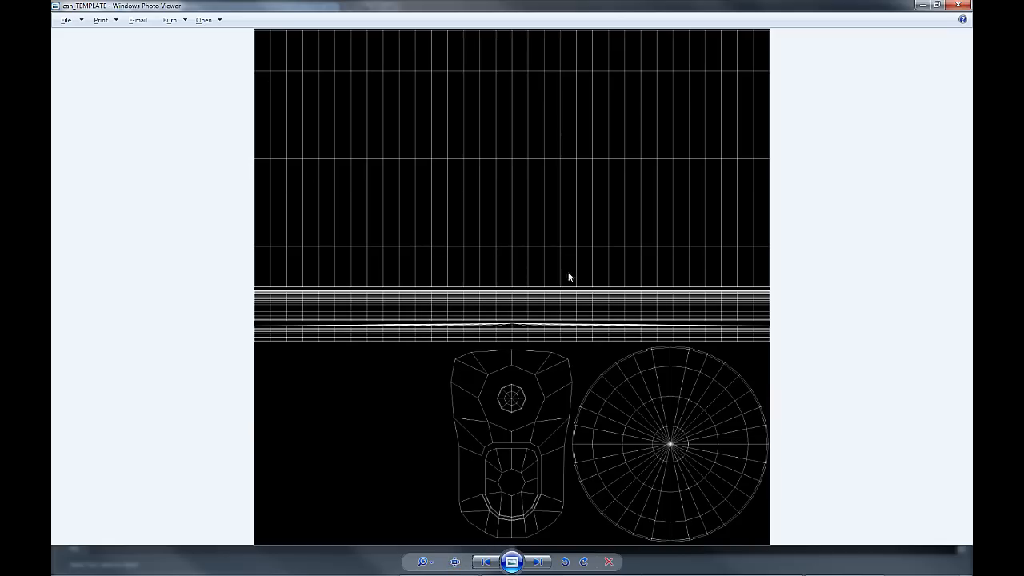
mouse_move(526, 367)
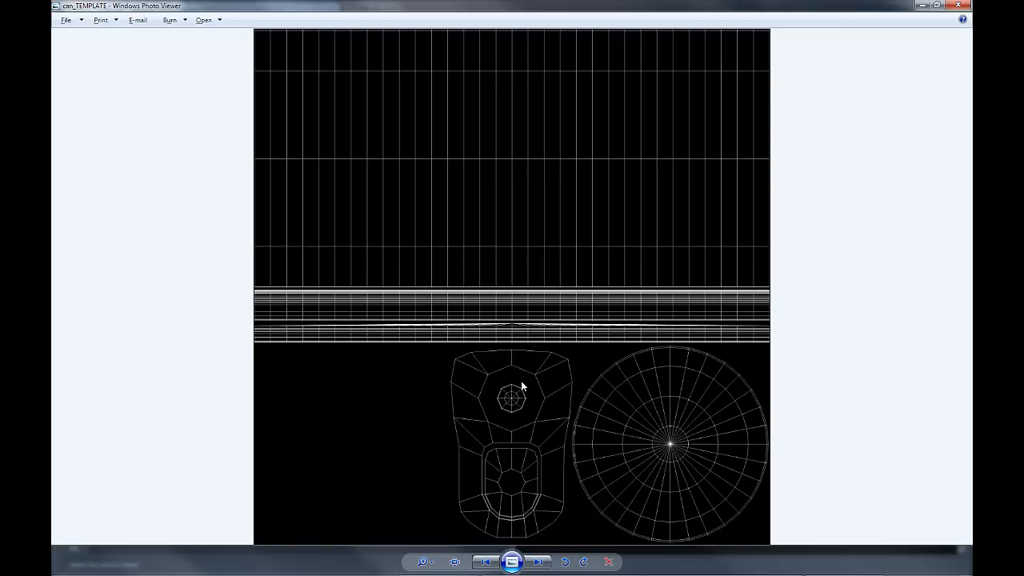
mouse_move(657, 435)
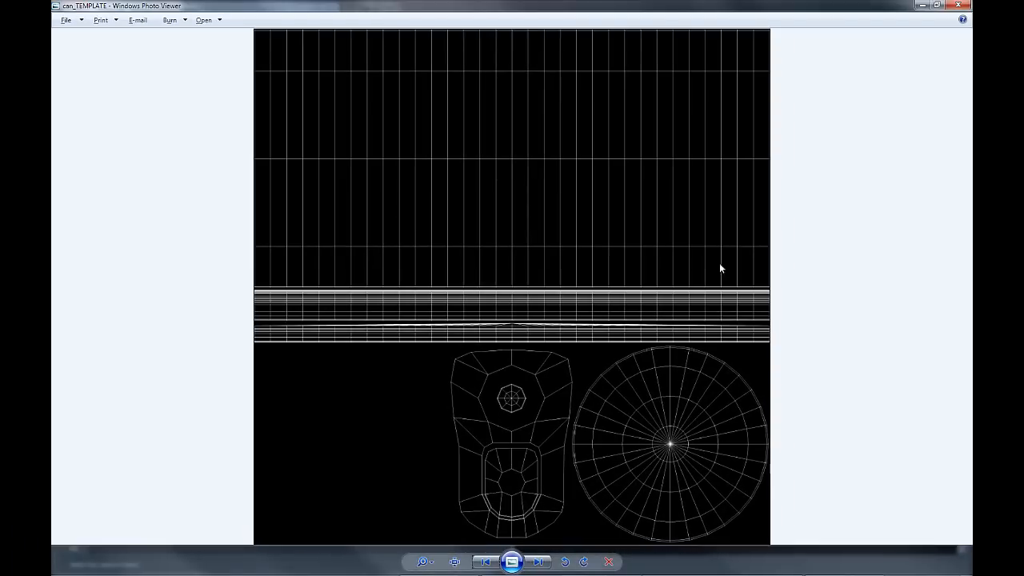
mouse_move(403, 228)
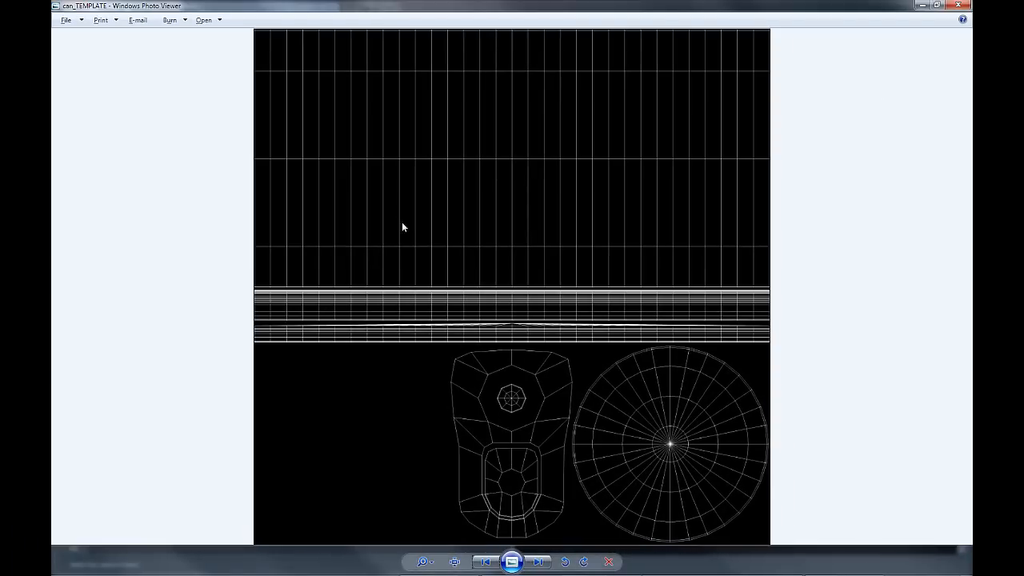
mouse_move(435, 349)
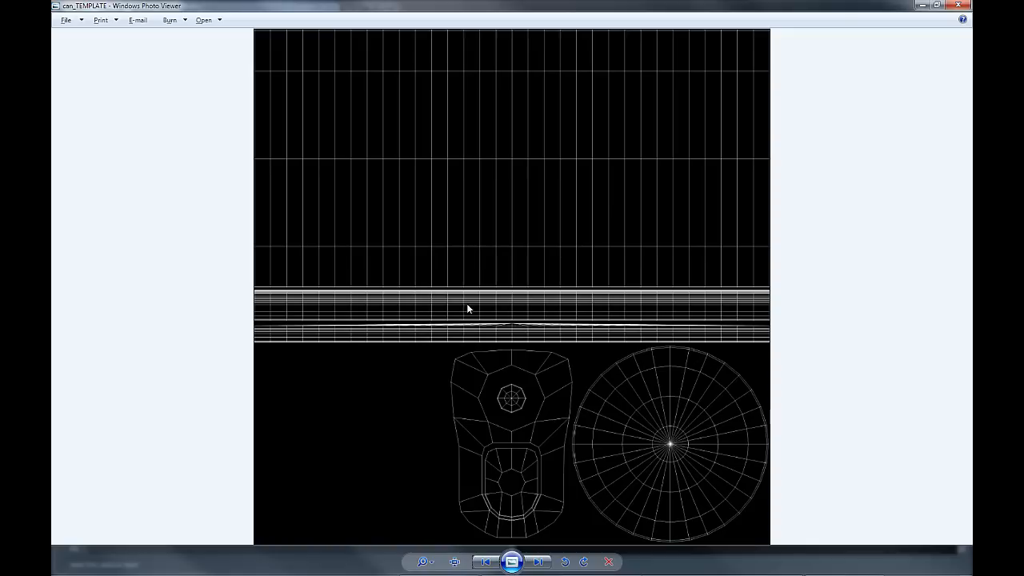
mouse_move(510, 328)
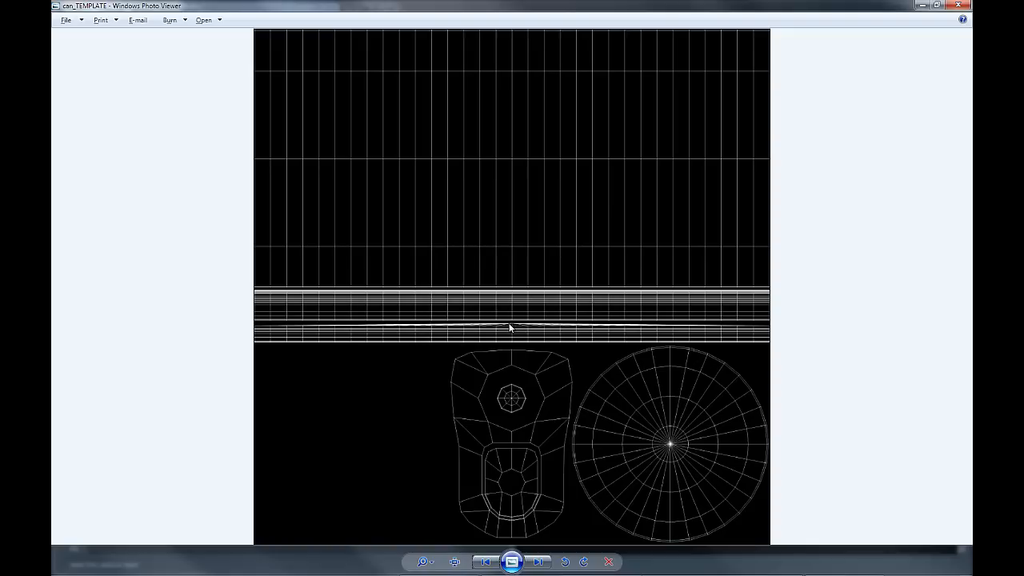
mouse_move(248, 269)
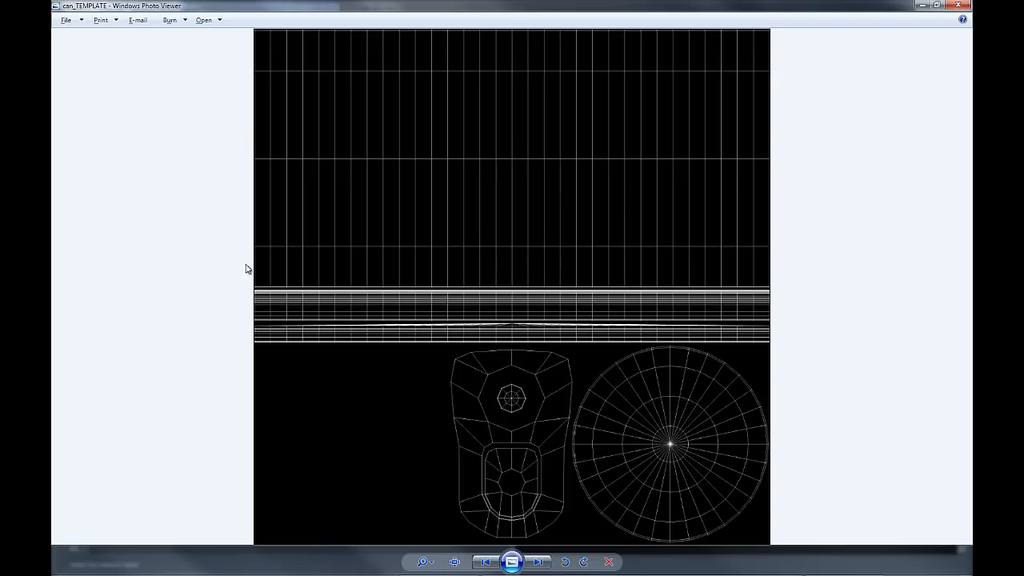
mouse_move(758, 274)
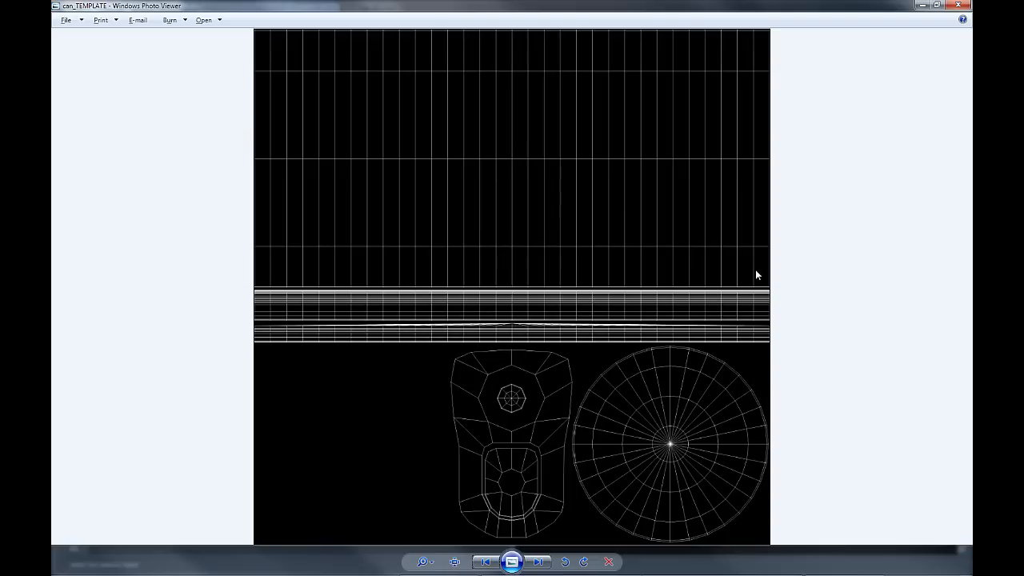
mouse_move(686, 272)
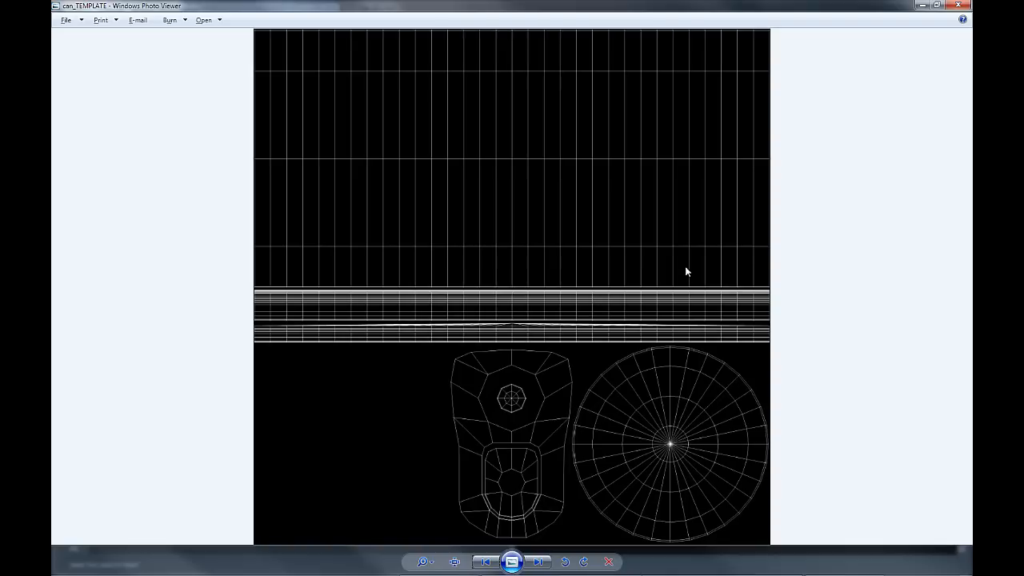
mouse_move(285, 75)
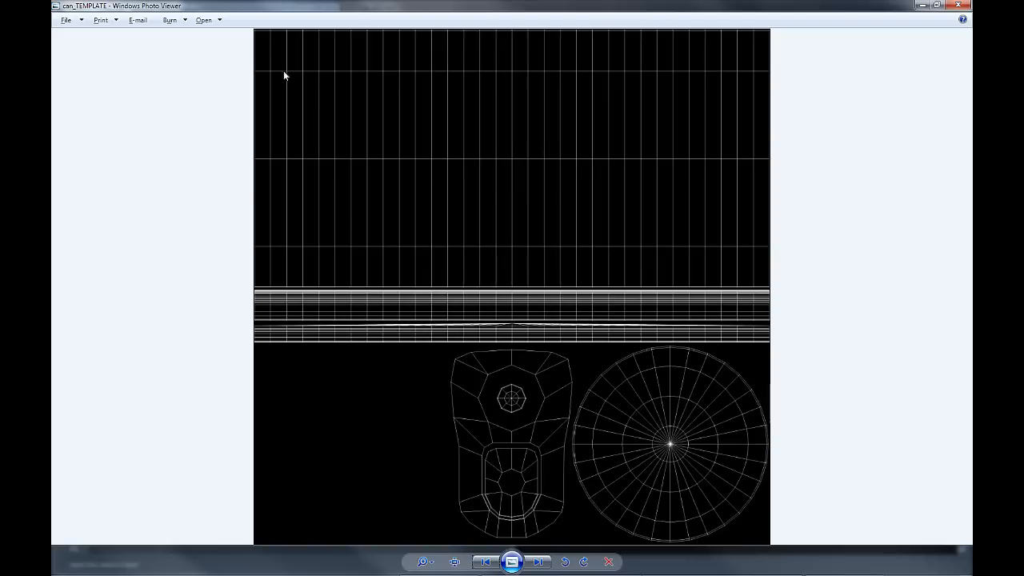
mouse_move(629, 228)
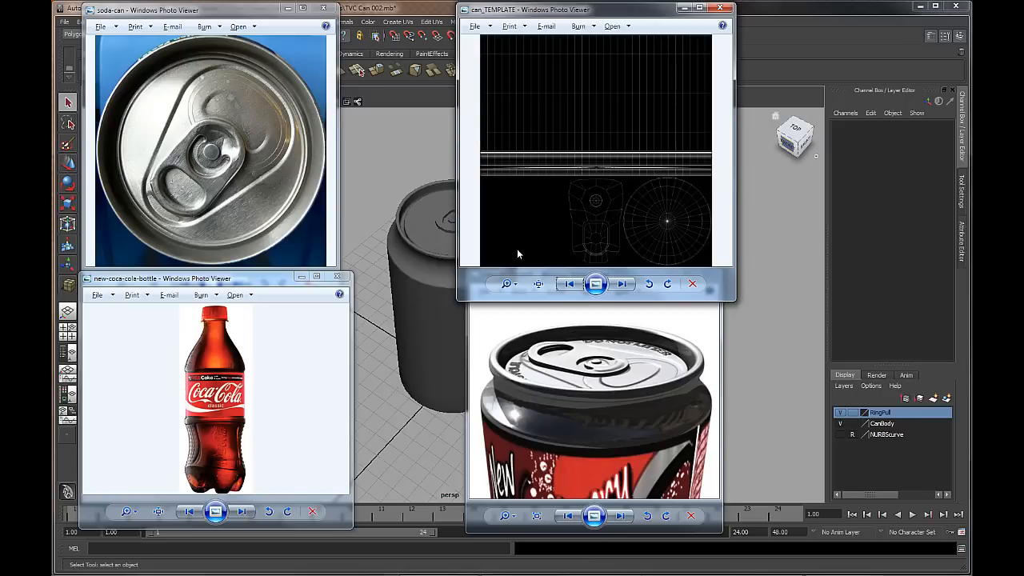
mouse_move(481, 342)
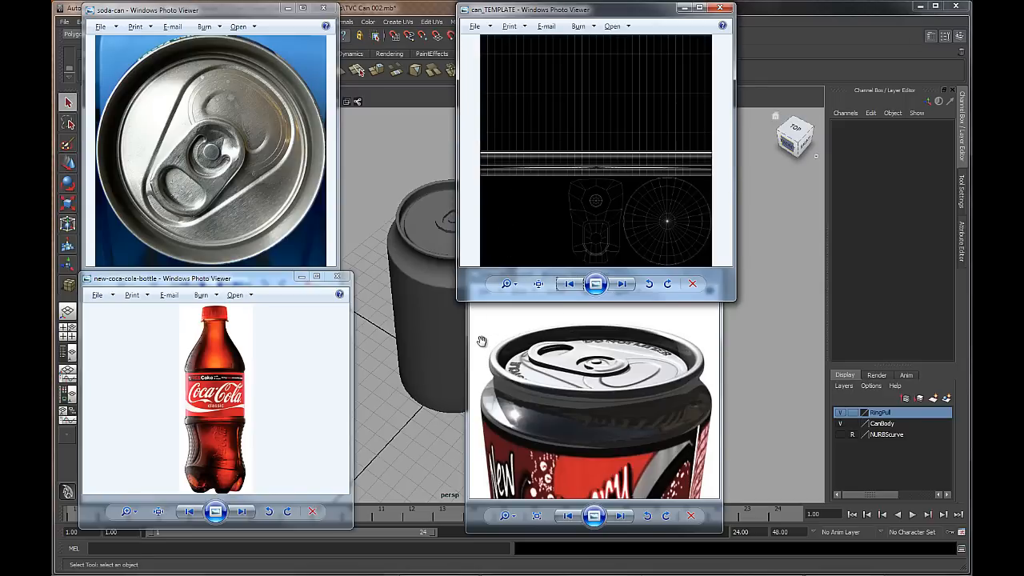
mouse_move(487, 152)
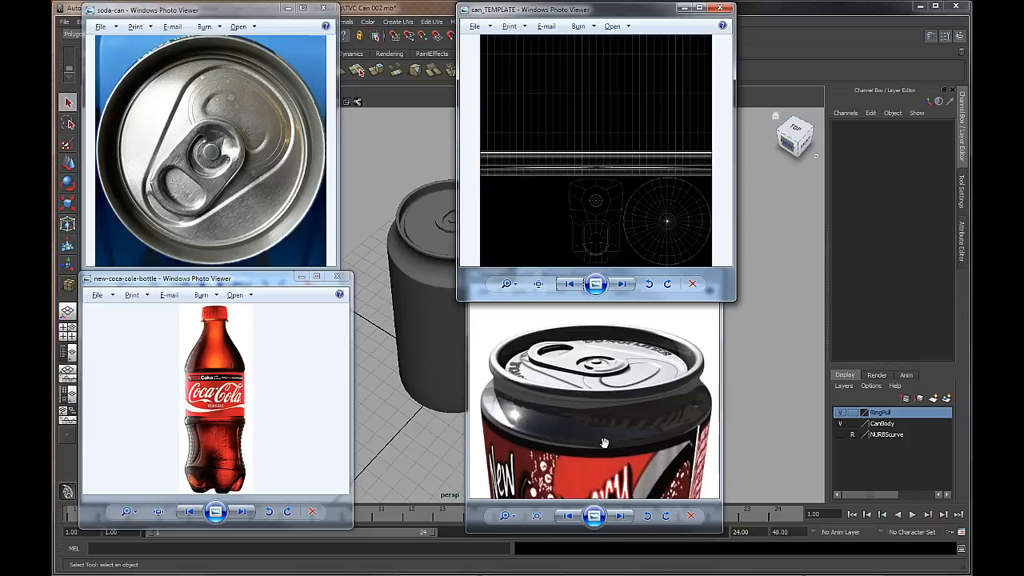
mouse_move(517, 385)
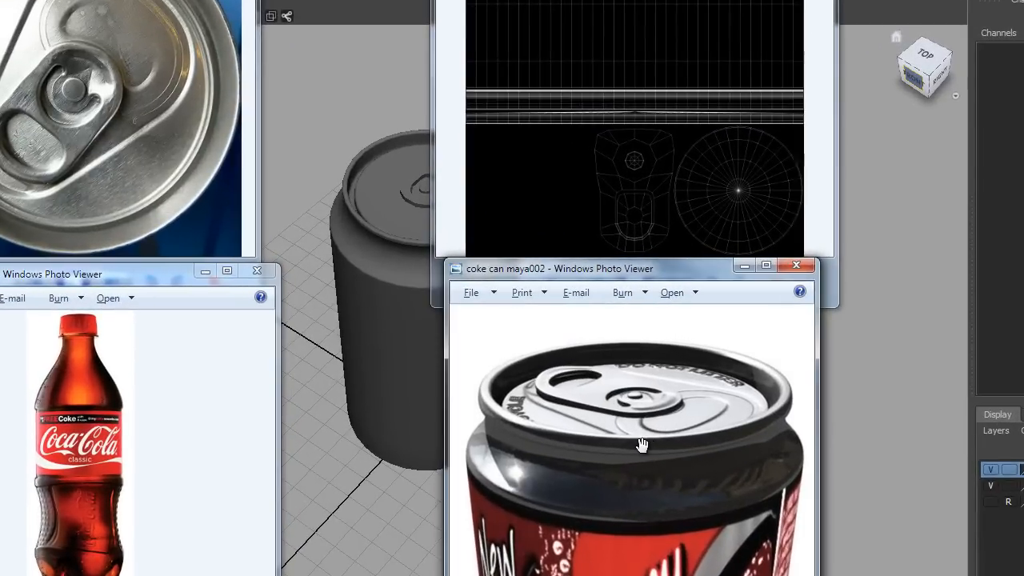
mouse_move(559, 431)
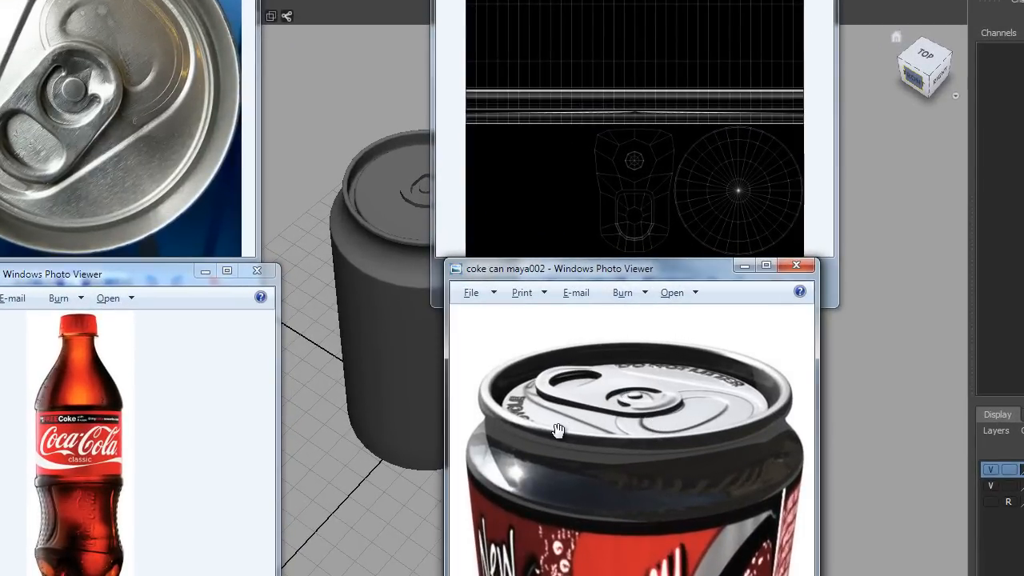
mouse_move(726, 403)
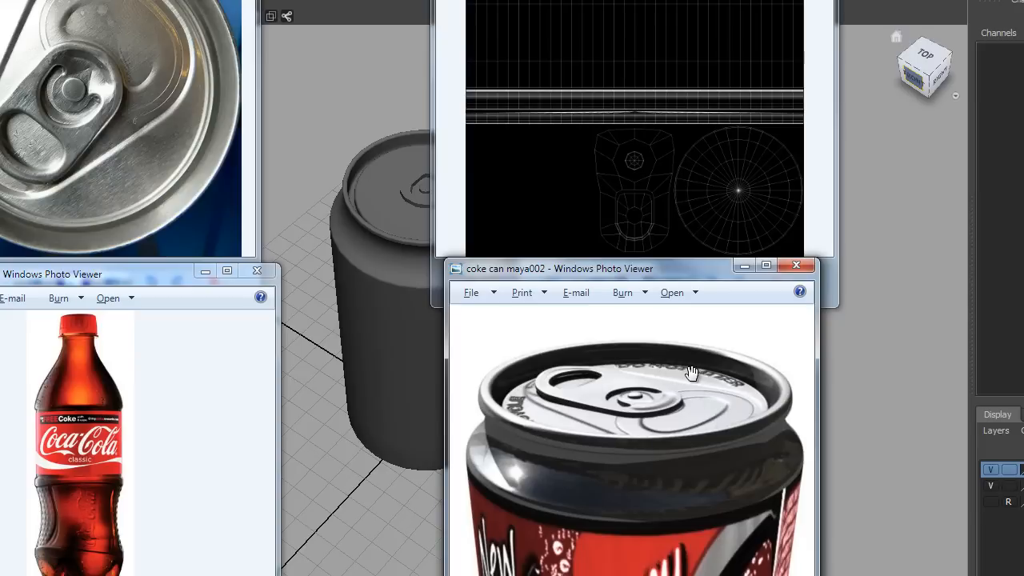
mouse_move(513, 404)
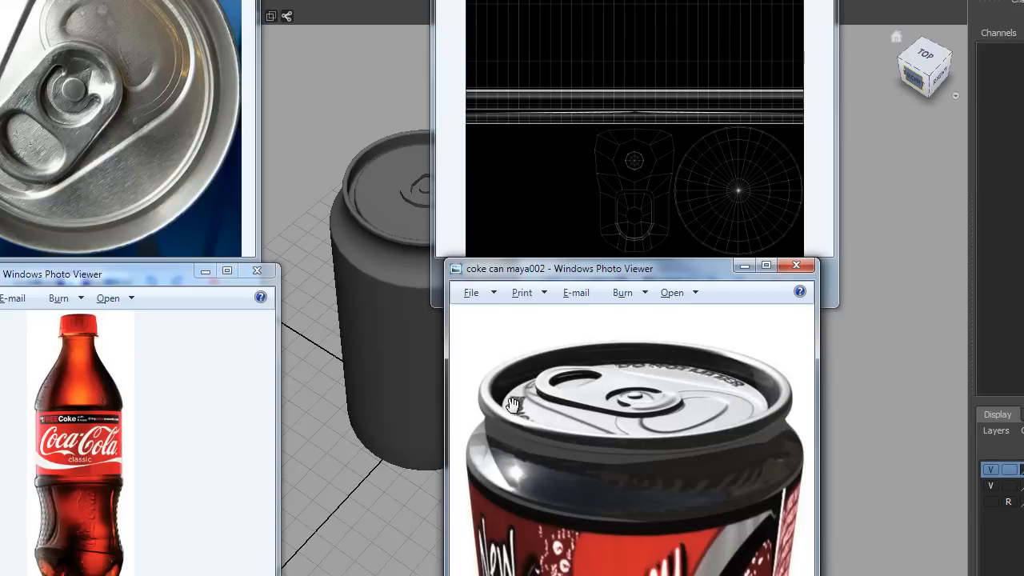
mouse_move(561, 417)
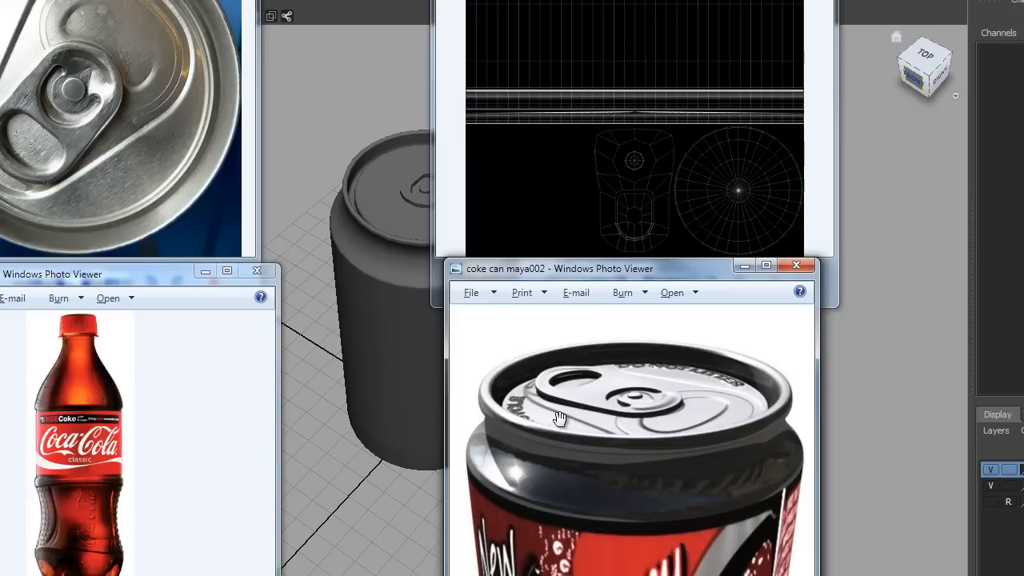
mouse_move(646, 439)
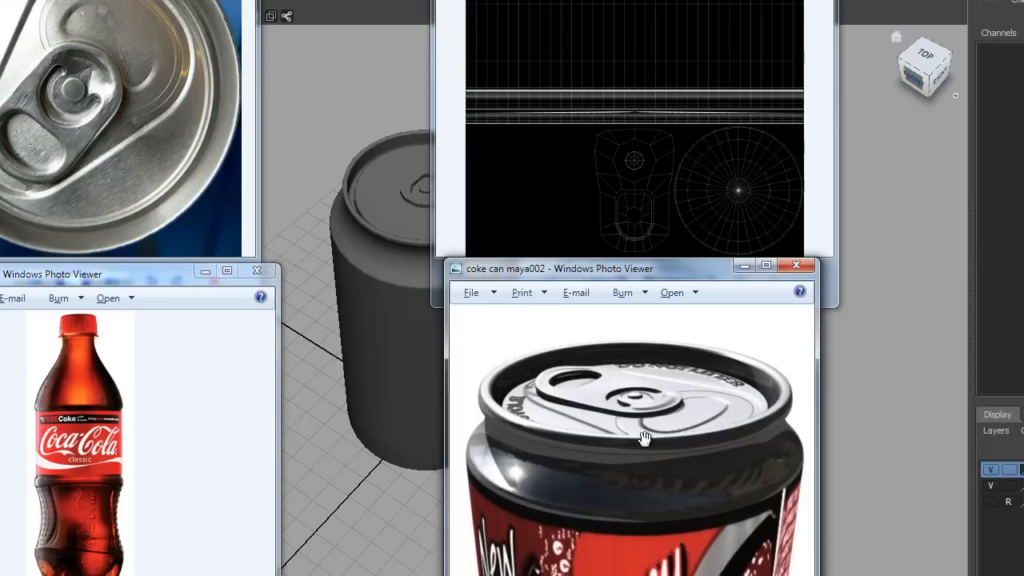
mouse_move(704, 383)
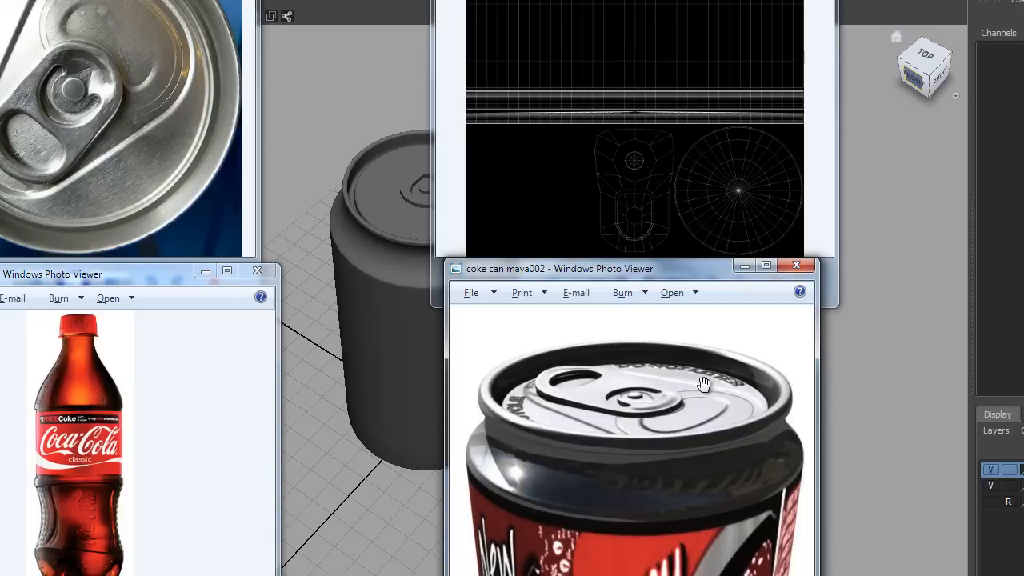
mouse_move(714, 395)
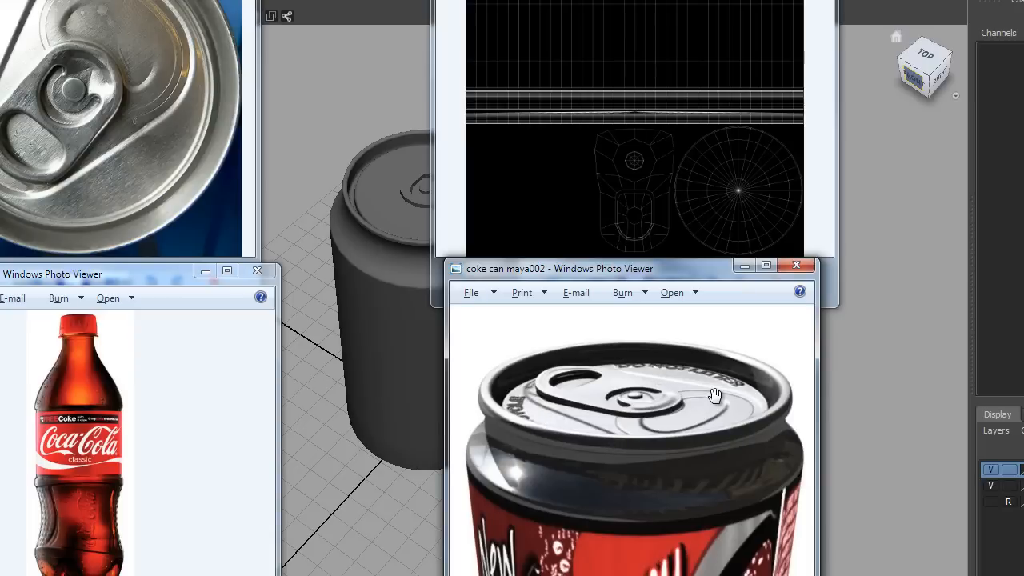
mouse_move(708, 396)
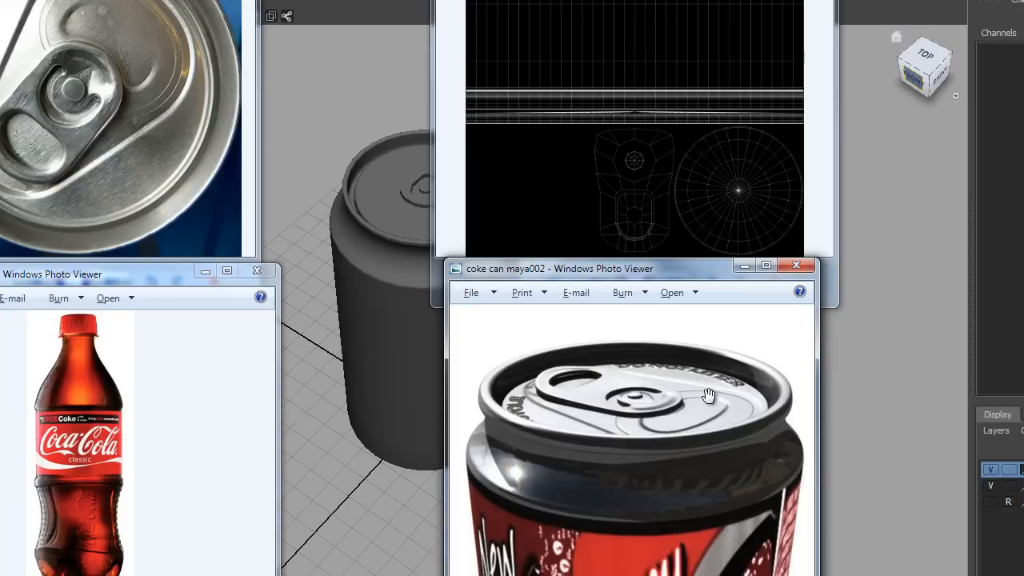
mouse_move(705, 391)
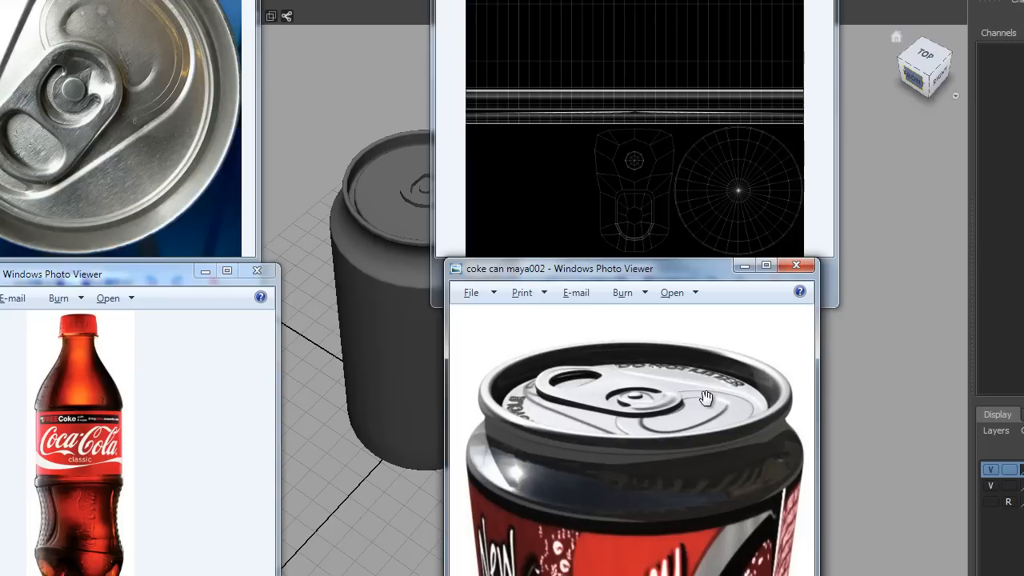
mouse_move(707, 381)
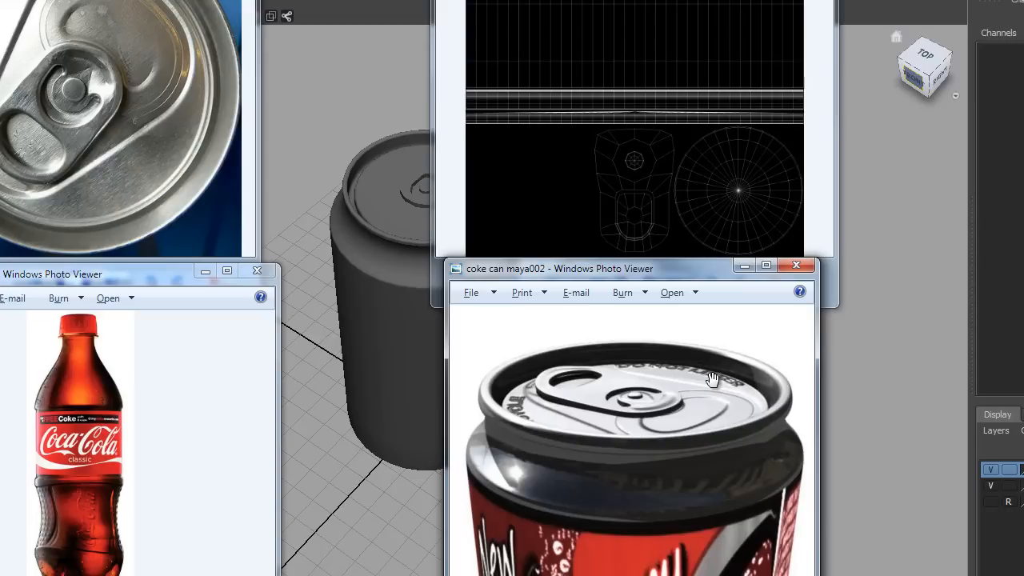
mouse_move(656, 437)
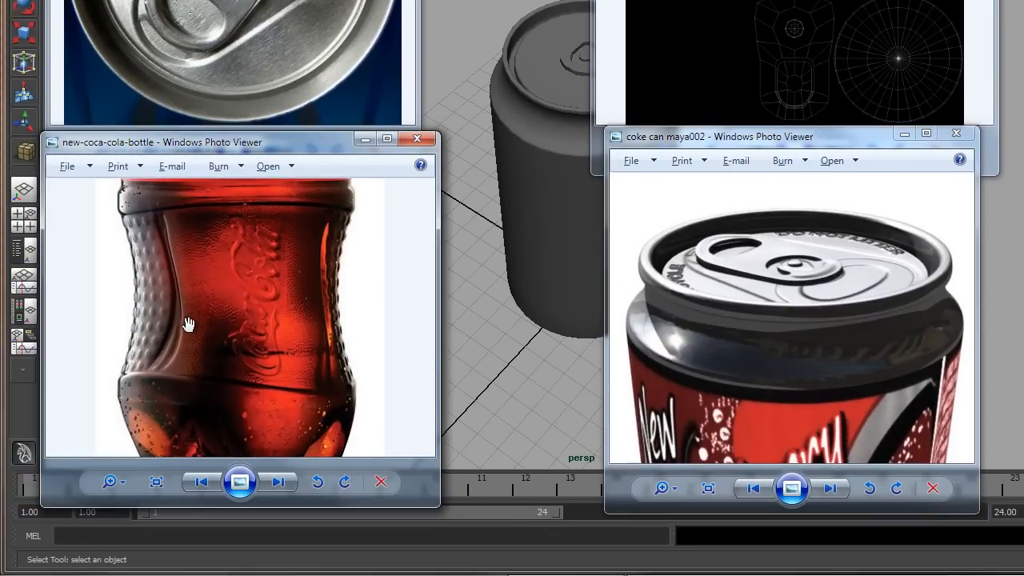
mouse_move(256, 342)
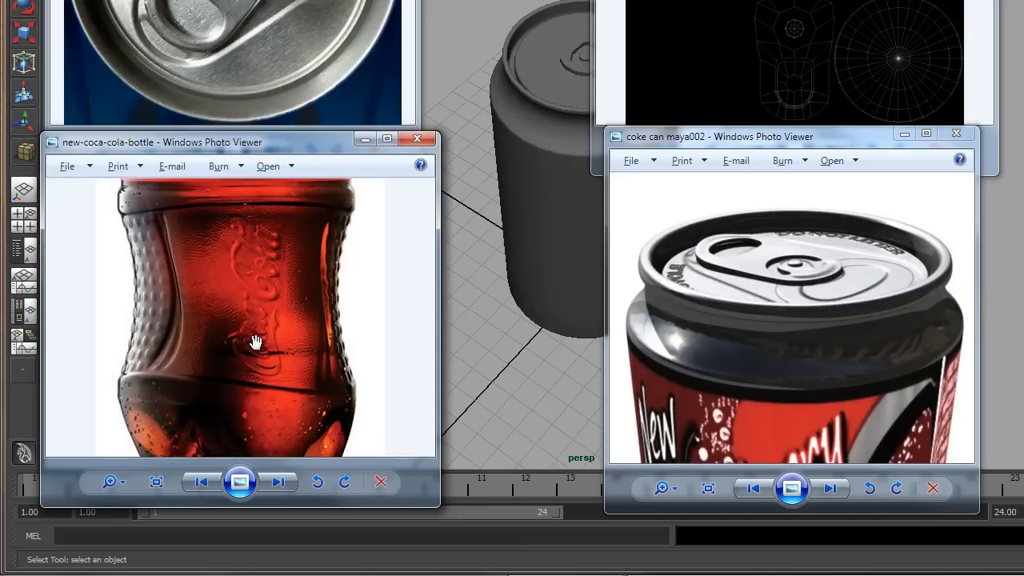
mouse_move(299, 349)
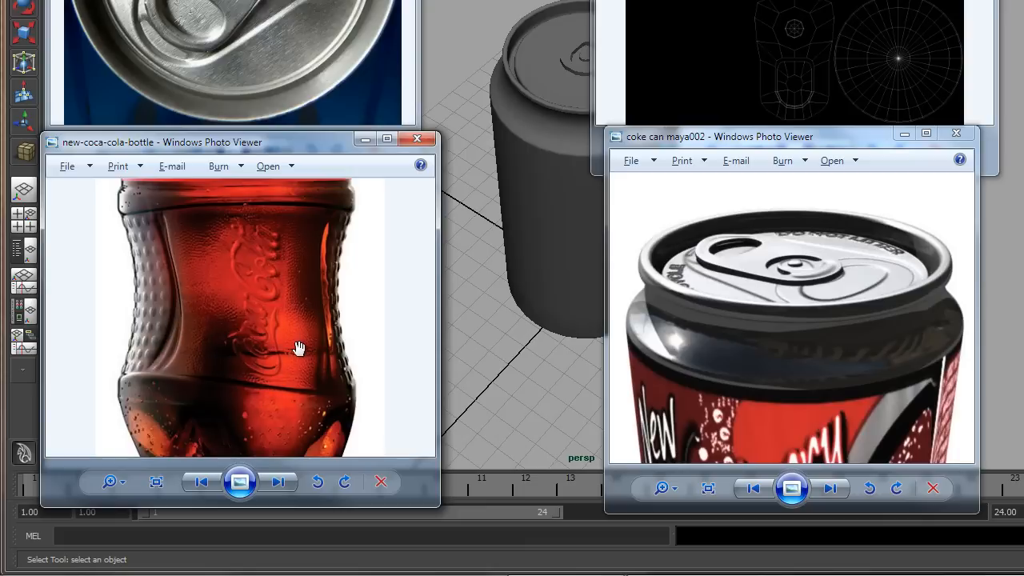
mouse_move(272, 352)
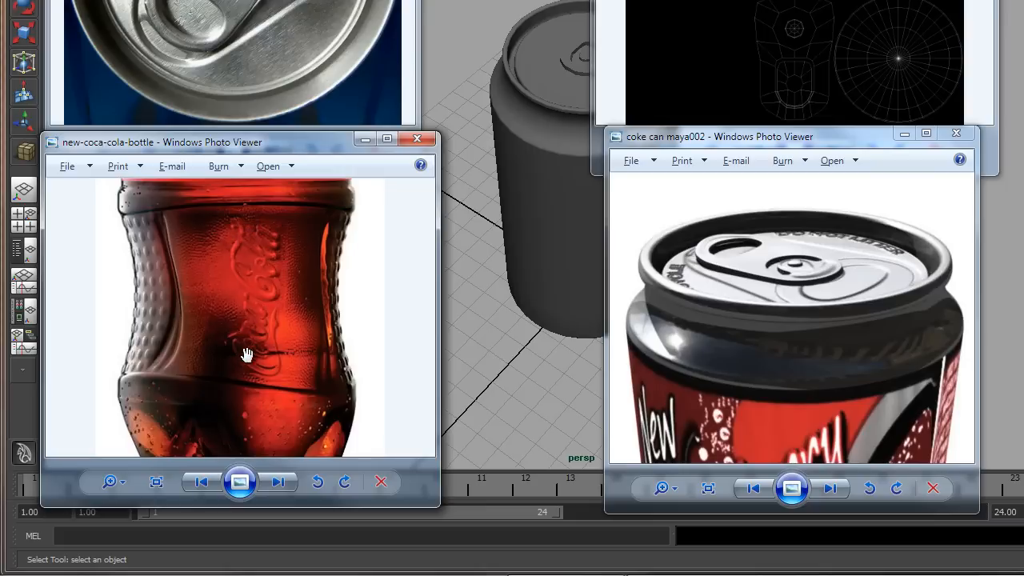
mouse_move(193, 345)
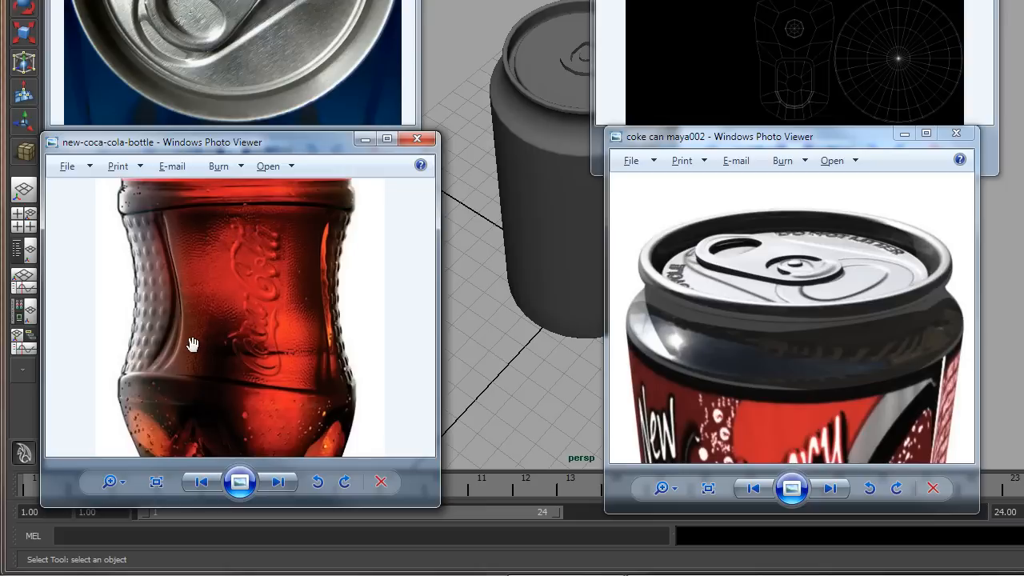
mouse_move(196, 254)
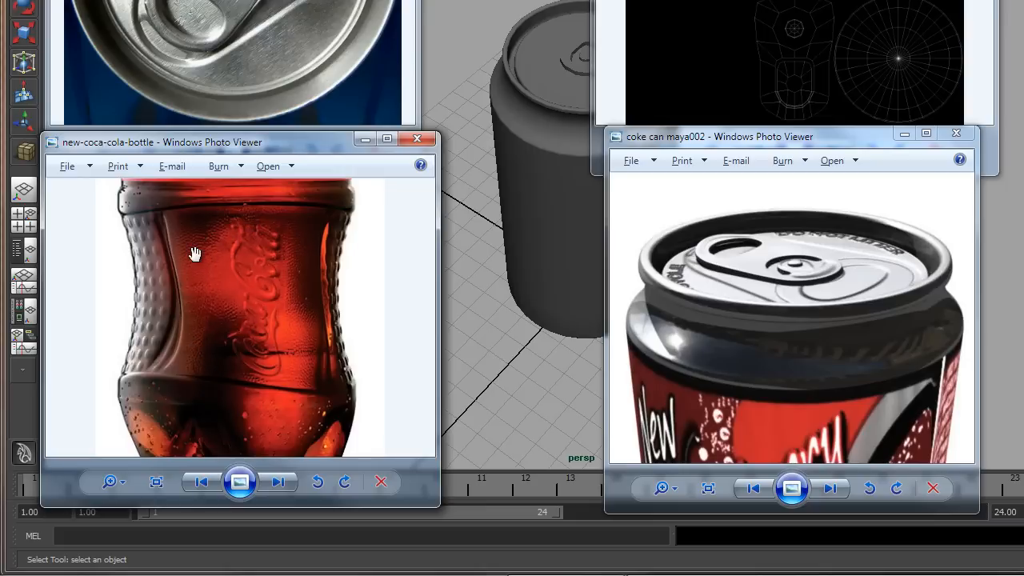
mouse_move(174, 254)
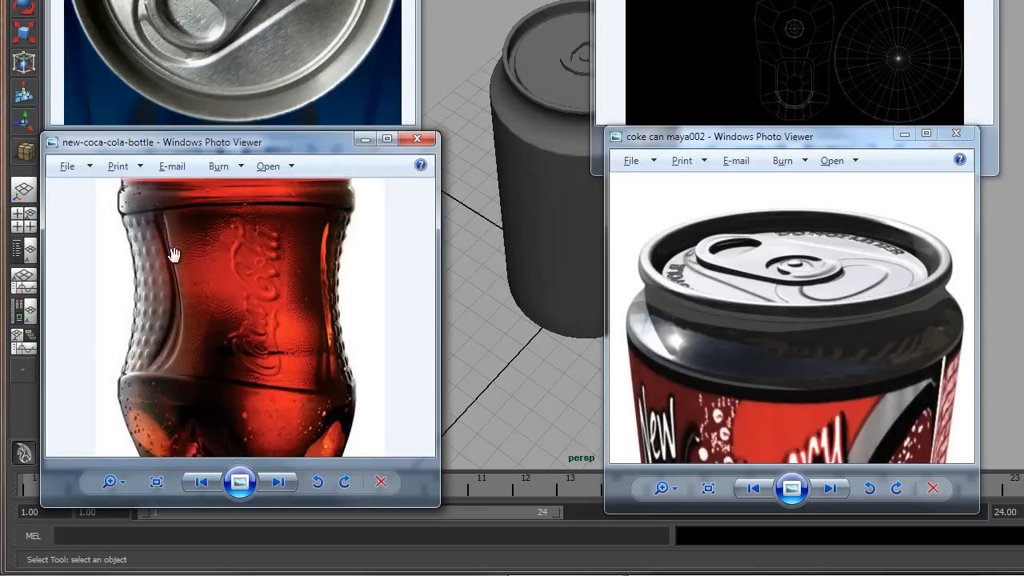
mouse_move(245, 319)
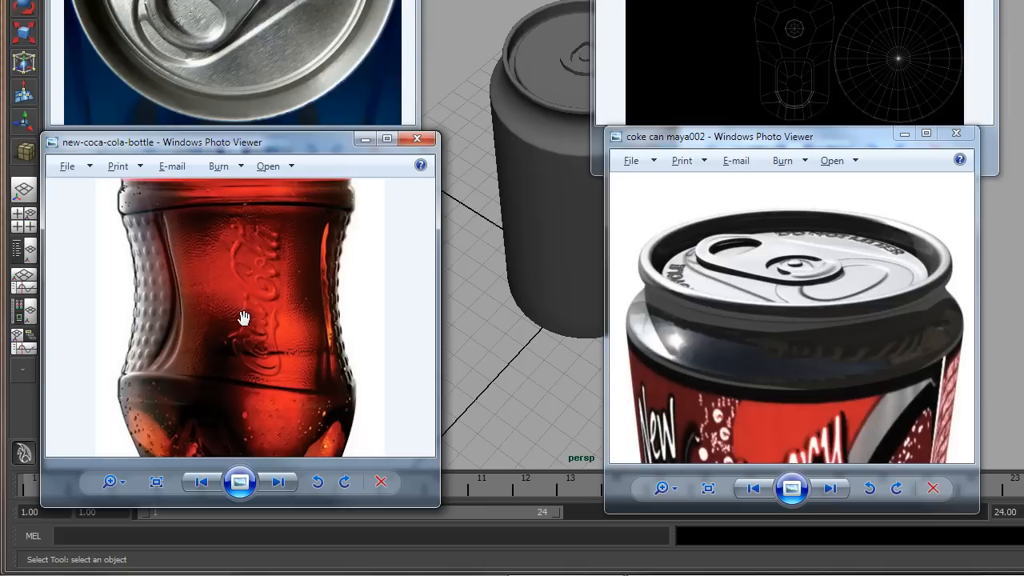
mouse_move(171, 328)
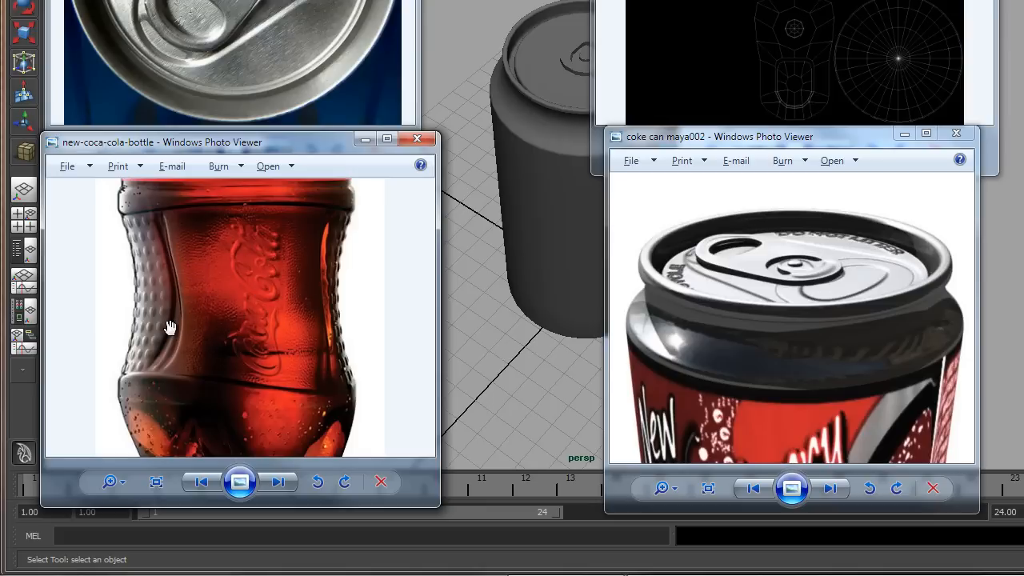
mouse_move(156, 266)
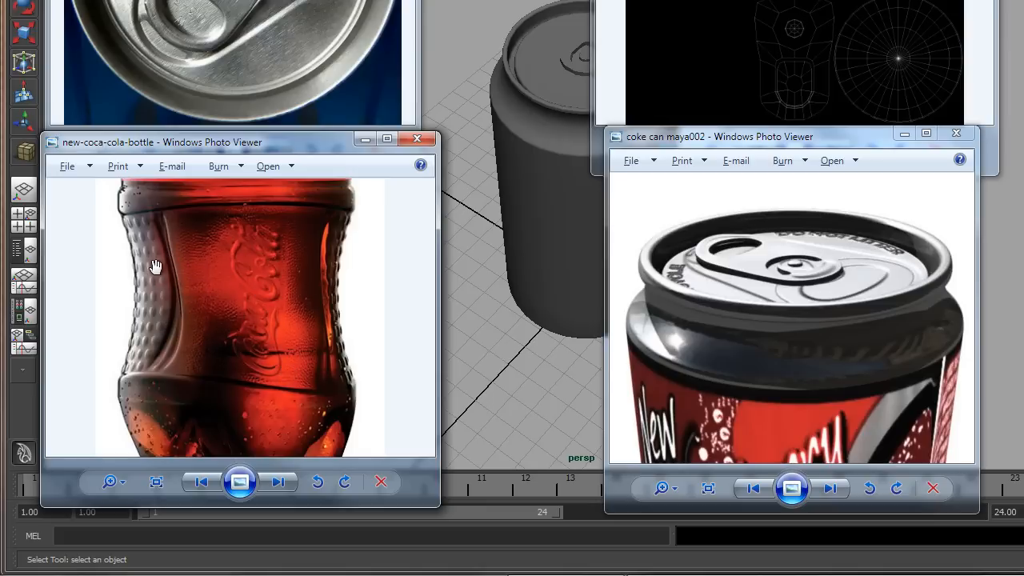
mouse_move(195, 307)
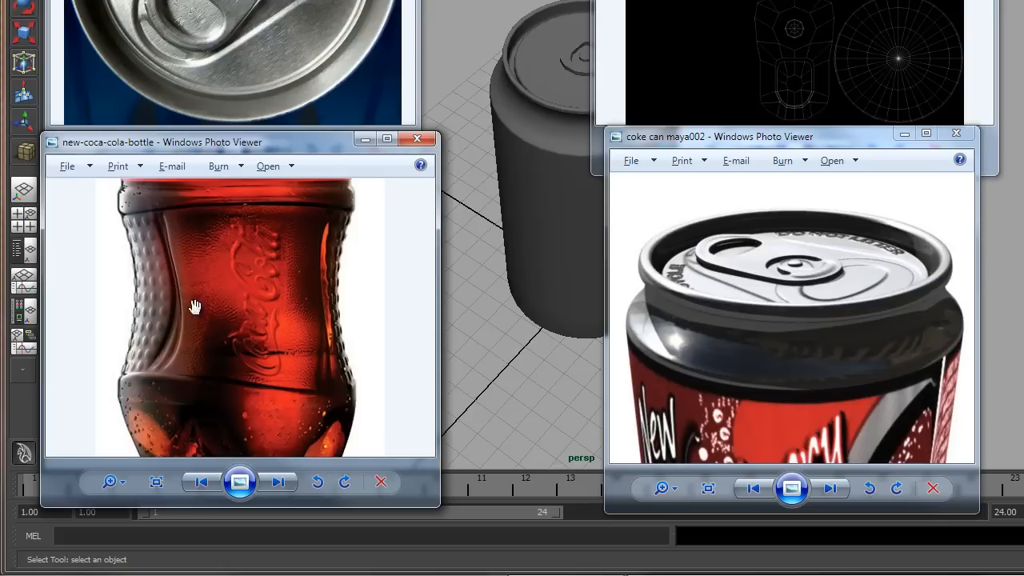
mouse_move(244, 336)
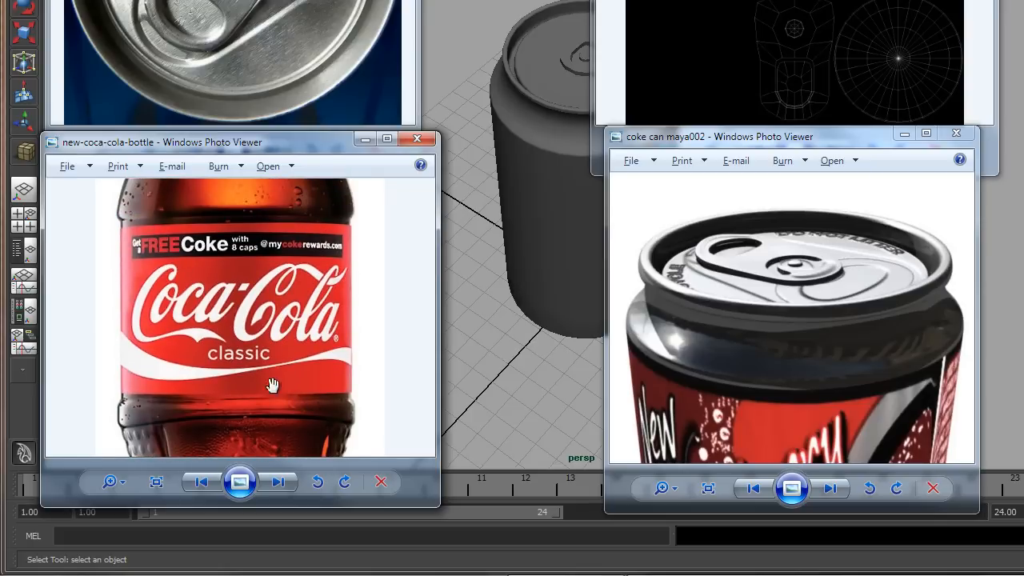
mouse_move(340, 223)
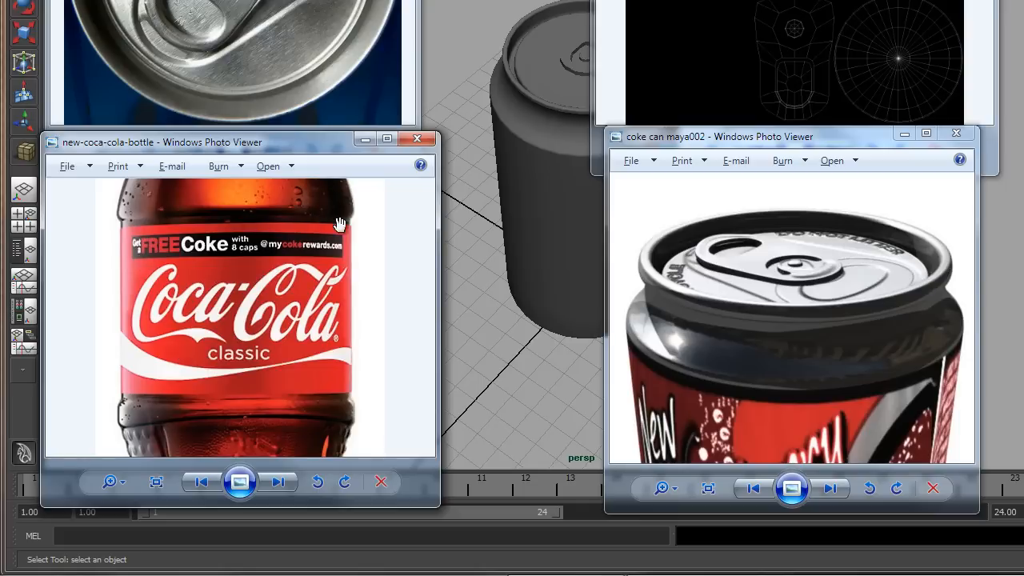
mouse_move(221, 309)
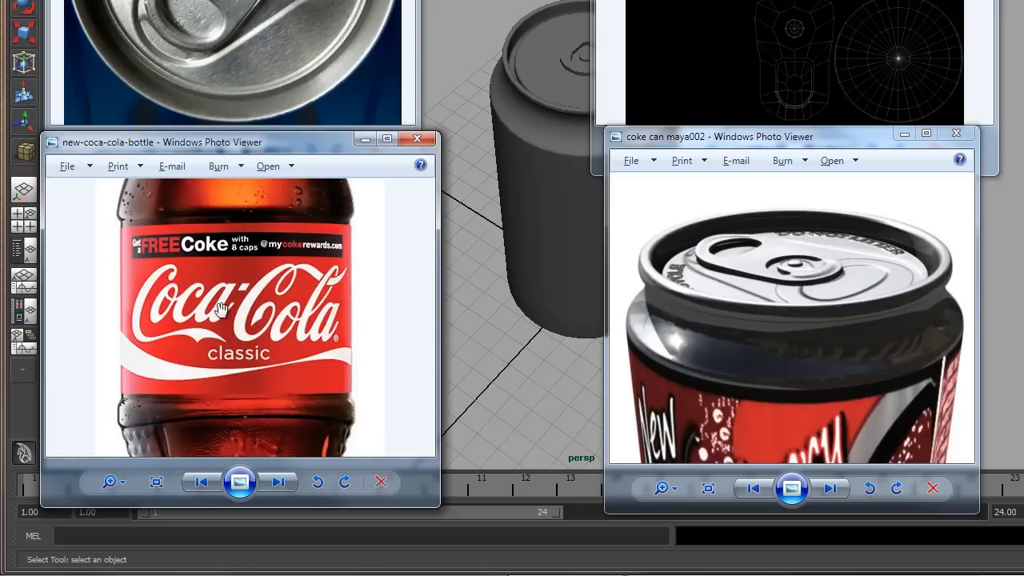
mouse_move(392, 373)
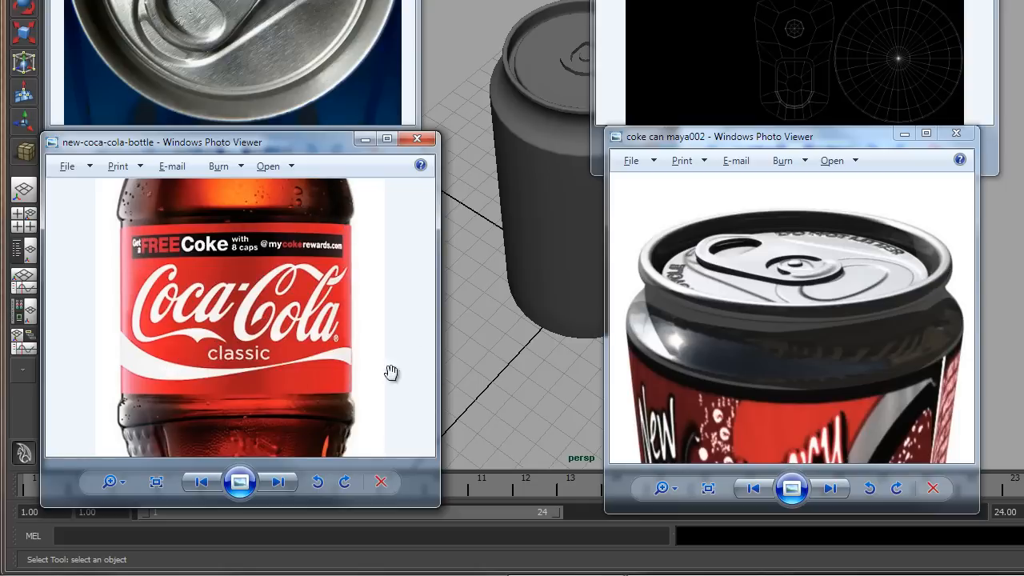
mouse_move(321, 356)
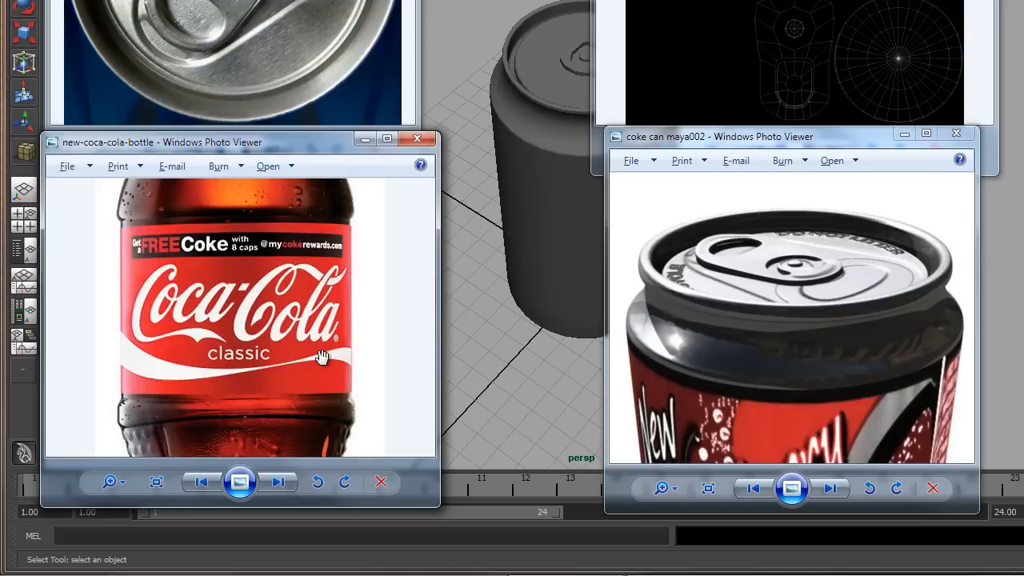
mouse_move(328, 354)
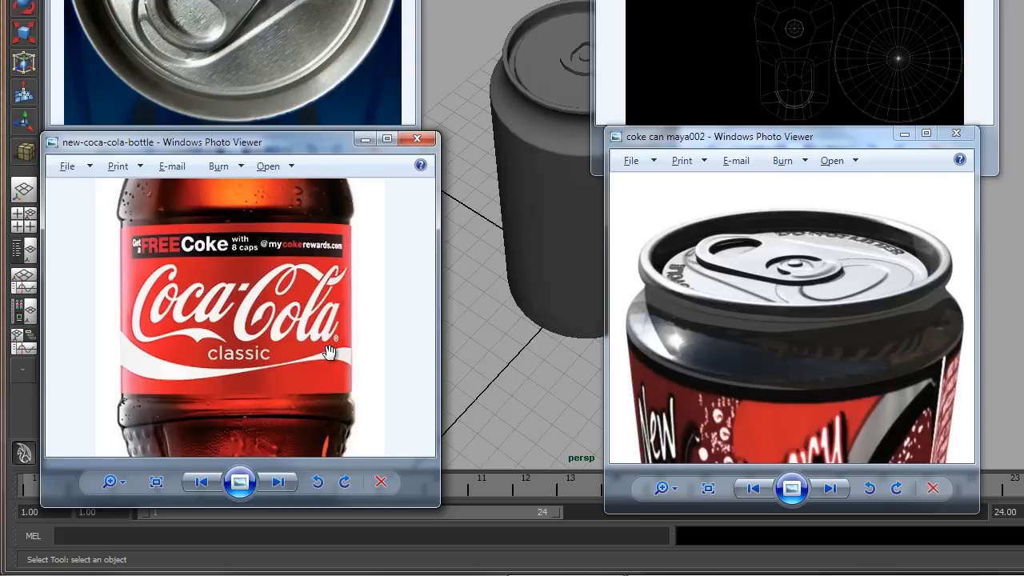
mouse_move(204, 375)
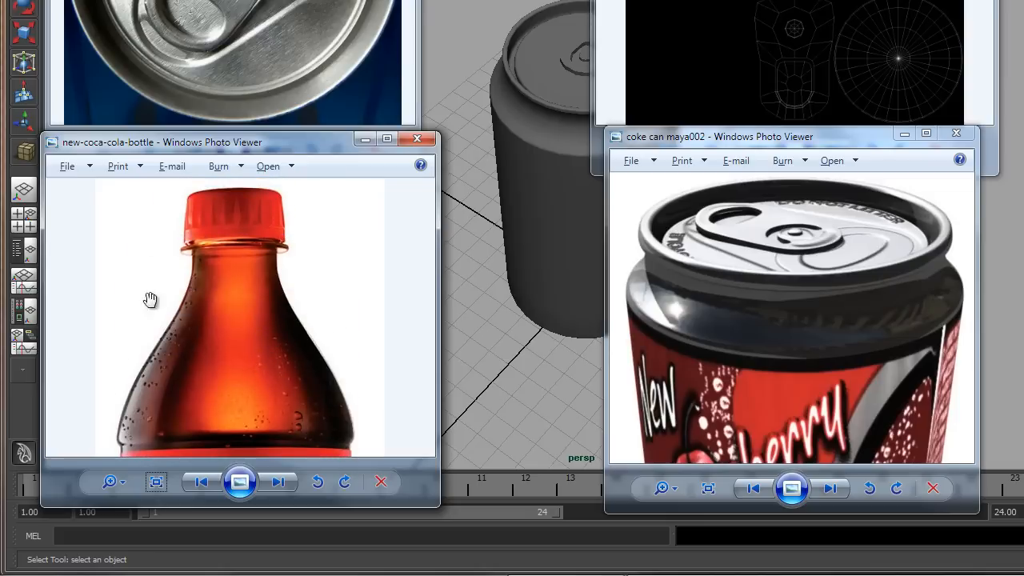
mouse_move(222, 257)
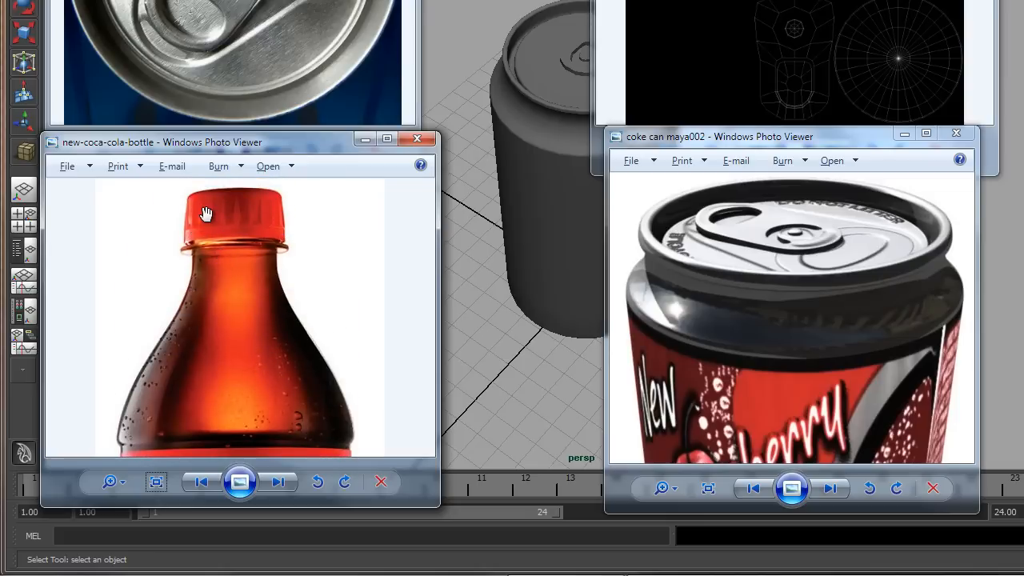
mouse_move(216, 230)
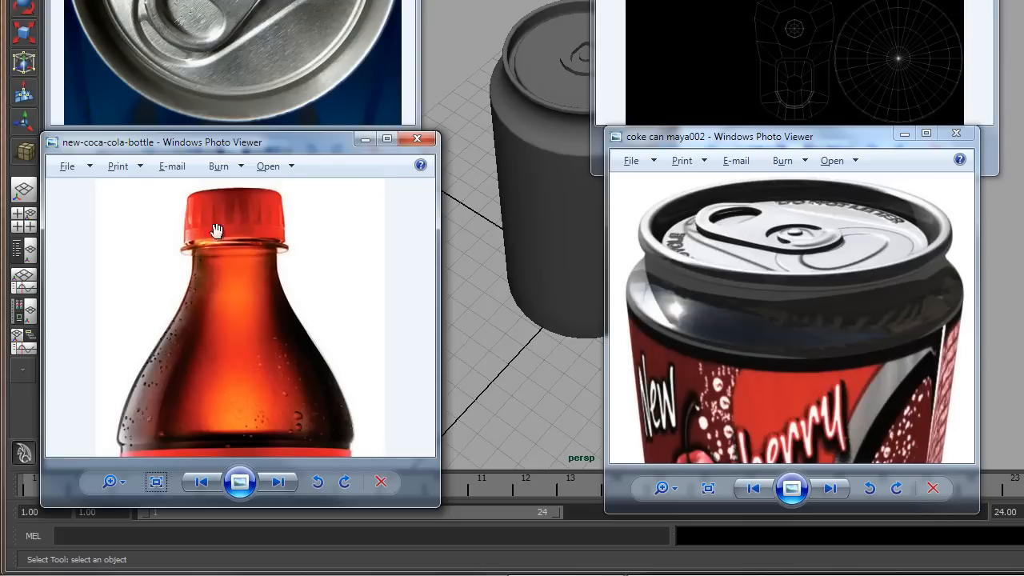
mouse_move(228, 209)
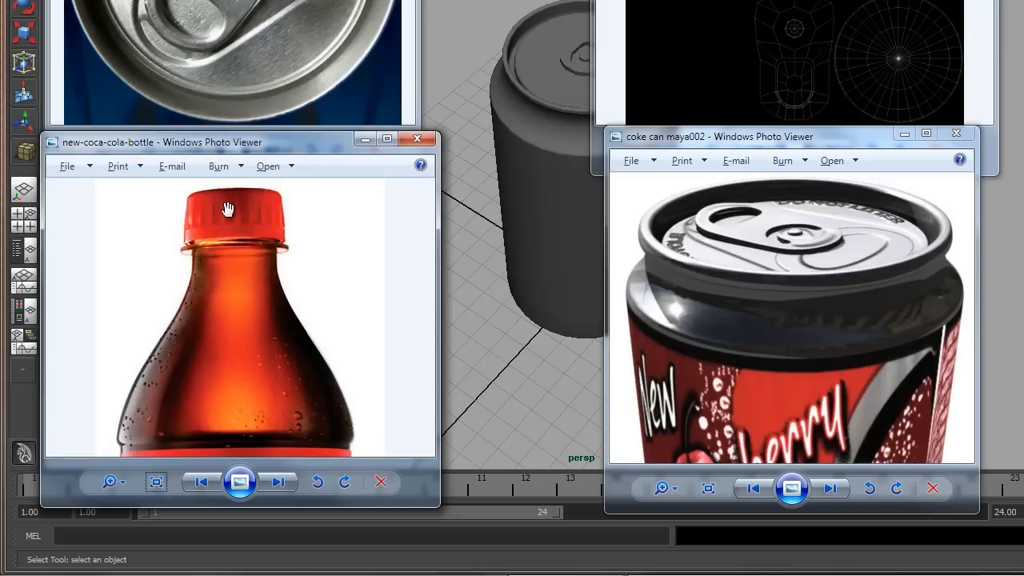
mouse_move(221, 236)
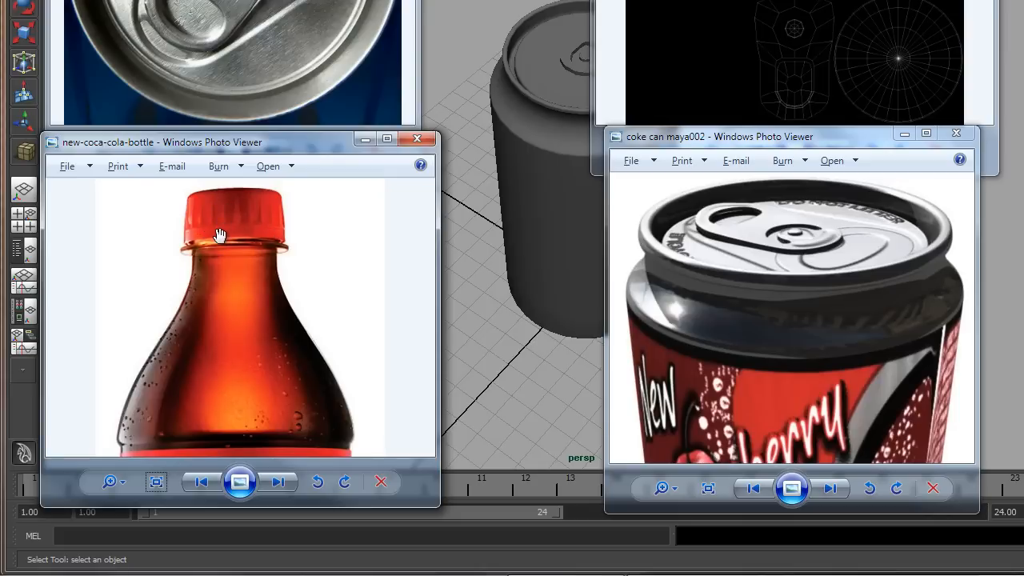
mouse_move(240, 186)
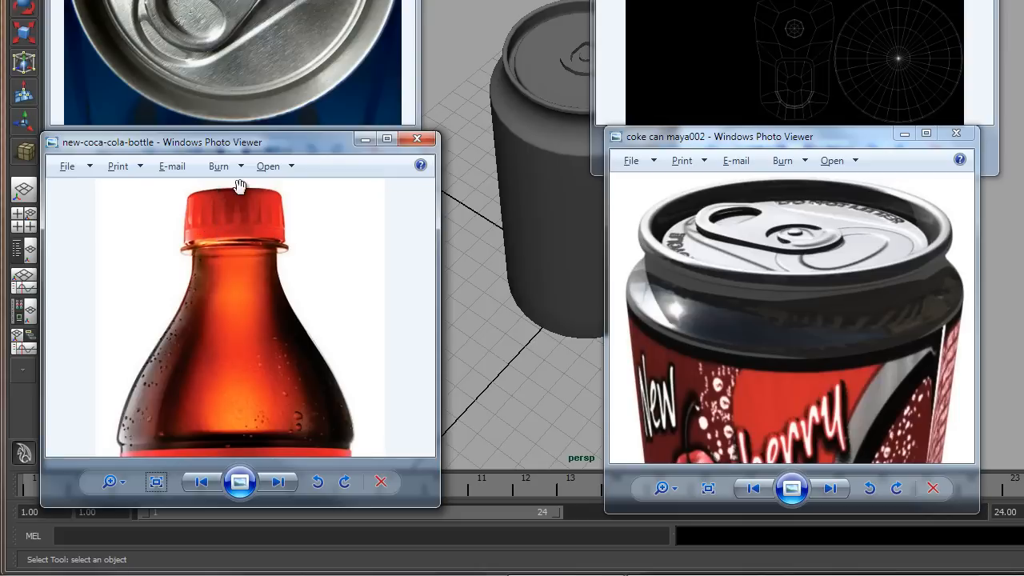
mouse_move(242, 191)
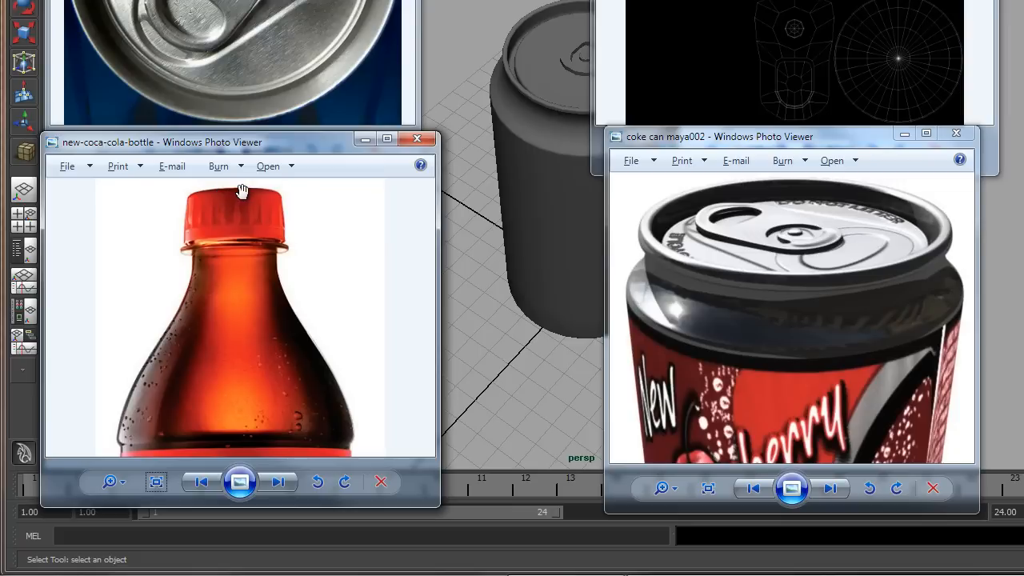
mouse_move(221, 183)
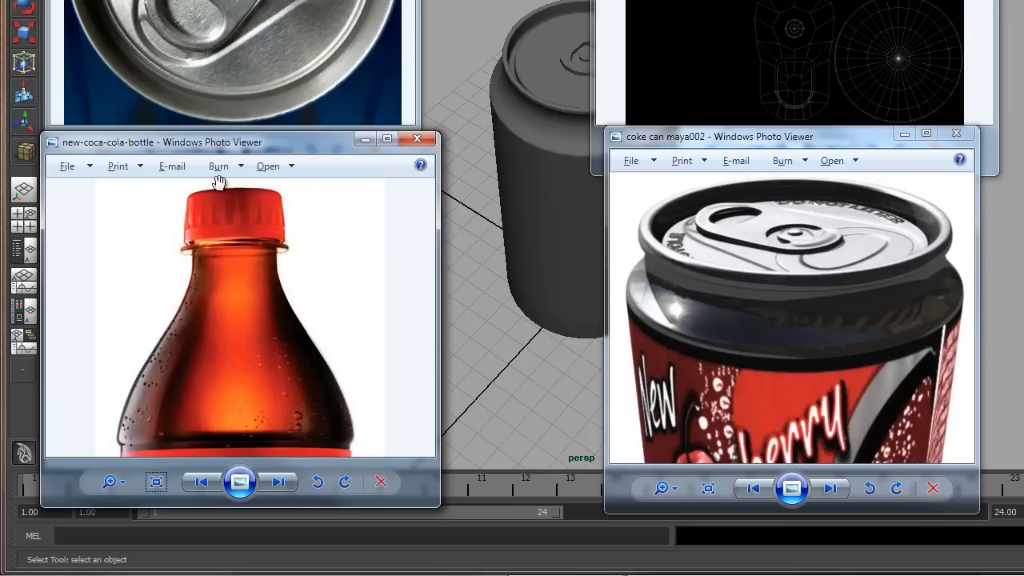
mouse_move(223, 236)
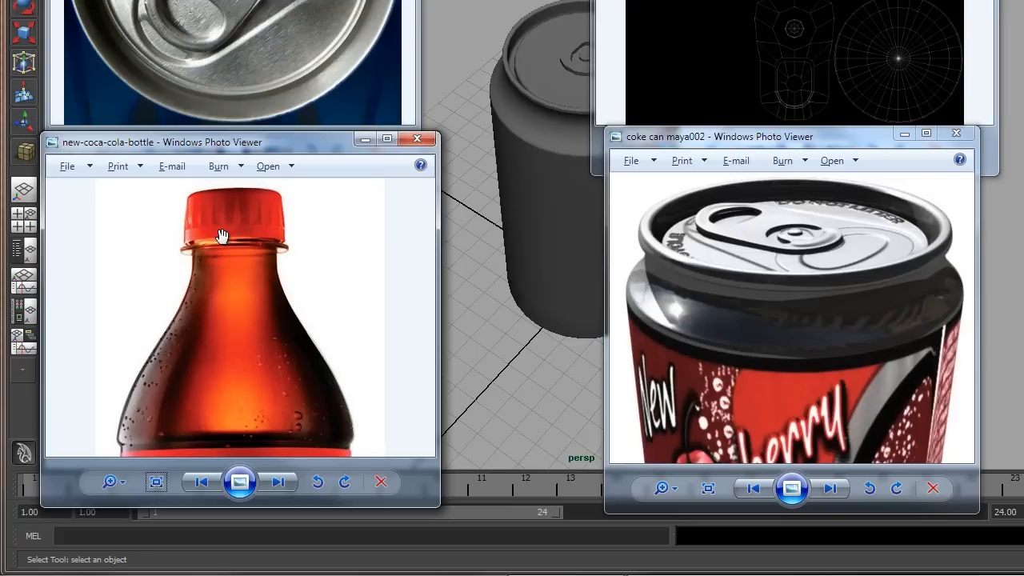
mouse_move(216, 336)
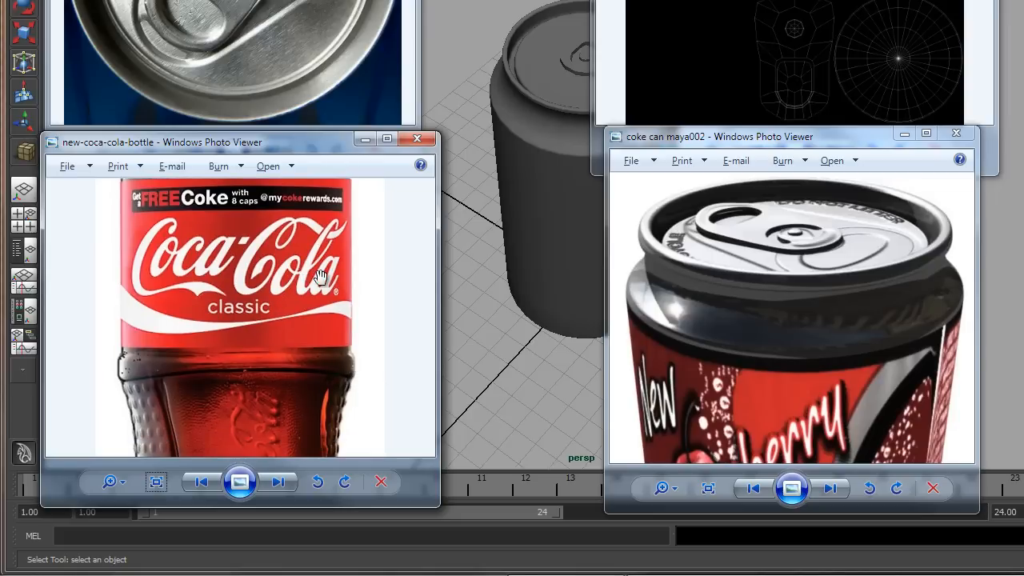
mouse_move(248, 288)
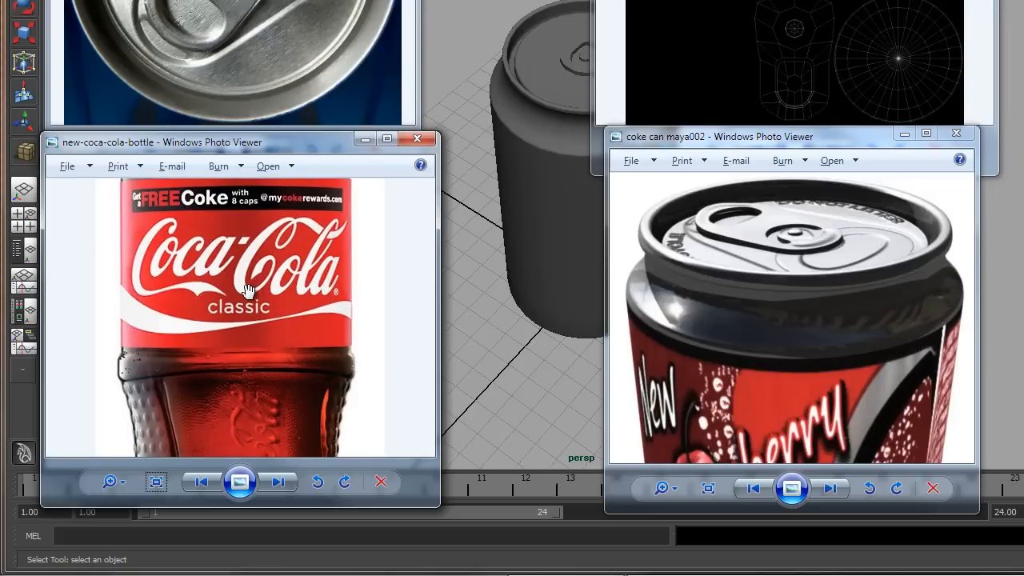
mouse_move(260, 244)
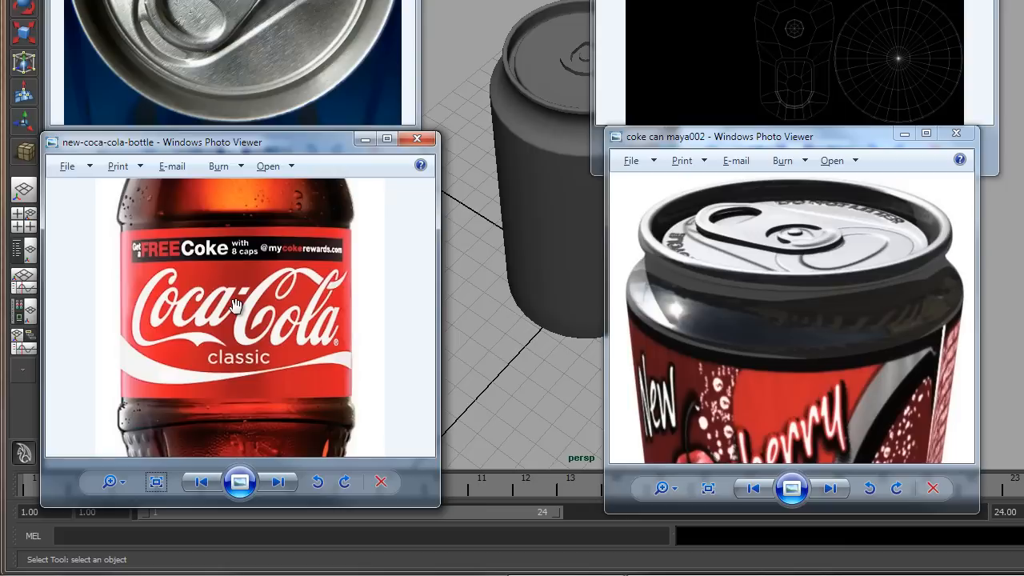
mouse_move(549, 345)
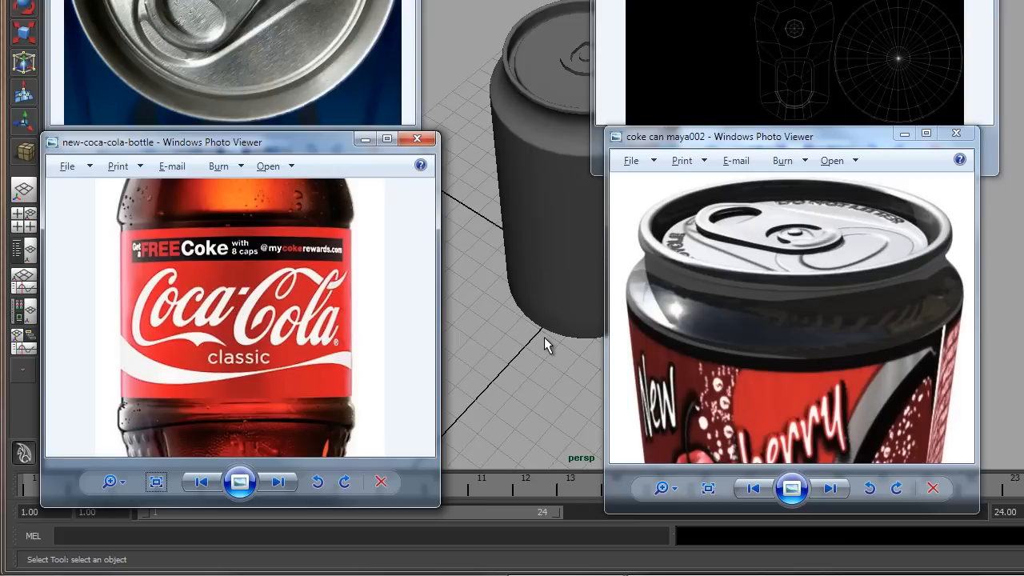
mouse_move(548, 286)
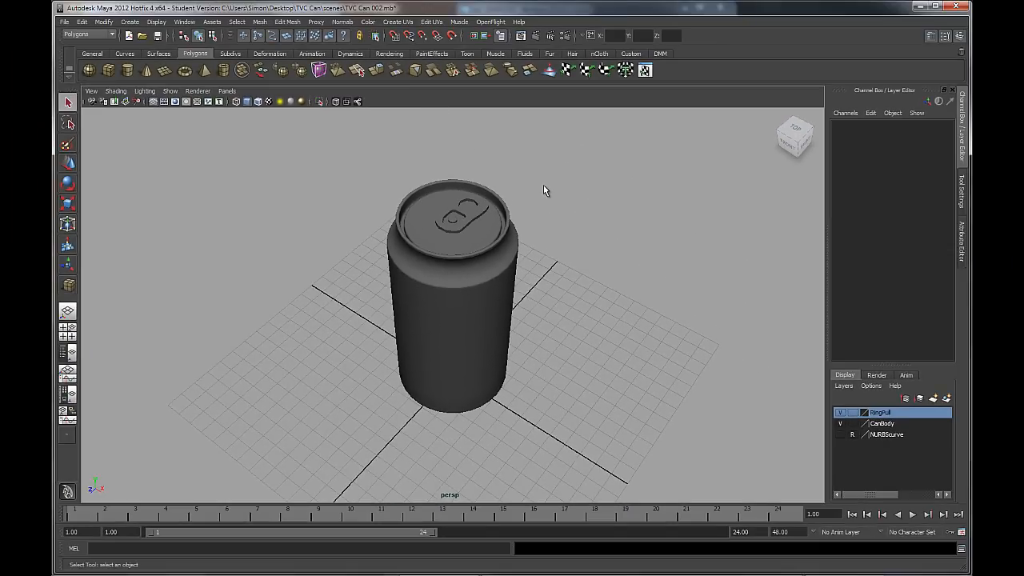
mouse_move(428, 276)
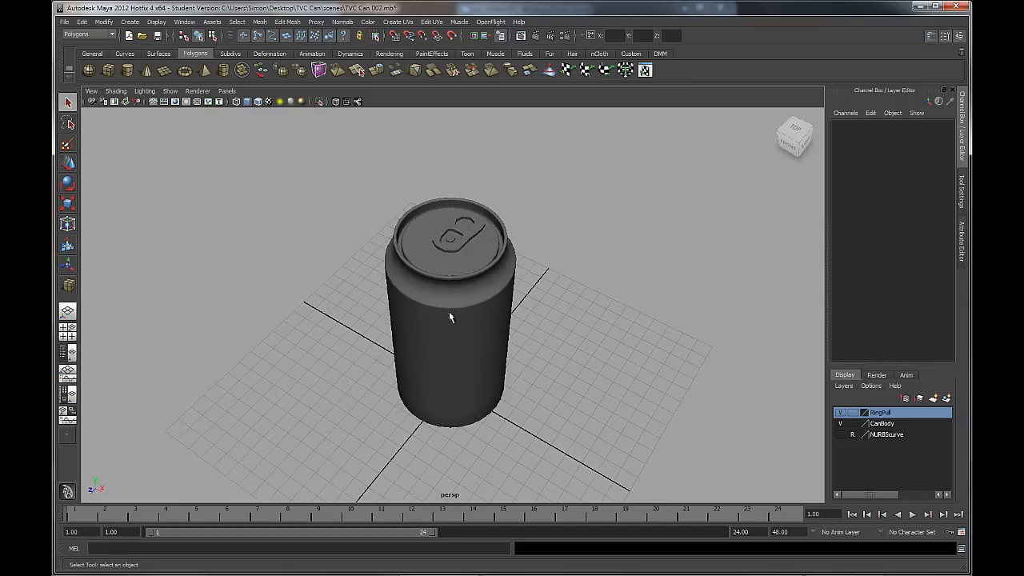
mouse_move(265, 327)
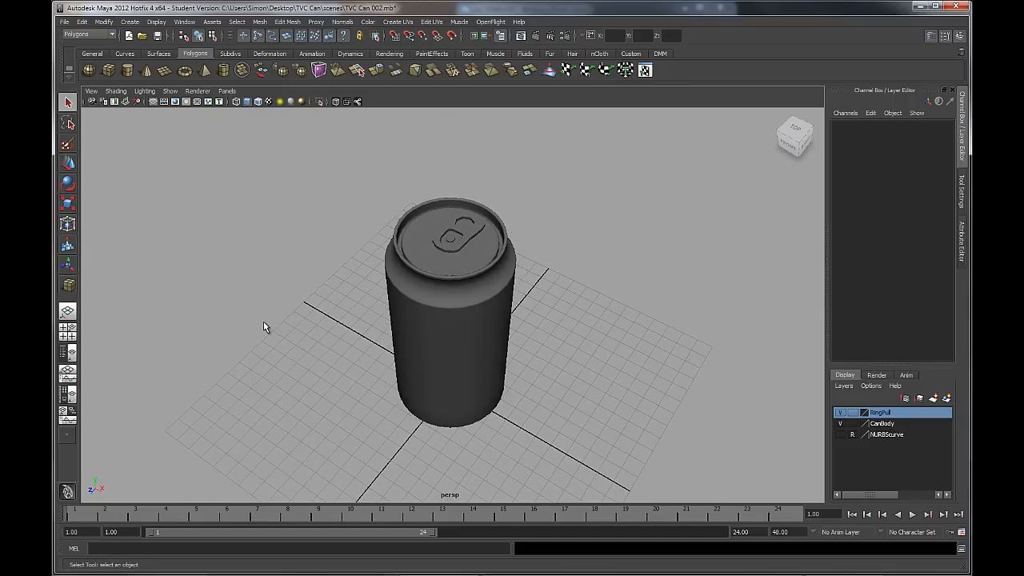
mouse_move(438, 288)
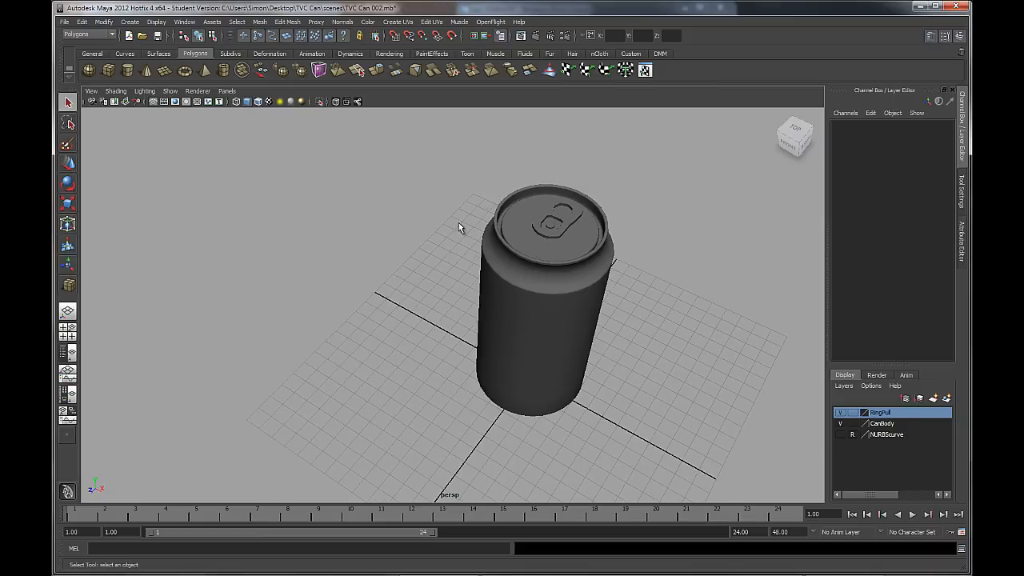
mouse_move(584, 302)
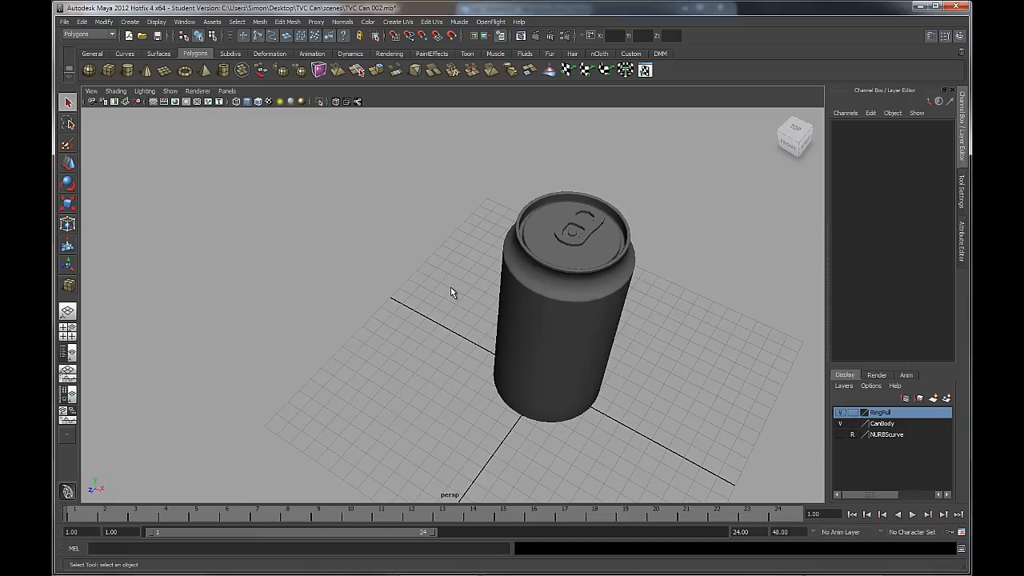
mouse_move(453, 289)
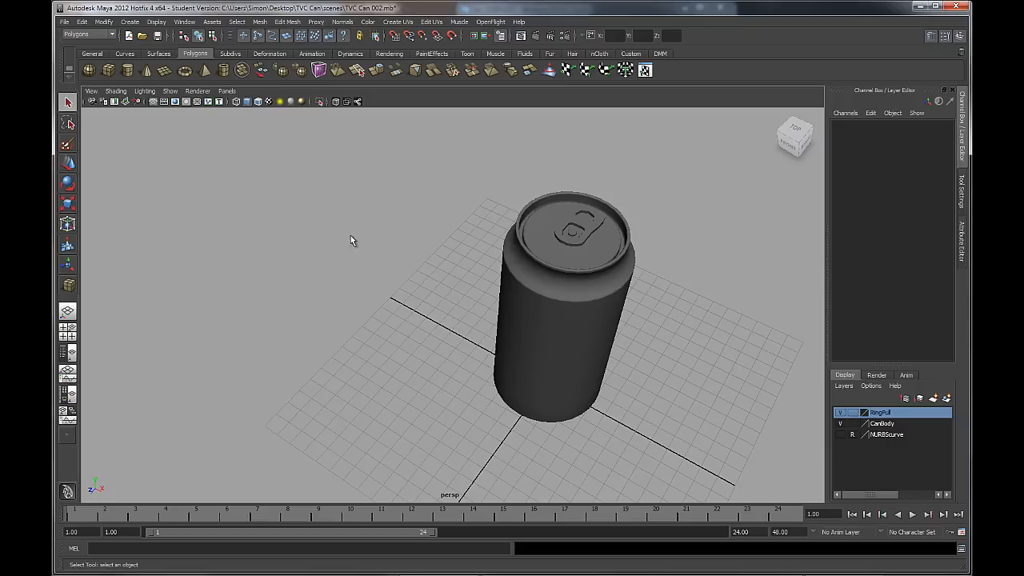
mouse_move(296, 220)
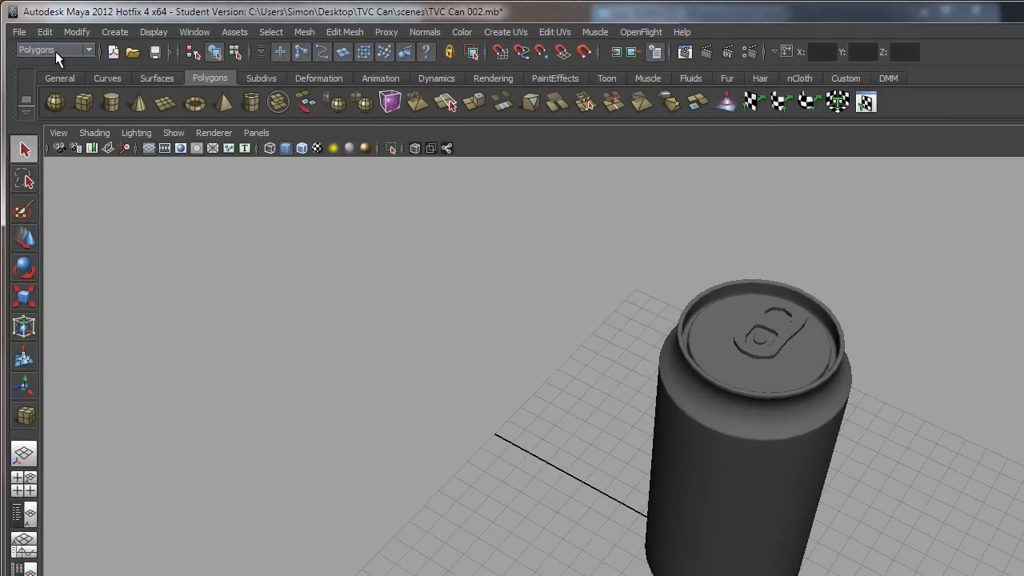
mouse_move(72, 56)
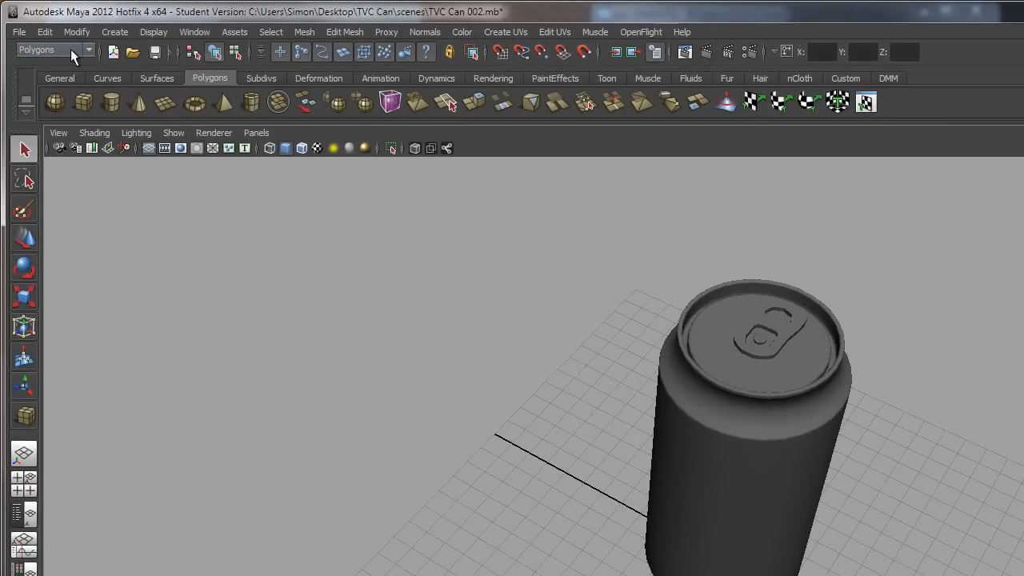
mouse_move(44, 60)
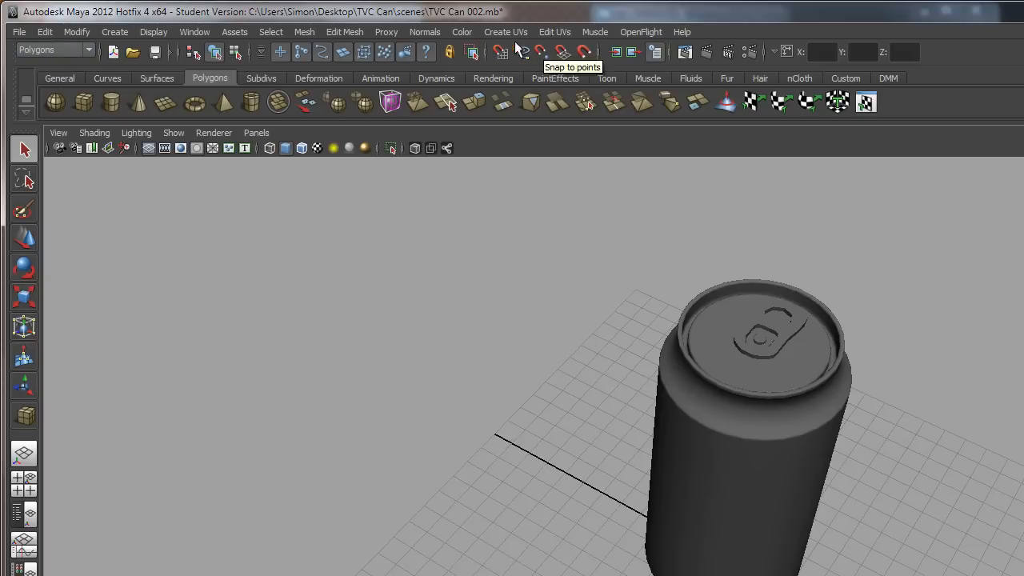
mouse_move(560, 37)
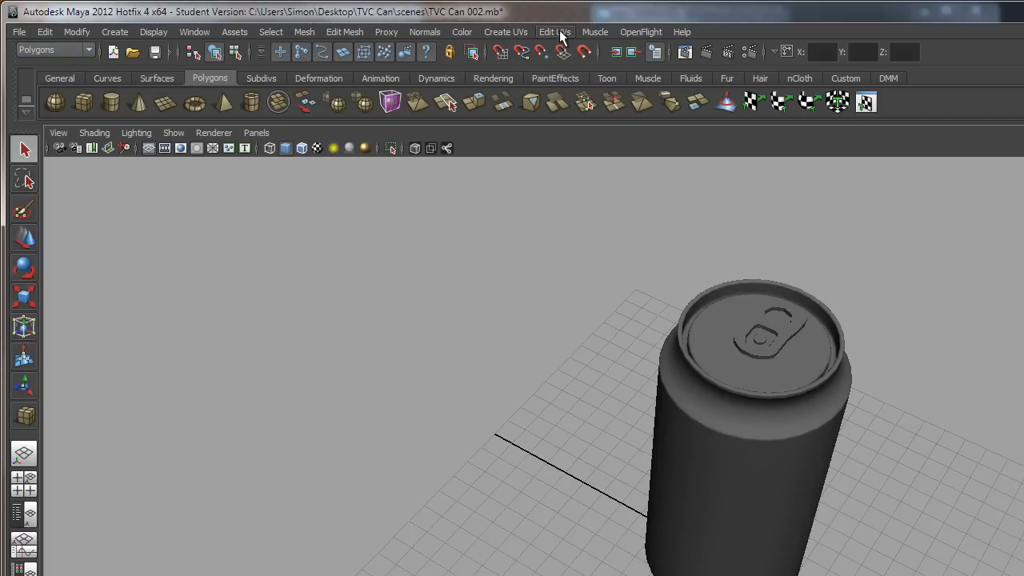
mouse_move(505, 32)
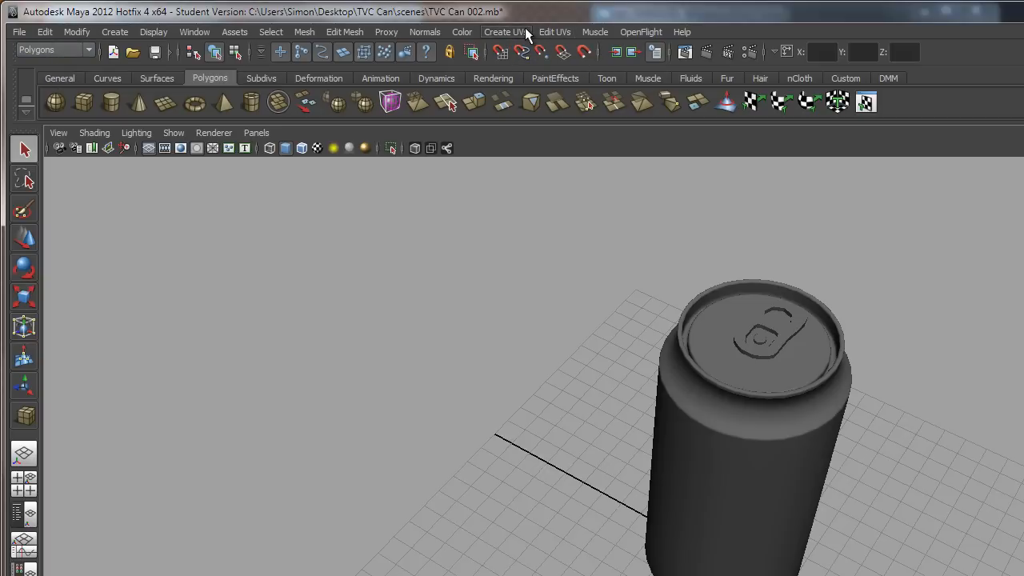
Step: Choose UV Texture Editor from Maya's Edit UVs menu
click(555, 32)
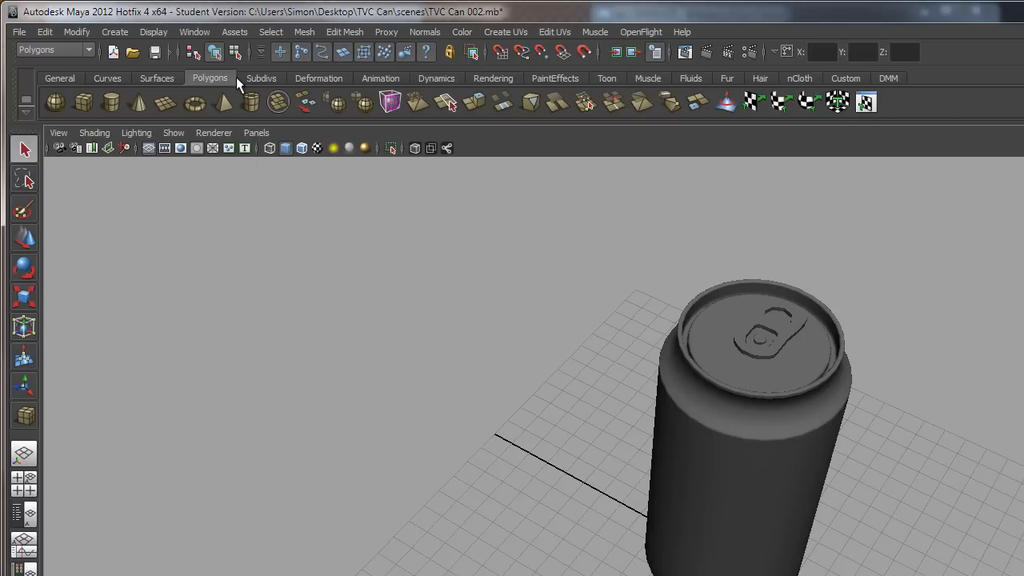
mouse_move(444, 111)
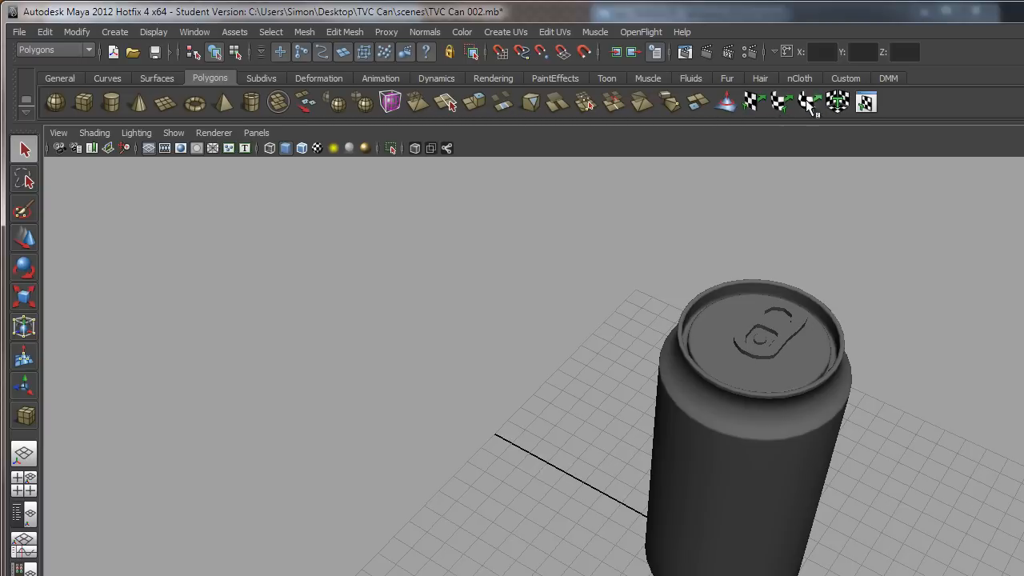
mouse_move(809, 108)
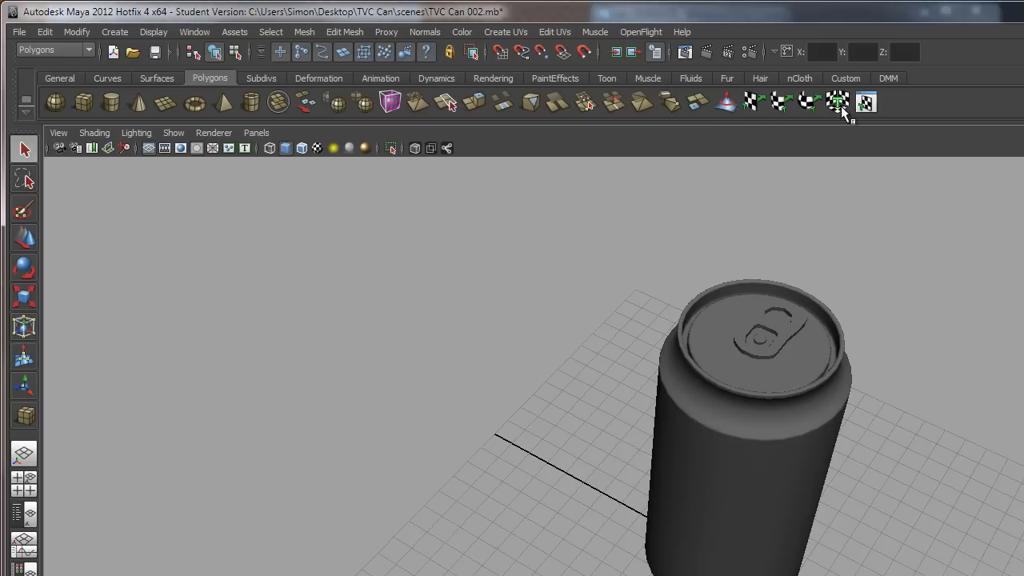
mouse_move(838, 102)
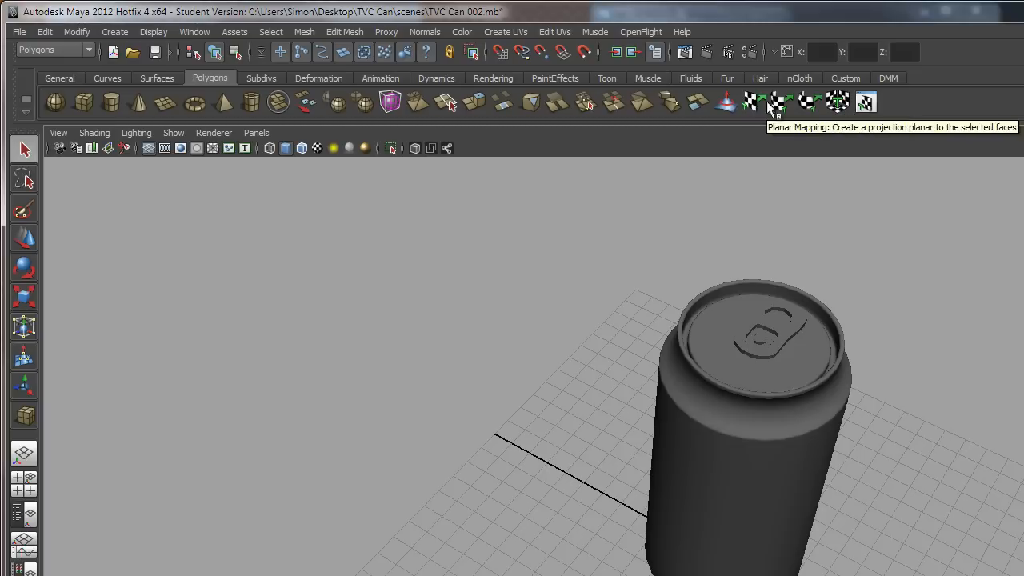
mouse_move(714, 439)
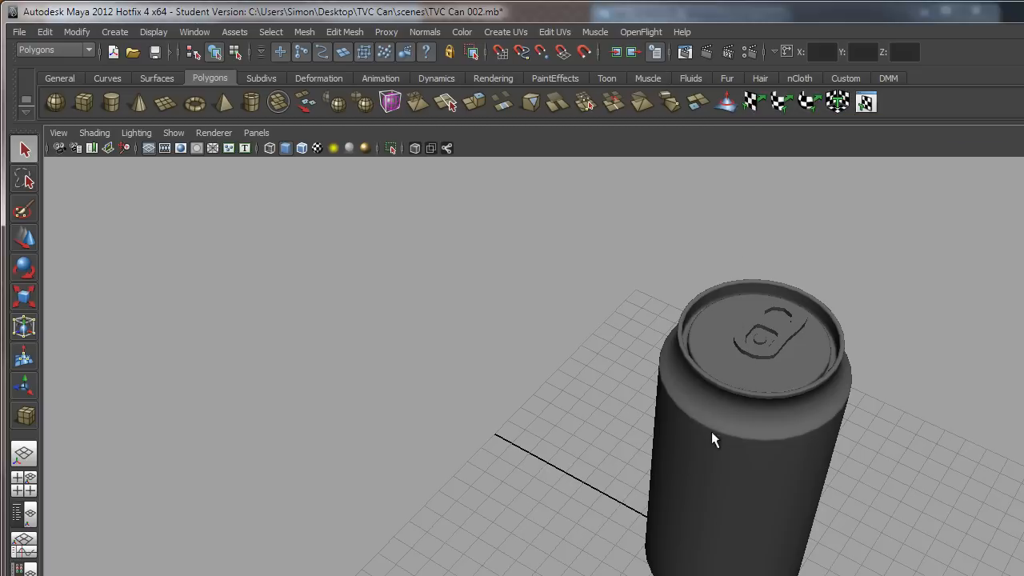
mouse_move(756, 463)
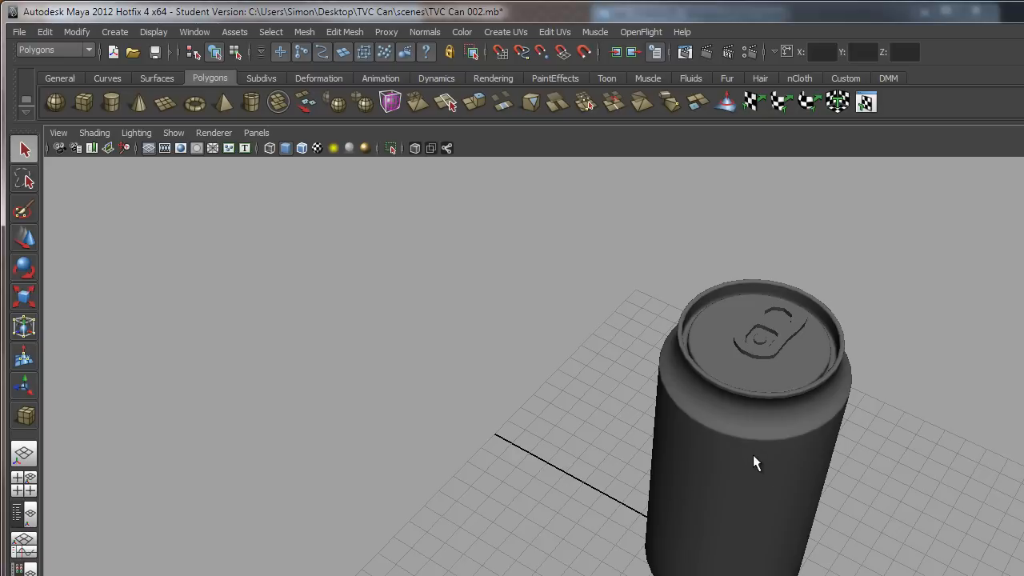
mouse_move(767, 481)
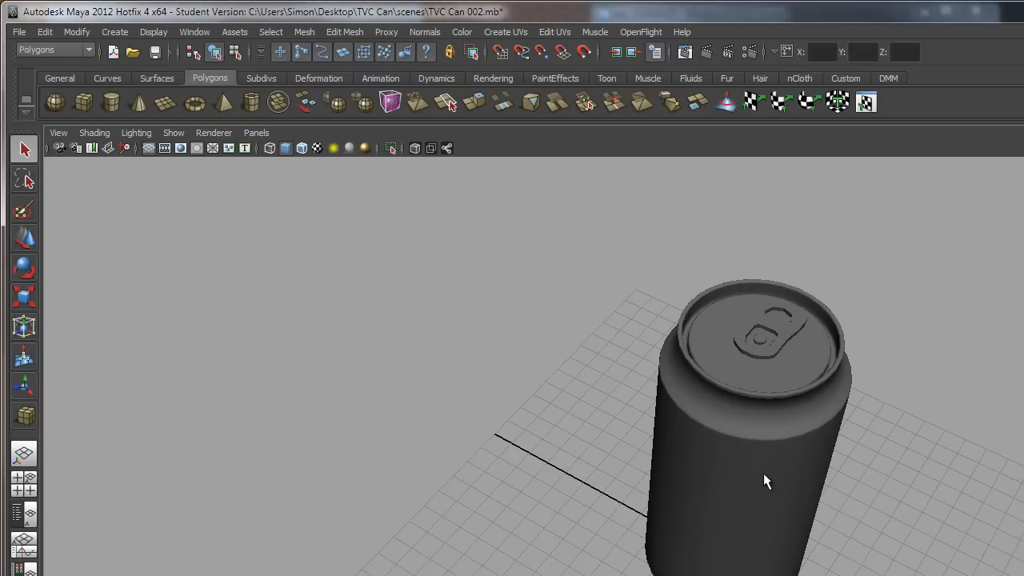
mouse_move(781, 450)
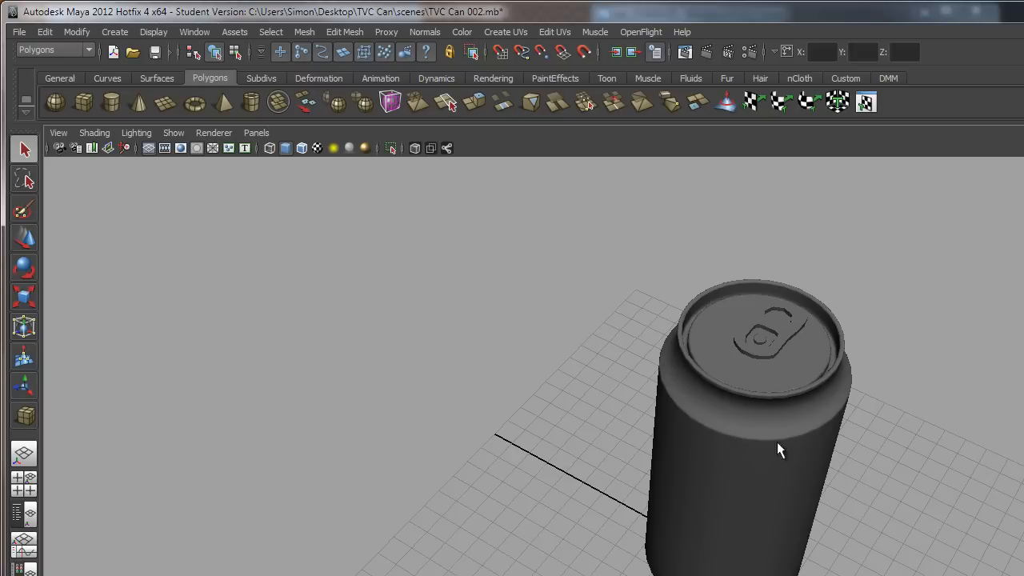
mouse_move(903, 181)
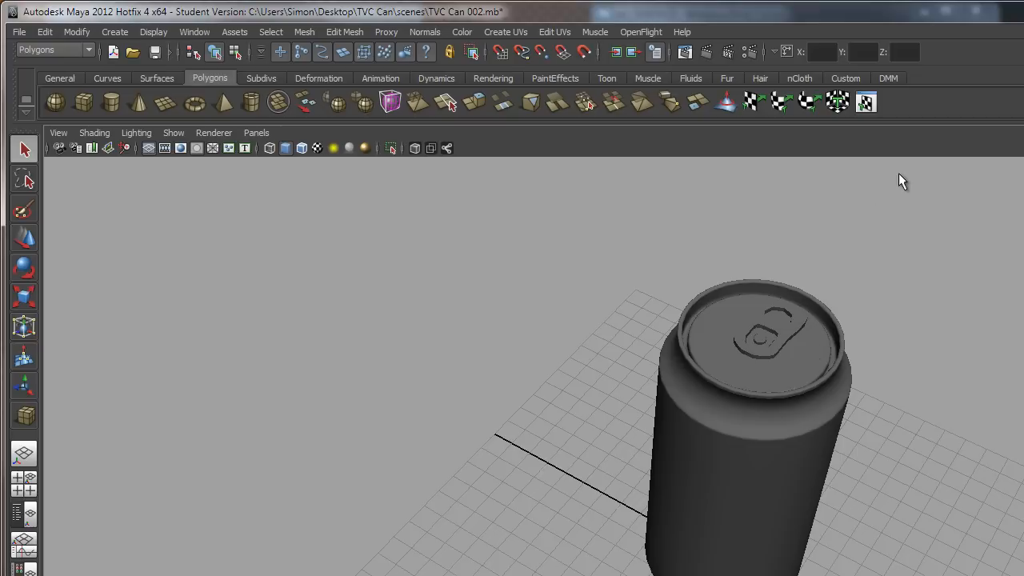
mouse_move(879, 144)
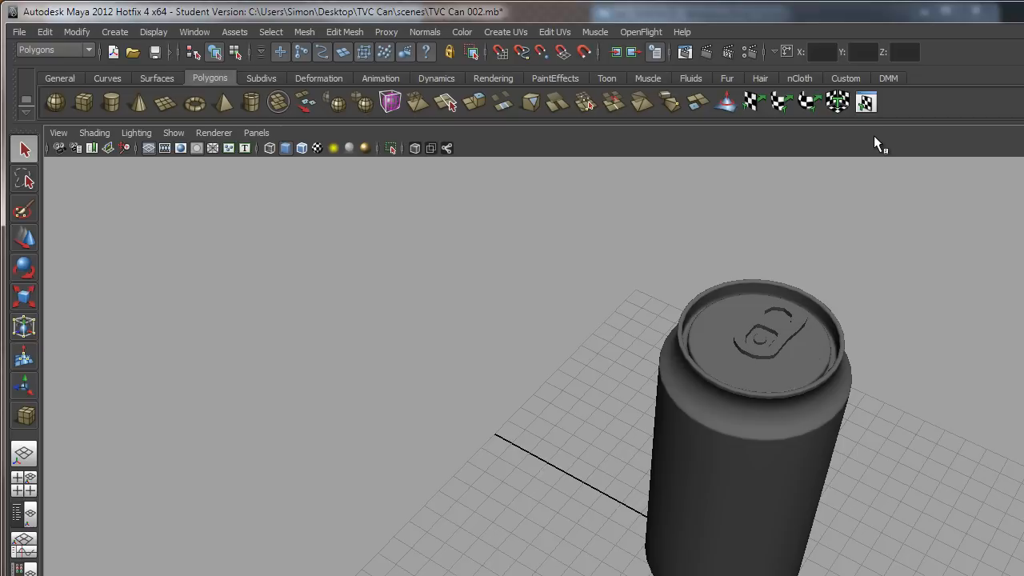
mouse_move(867, 102)
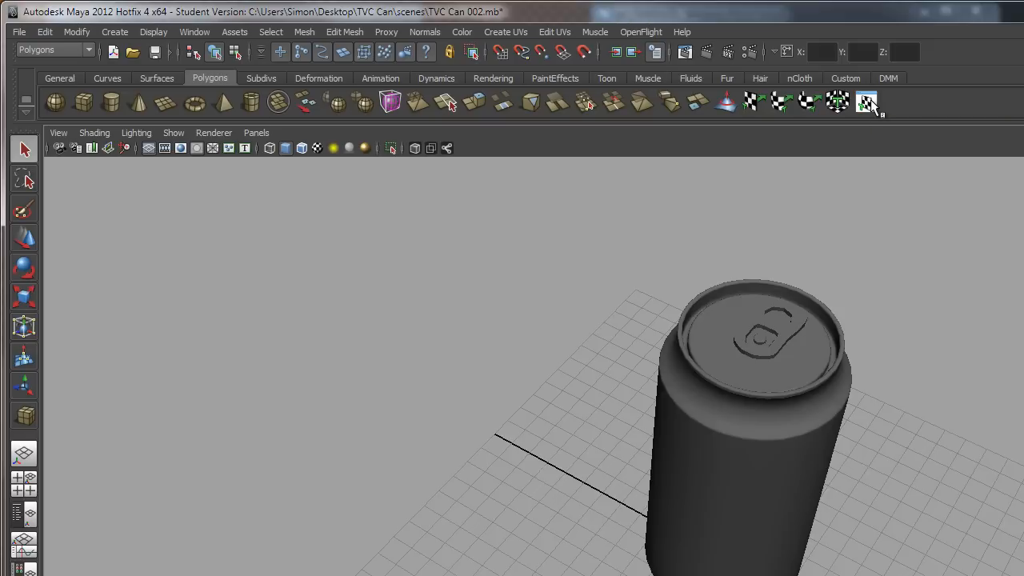
mouse_move(840, 144)
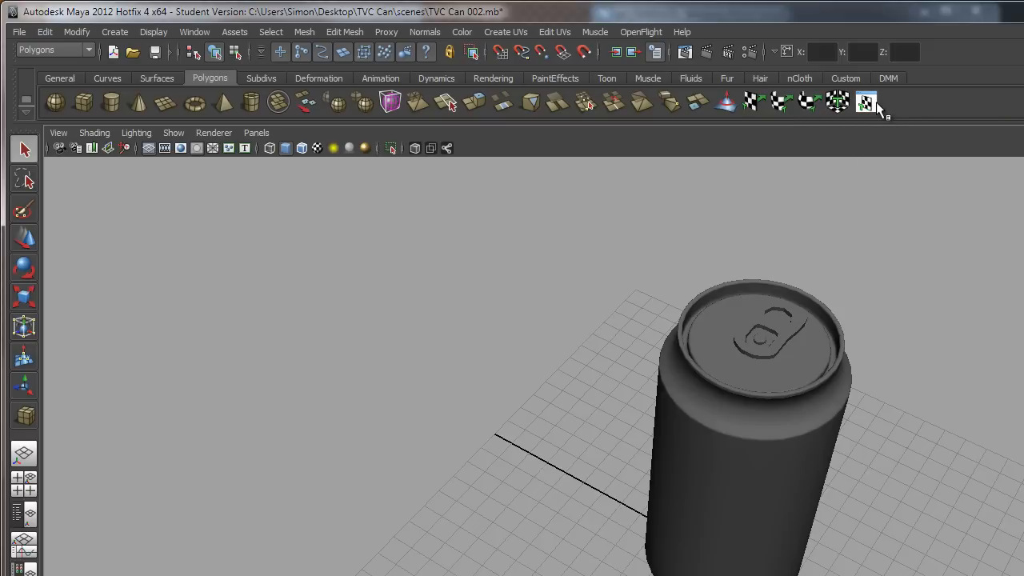
mouse_move(564, 40)
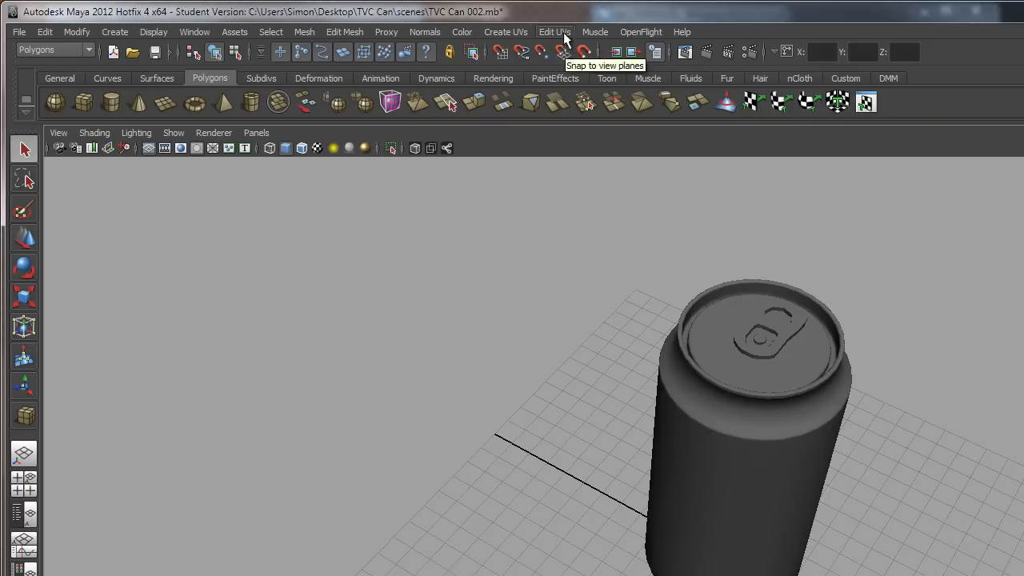
click(554, 32)
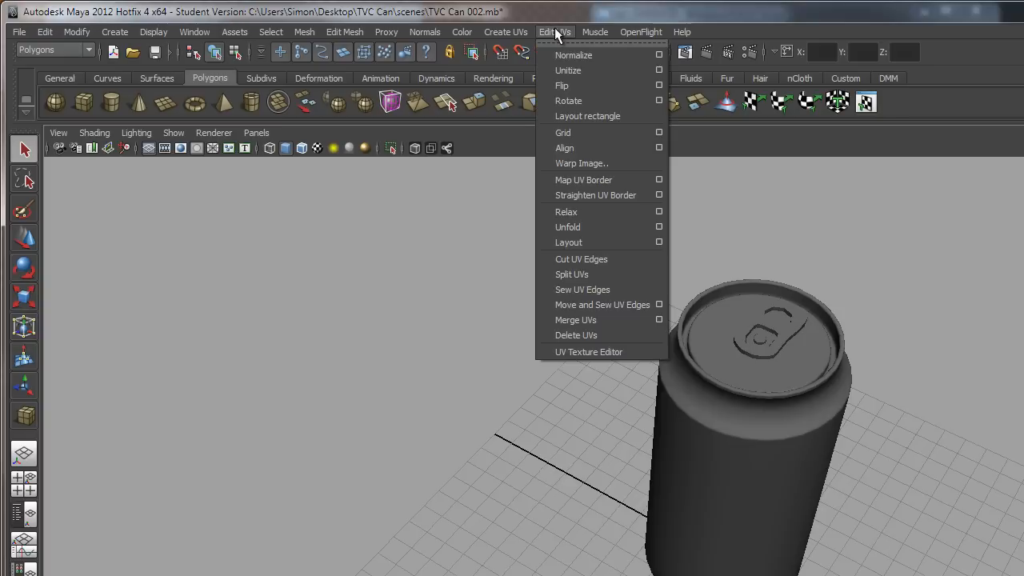
mouse_move(588, 352)
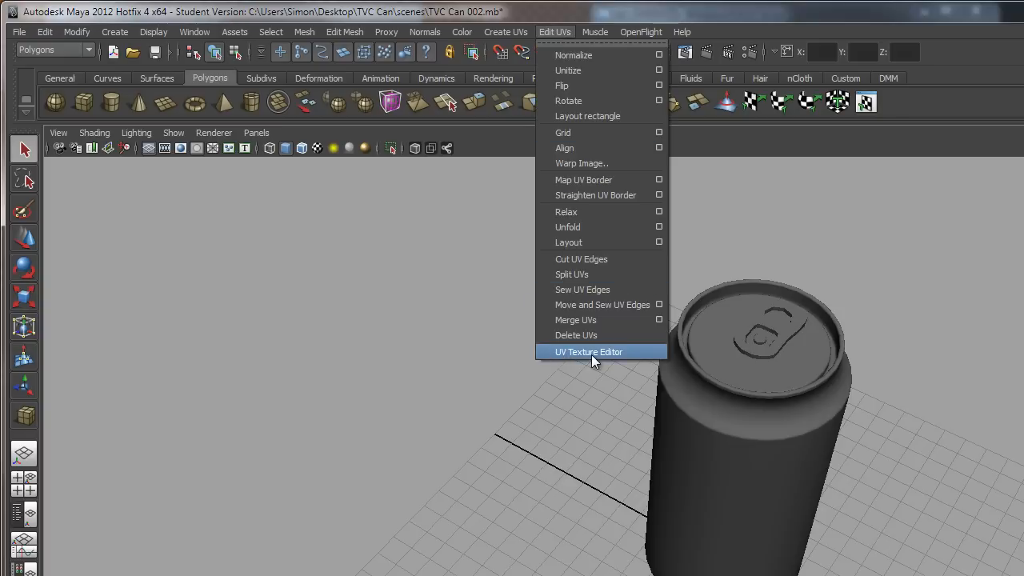
click(589, 352)
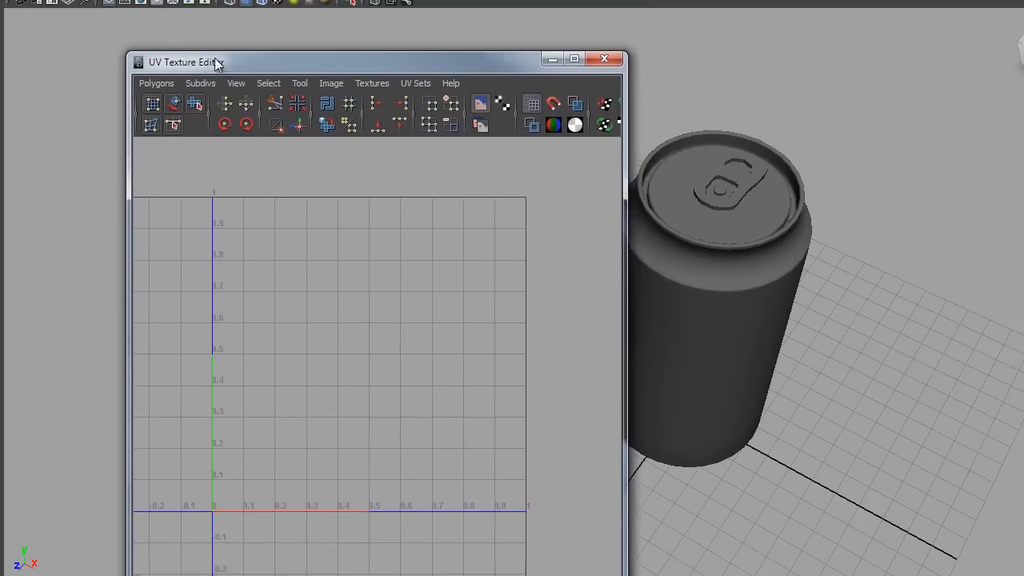
Step: Drag the UV Texture Editor window leftward, away from the can model
drag(186, 62, 142, 47)
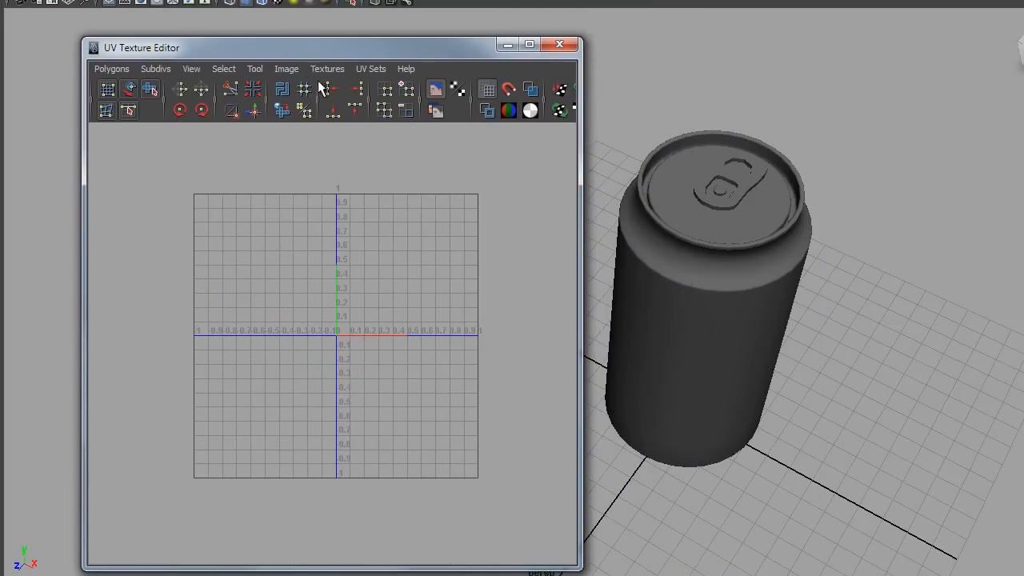
drag(332, 47, 292, 50)
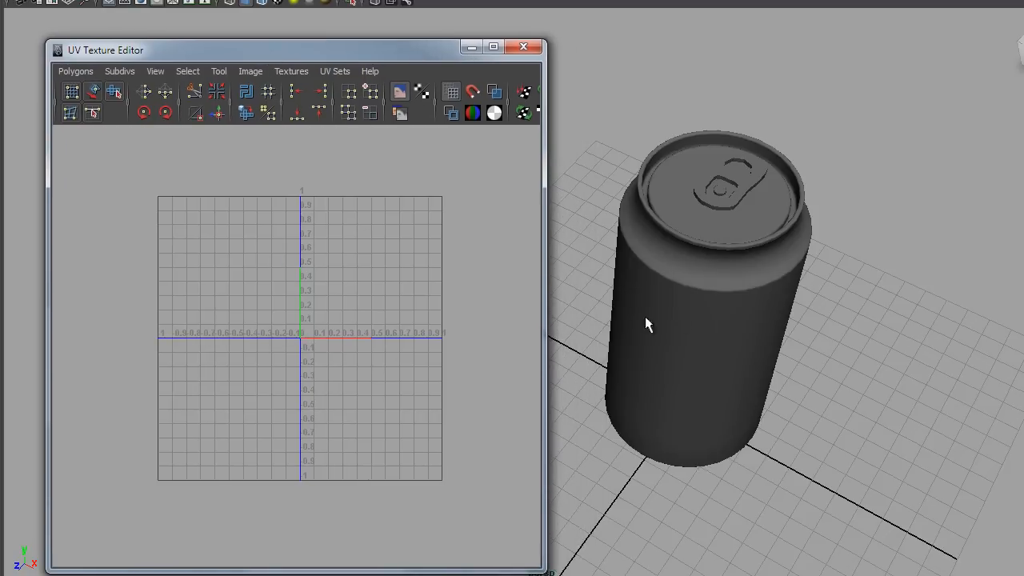
mouse_move(781, 190)
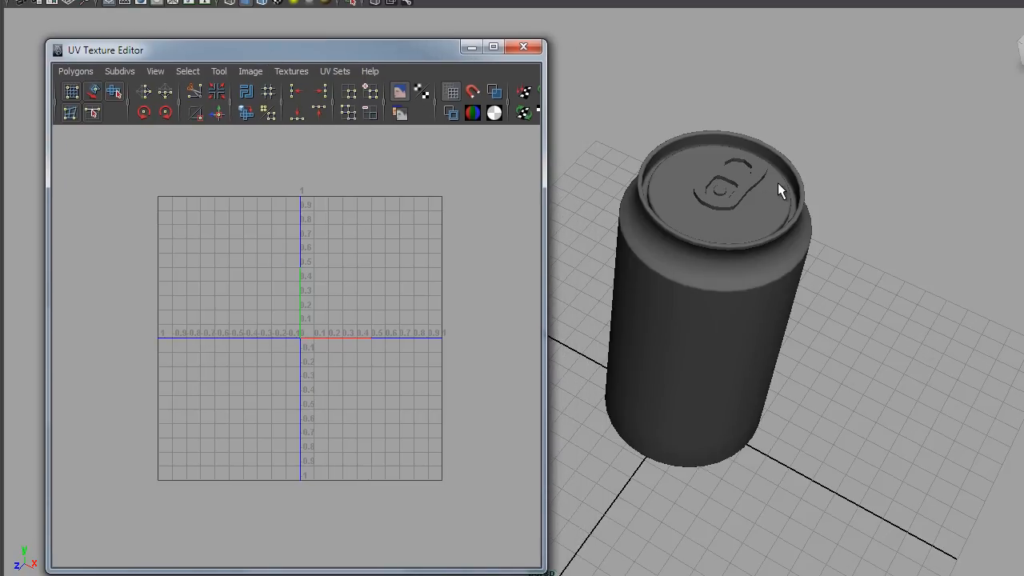
mouse_move(310, 230)
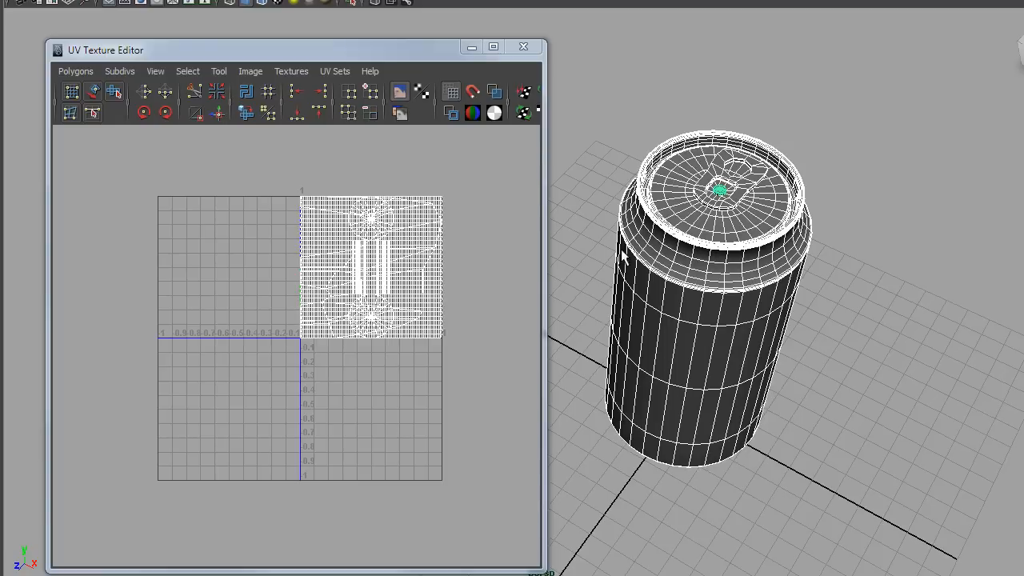
mouse_move(715, 155)
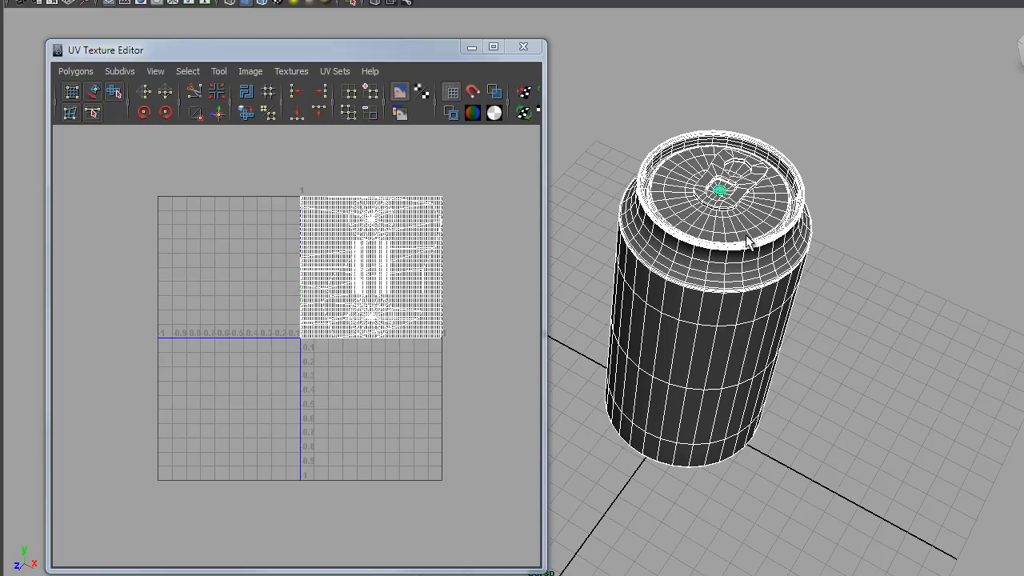
mouse_move(400, 236)
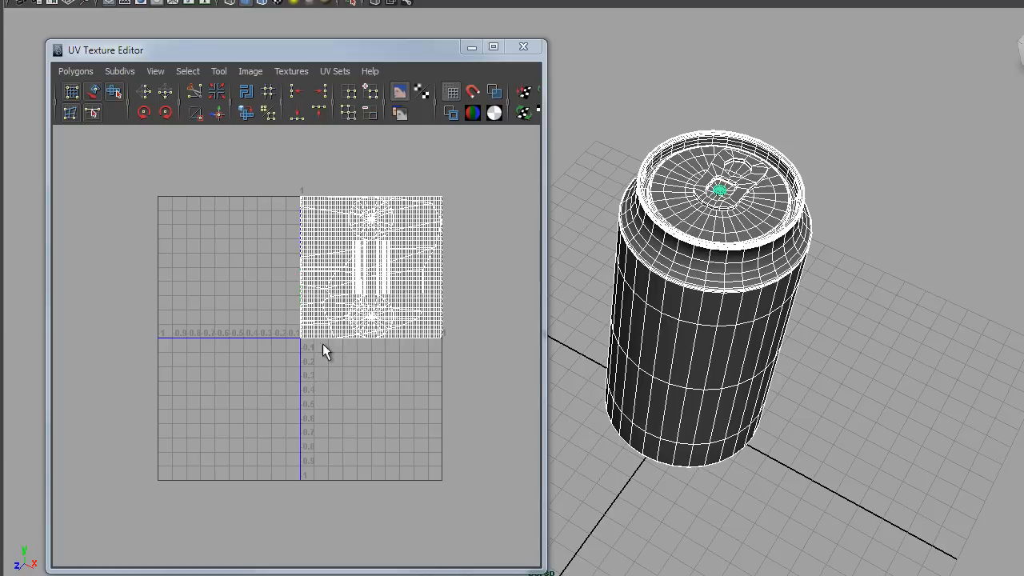
mouse_move(347, 258)
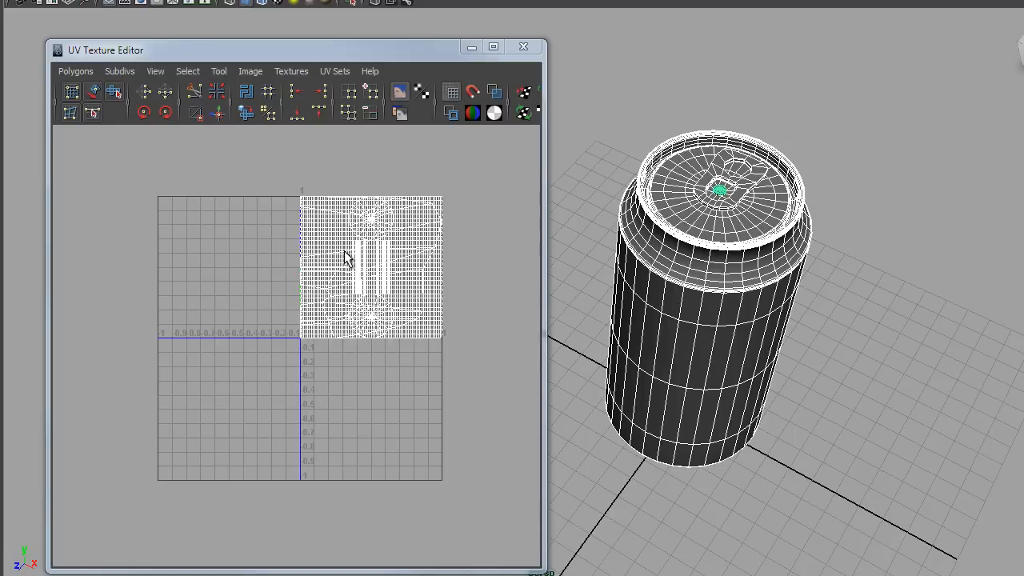
mouse_move(354, 264)
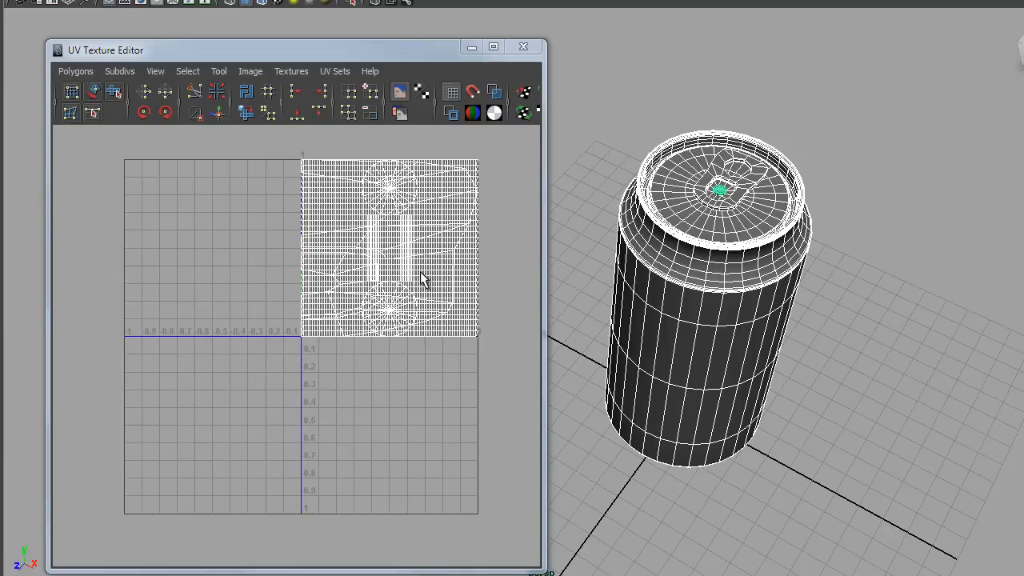
mouse_move(944, 313)
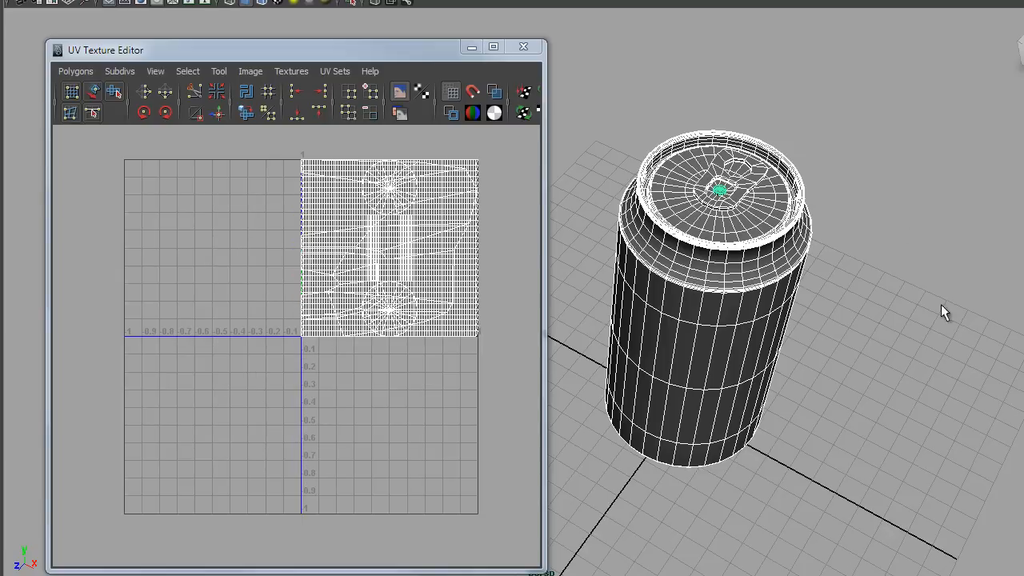
mouse_move(456, 339)
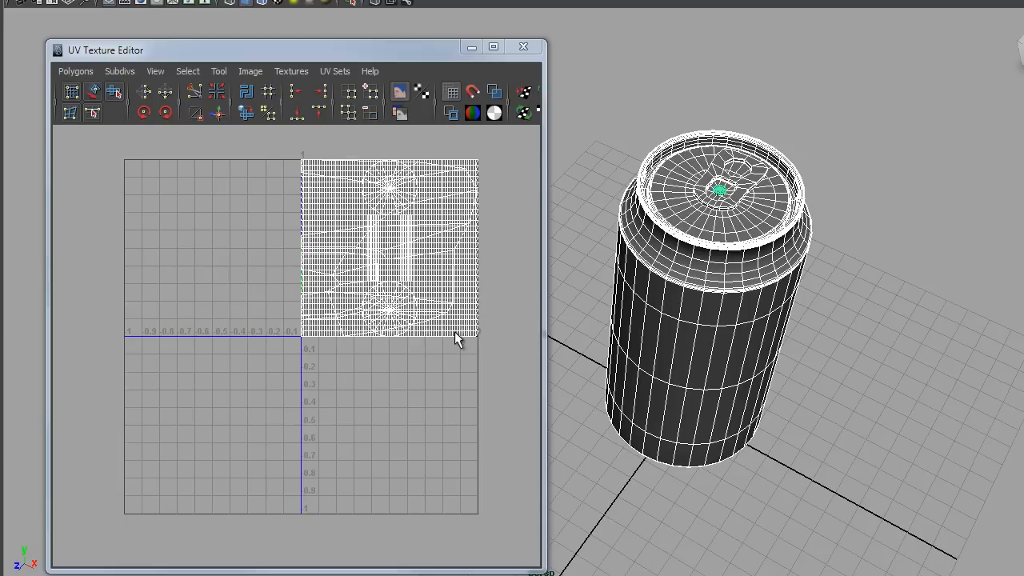
mouse_move(446, 199)
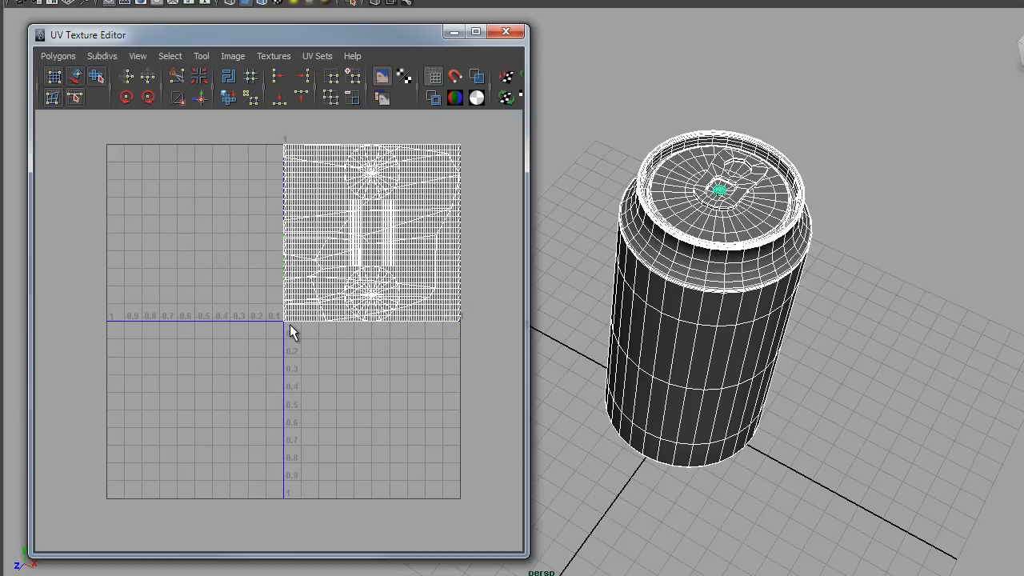
mouse_move(861, 232)
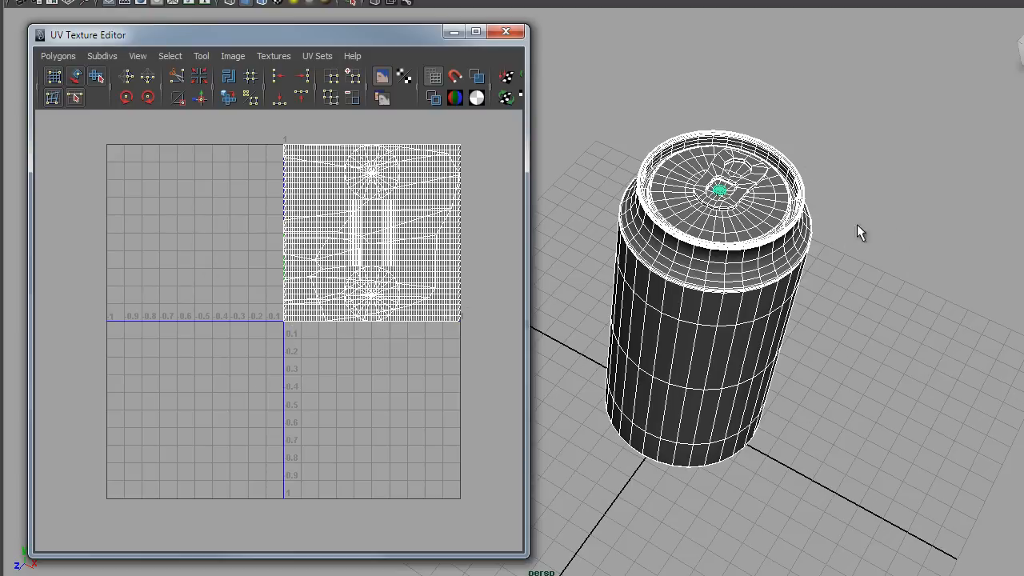
mouse_move(817, 270)
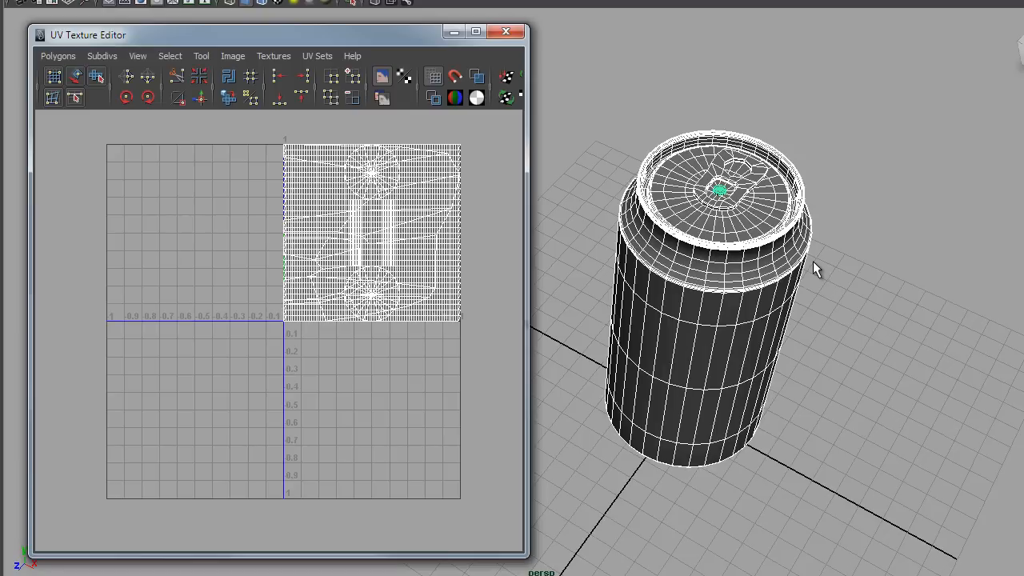
mouse_move(466, 240)
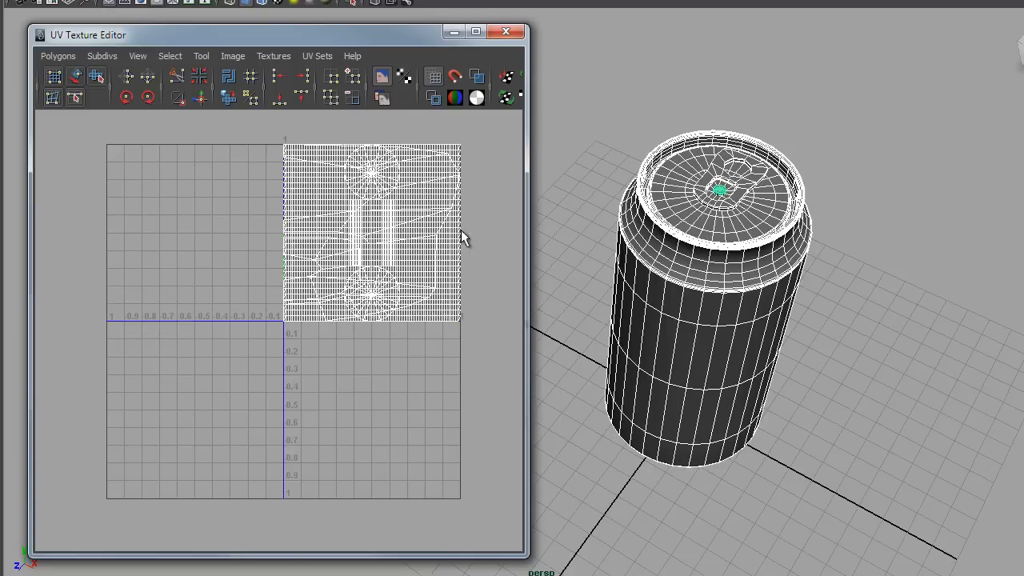
mouse_move(434, 227)
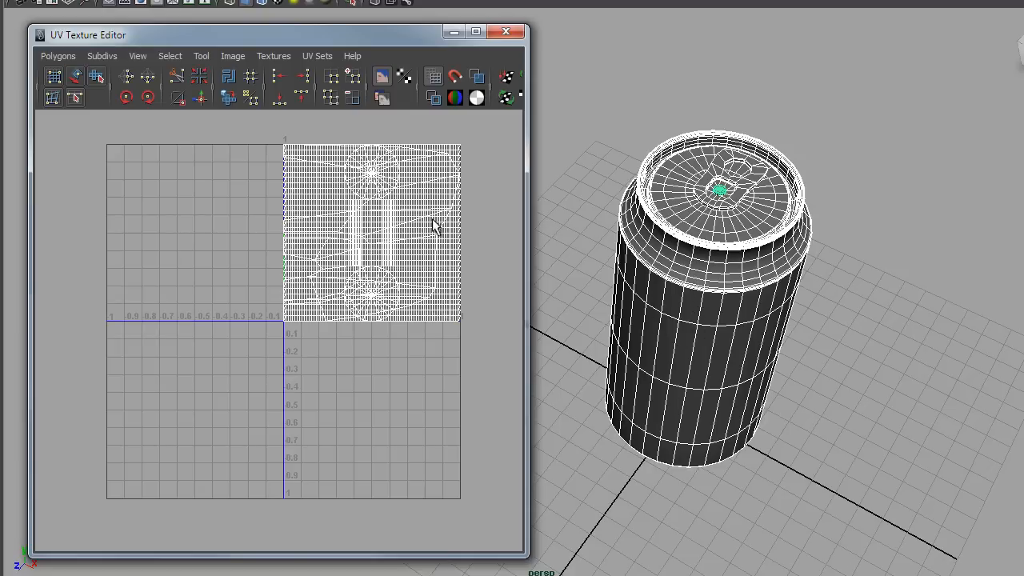
mouse_move(512, 214)
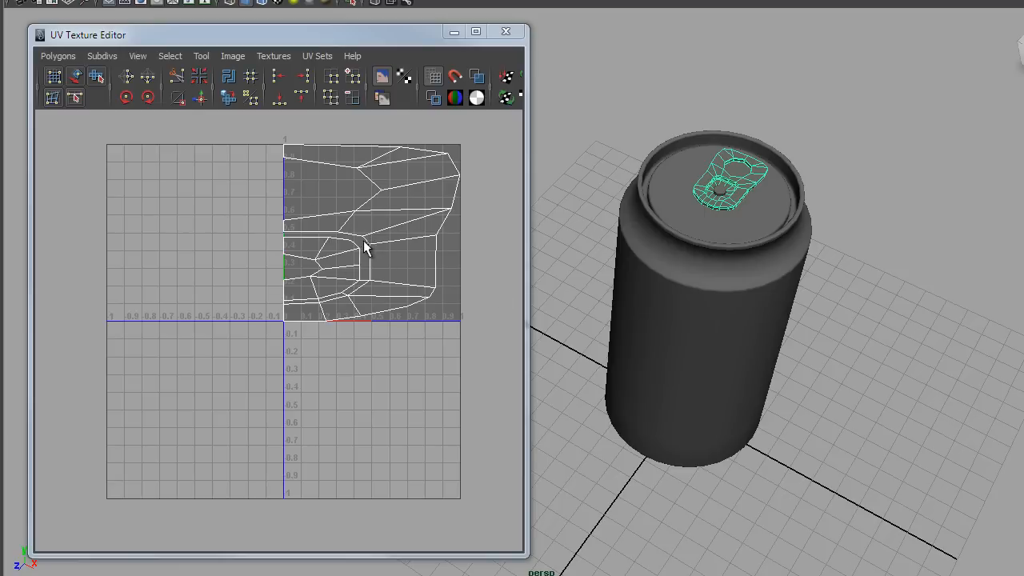
mouse_move(720, 224)
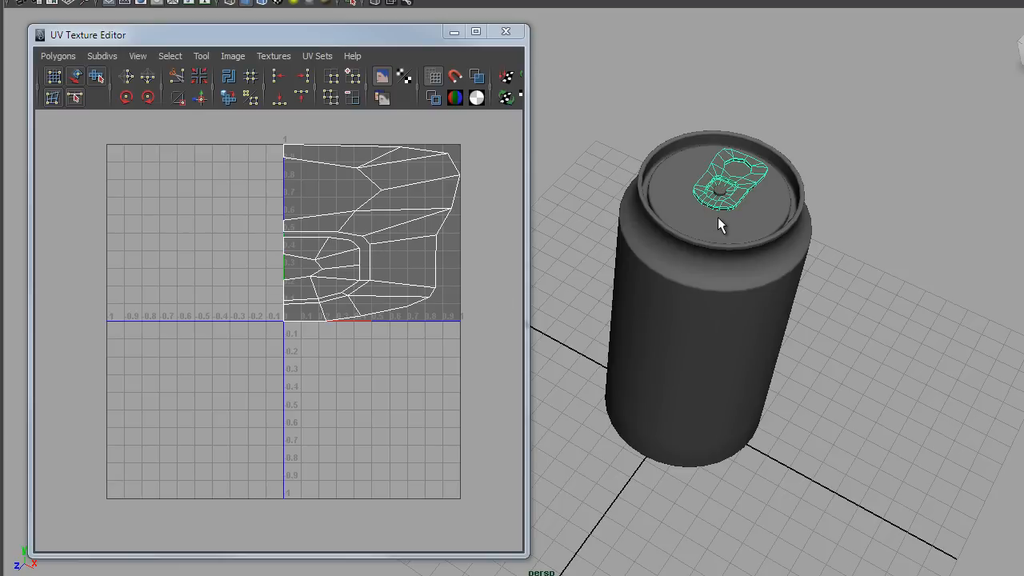
mouse_move(390, 245)
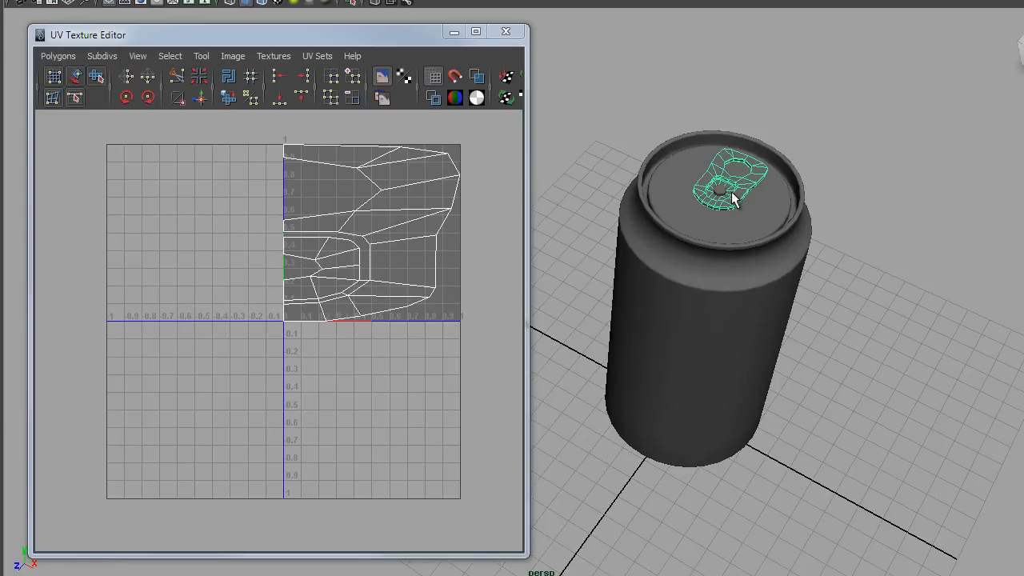
mouse_move(672, 191)
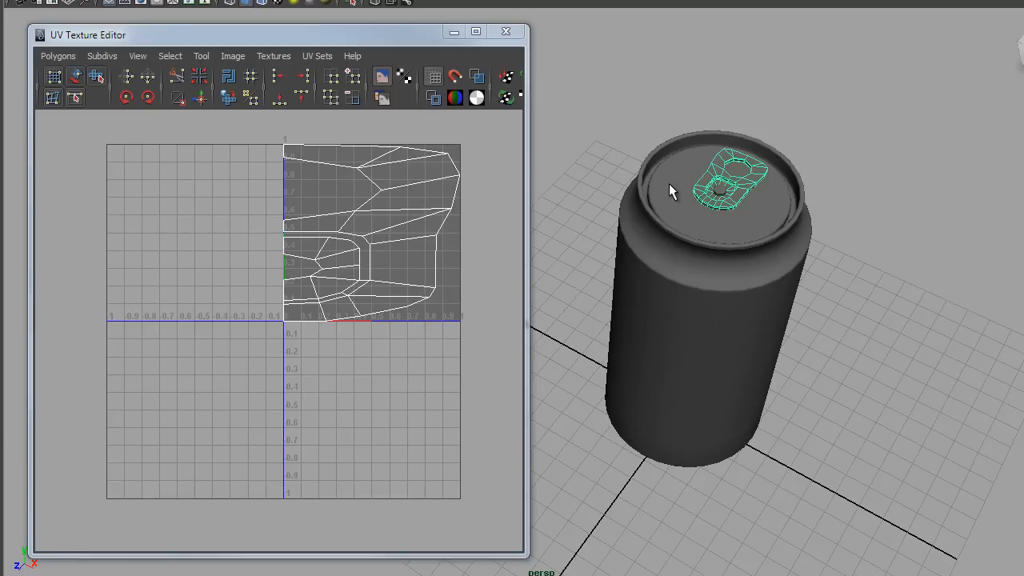
mouse_move(435, 200)
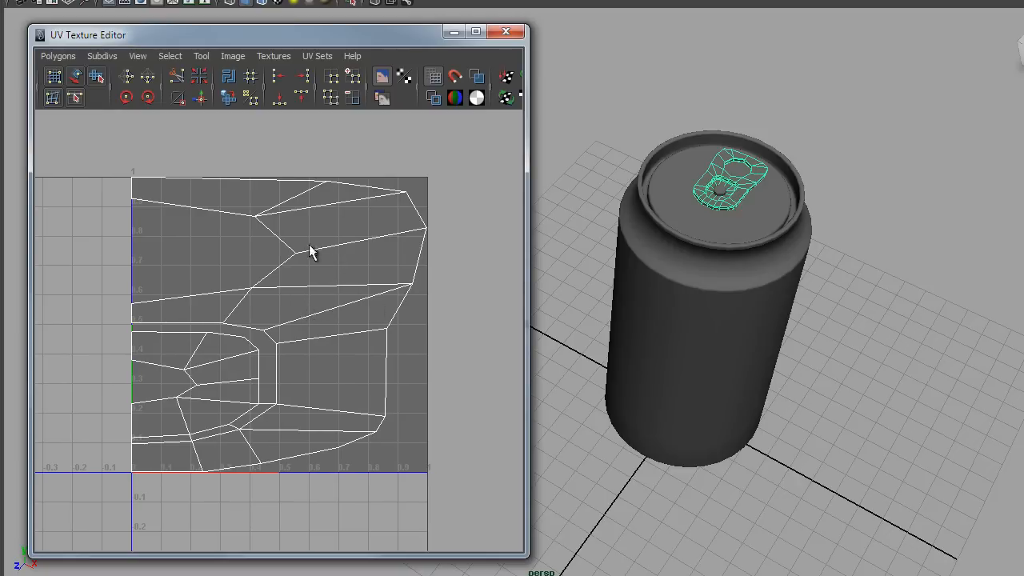
mouse_move(275, 448)
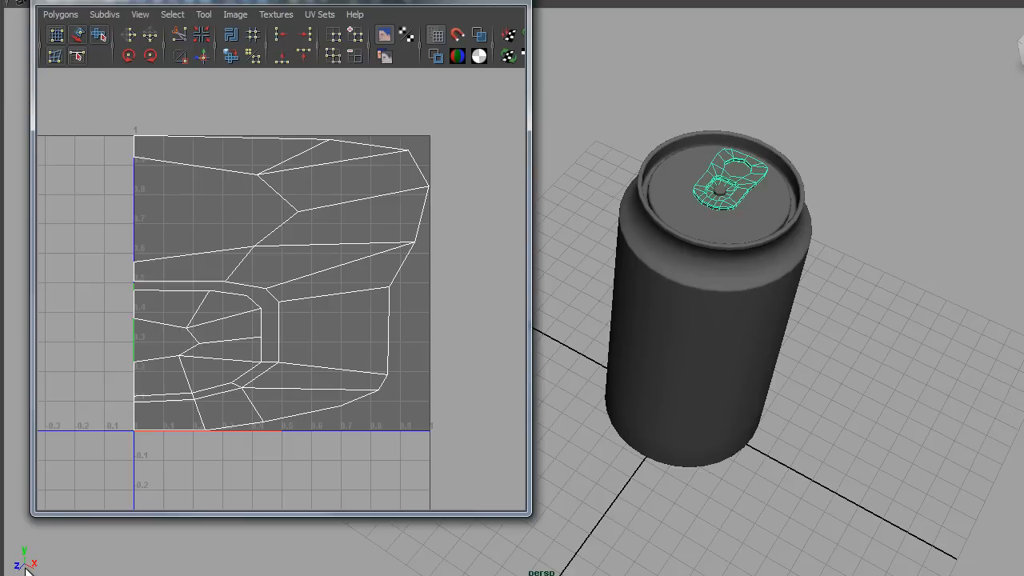
mouse_move(210, 99)
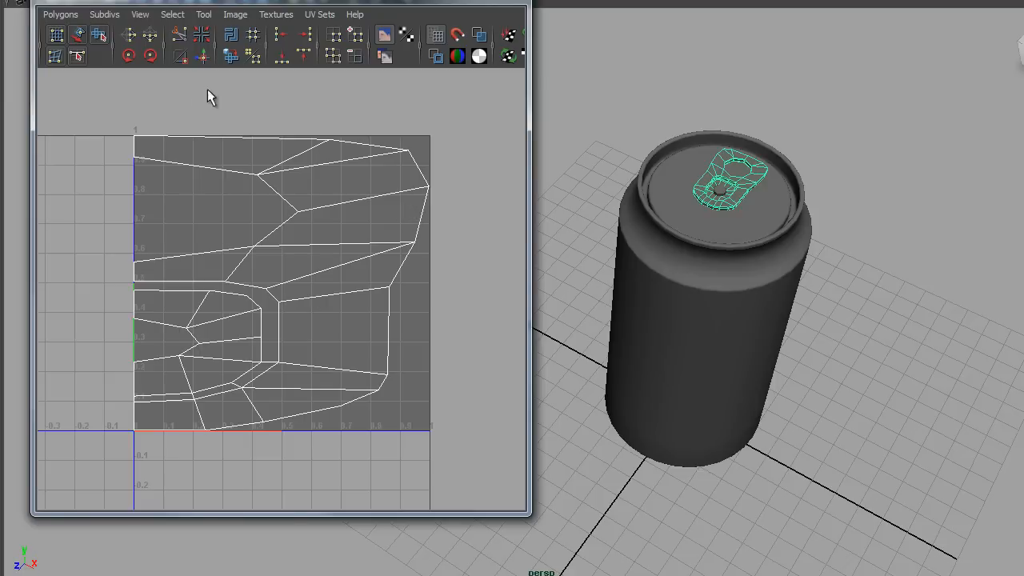
mouse_move(252, 236)
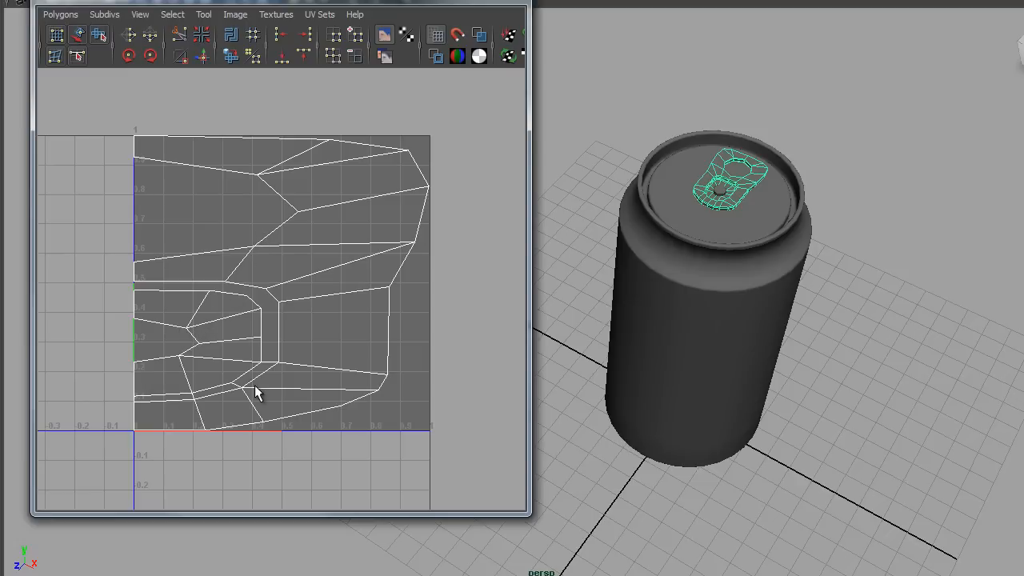
mouse_move(256, 402)
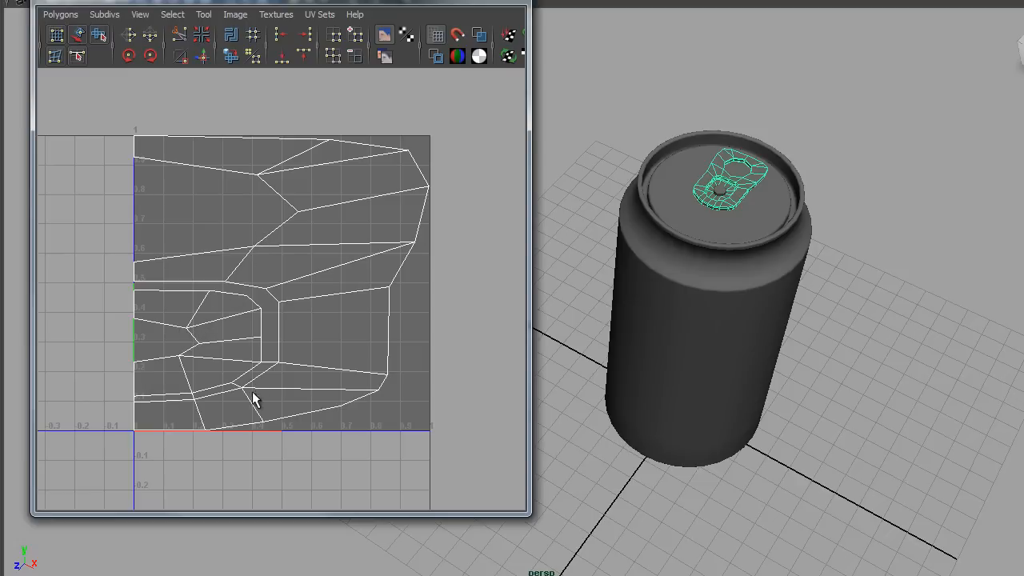
mouse_move(160, 440)
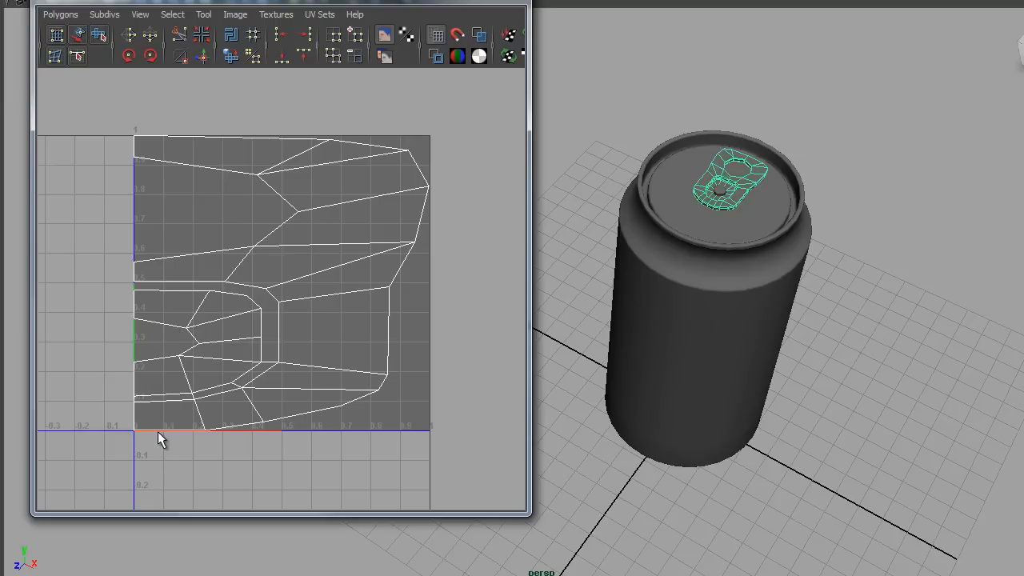
mouse_move(629, 439)
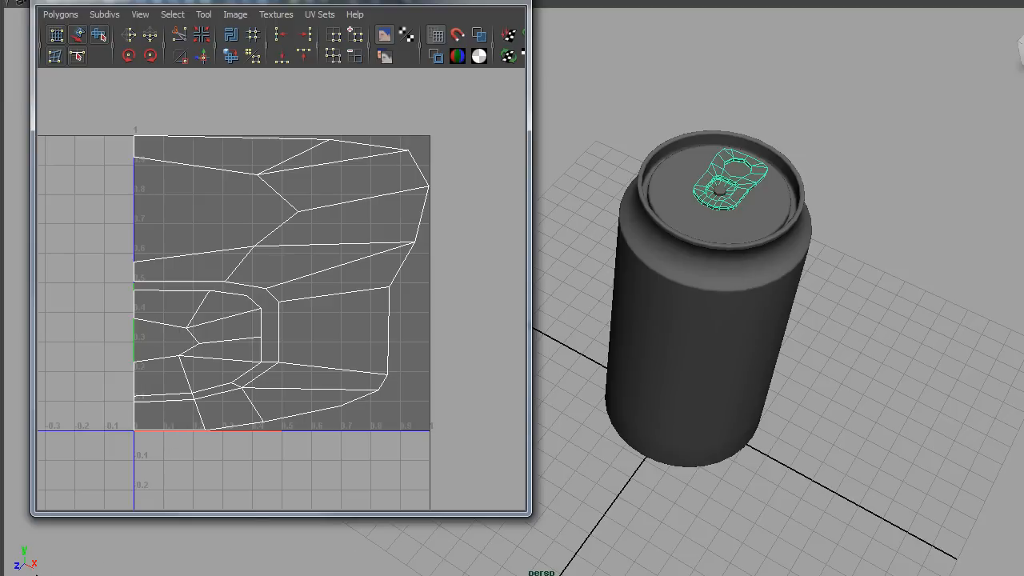
mouse_move(32, 560)
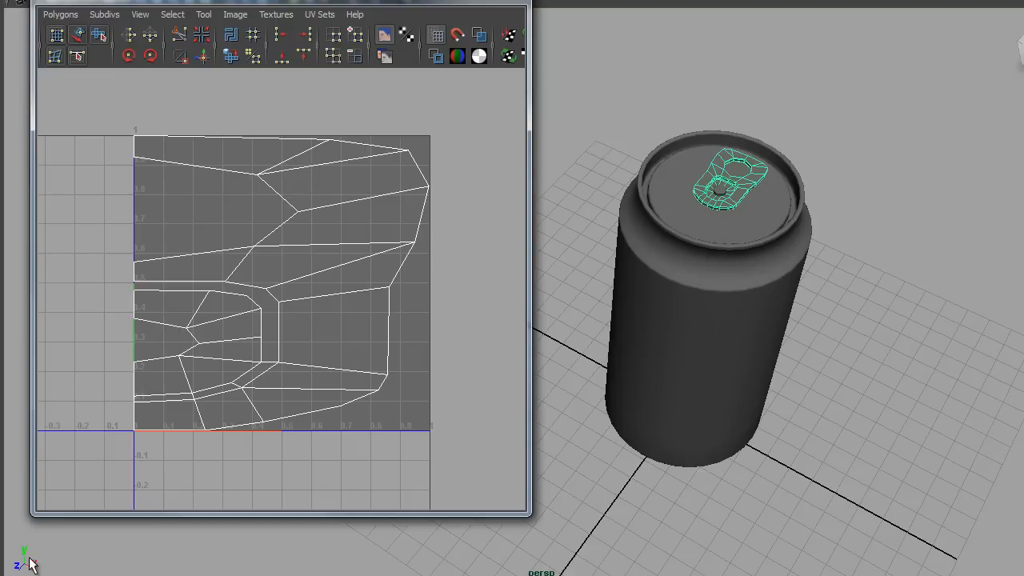
mouse_move(121, 380)
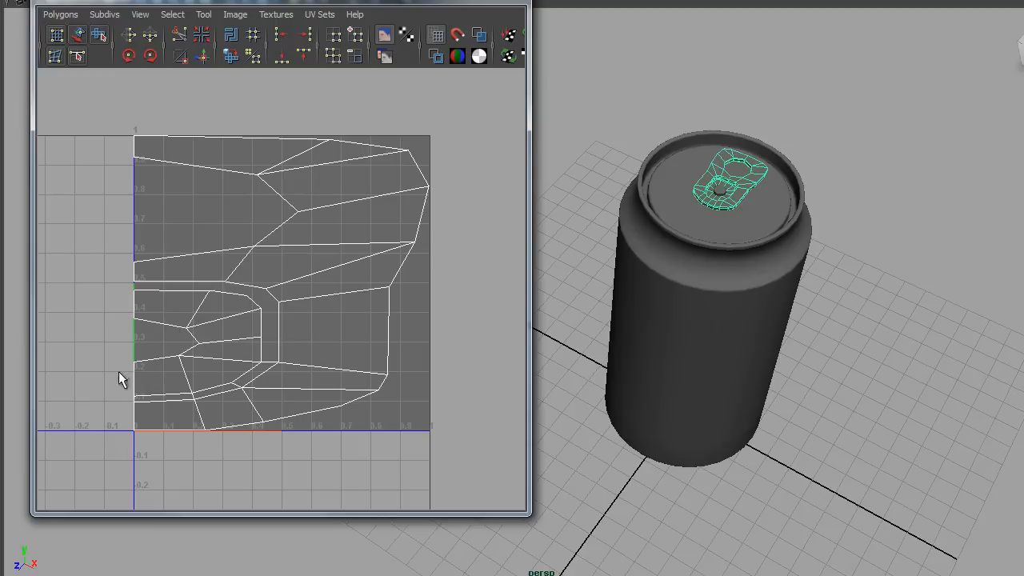
mouse_move(156, 456)
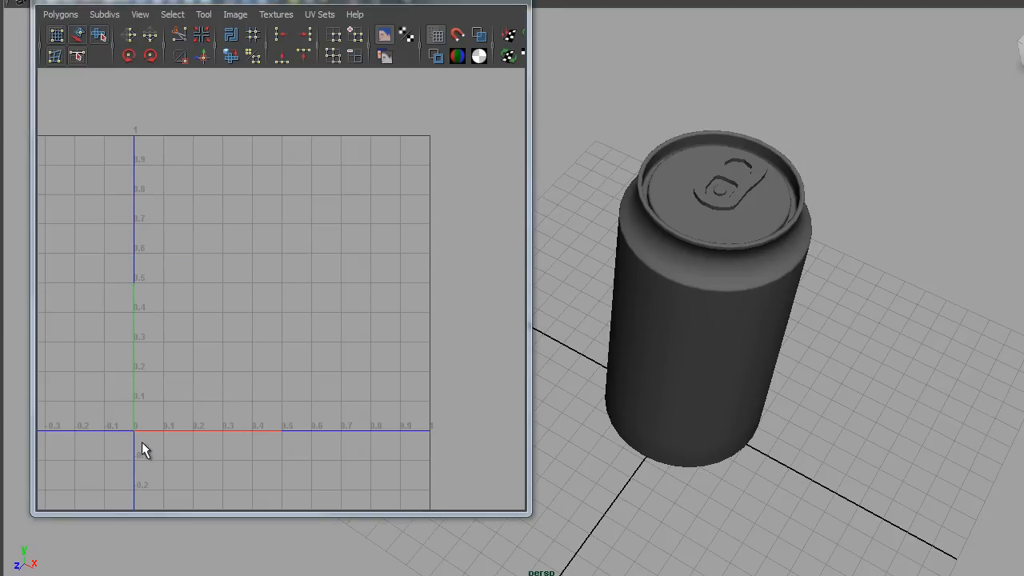
mouse_move(272, 438)
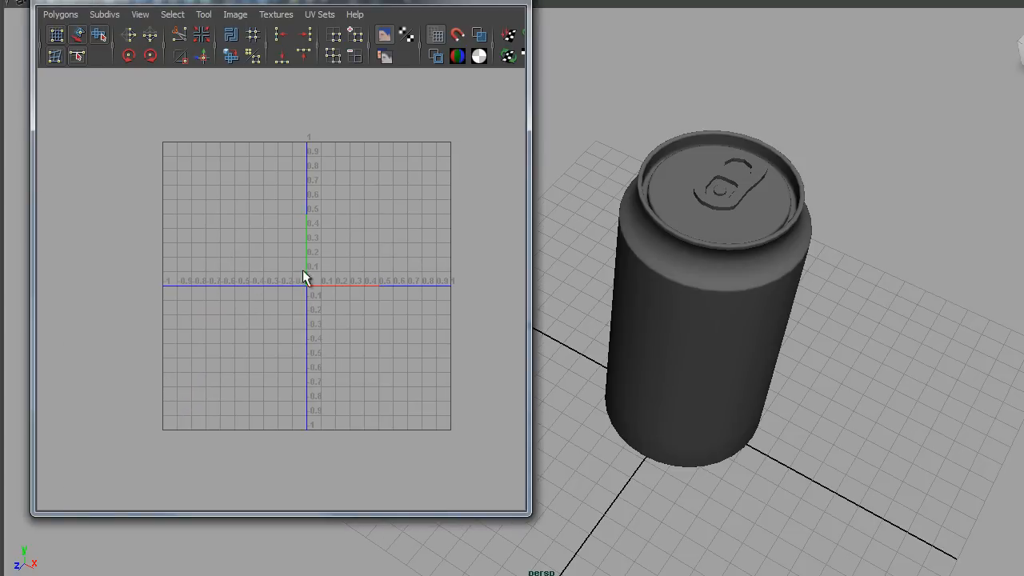
mouse_move(498, 271)
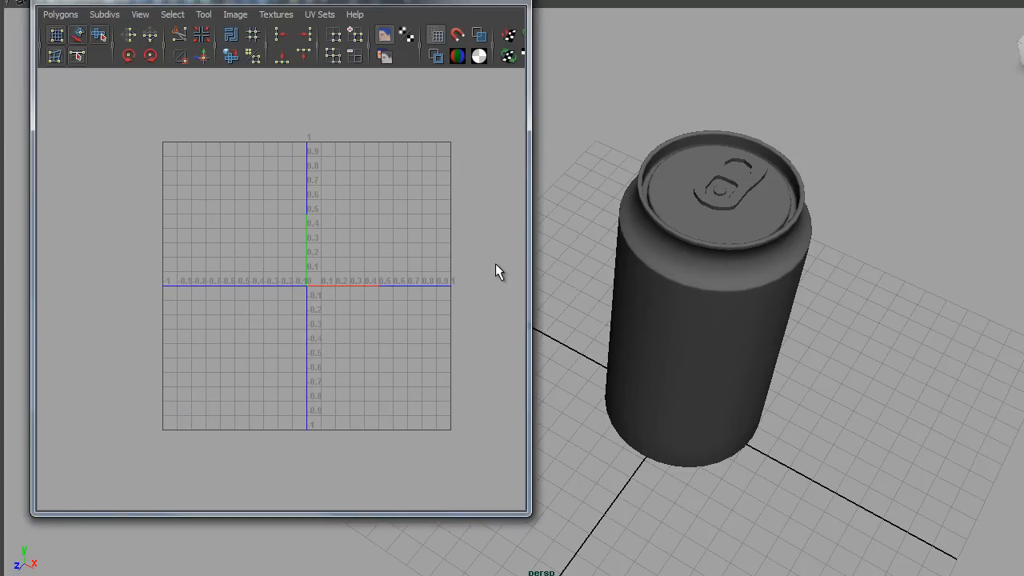
mouse_move(333, 264)
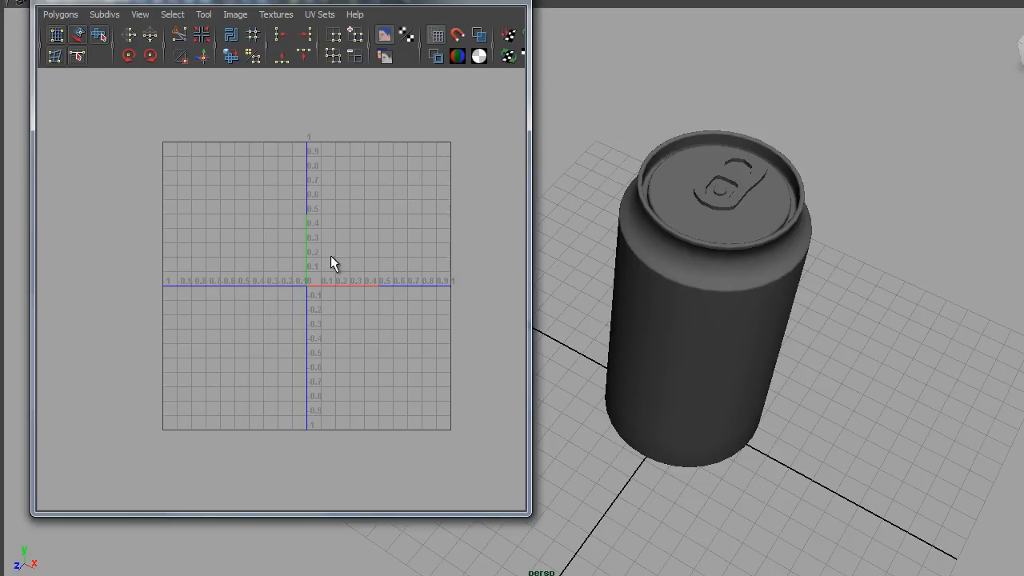
mouse_move(332, 132)
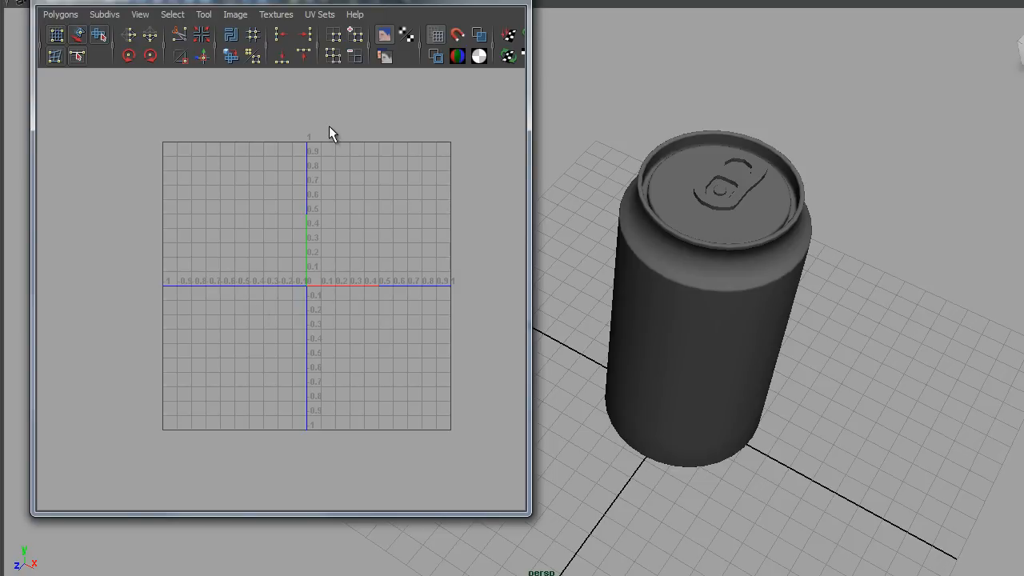
mouse_move(302, 161)
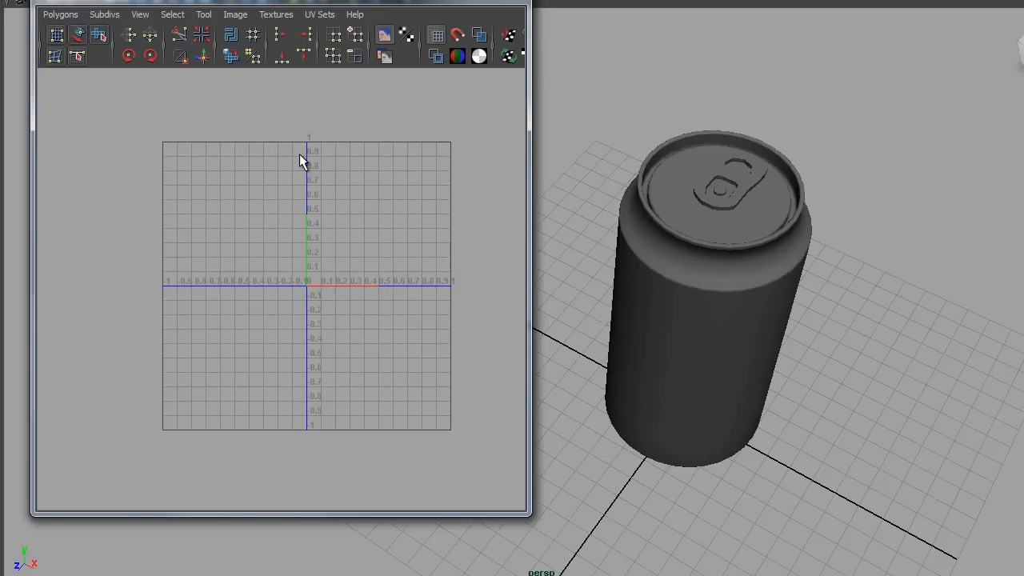
mouse_move(329, 300)
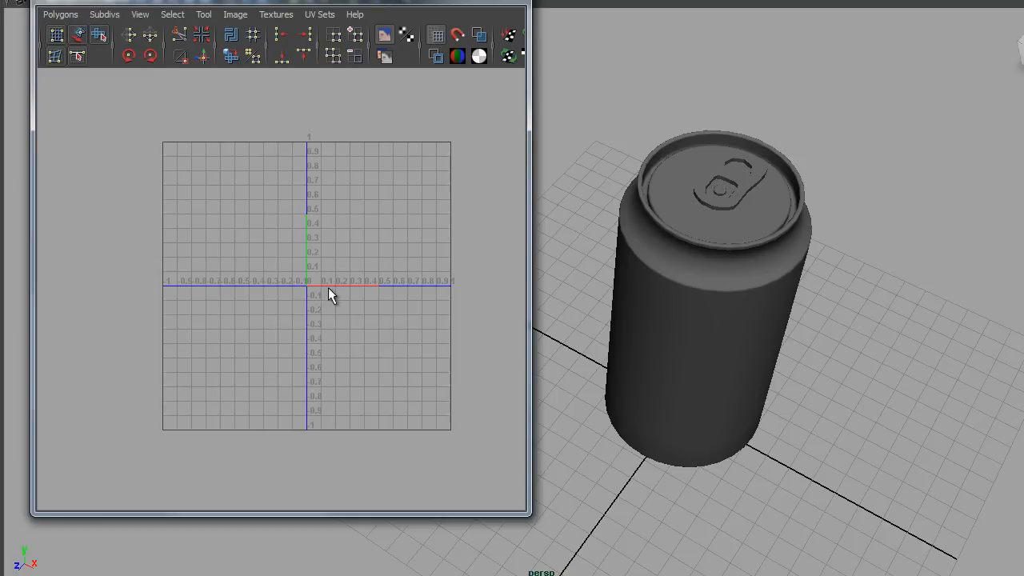
mouse_move(268, 346)
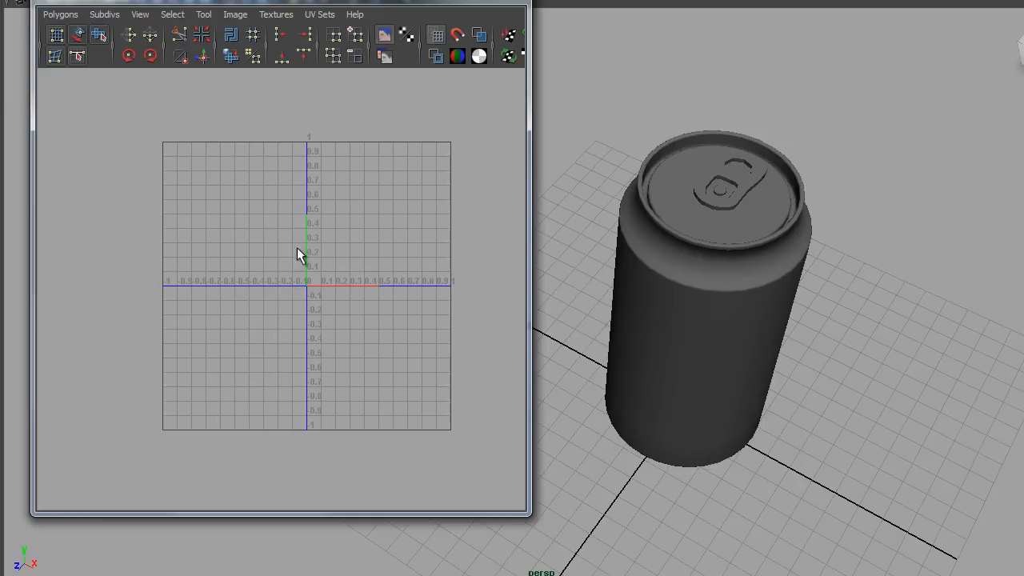
mouse_move(330, 295)
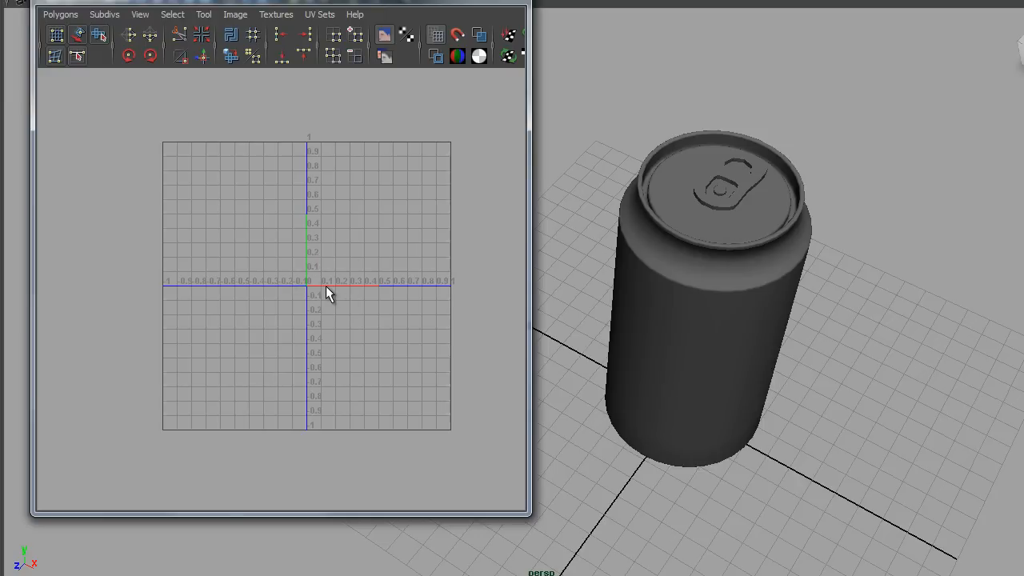
mouse_move(36, 565)
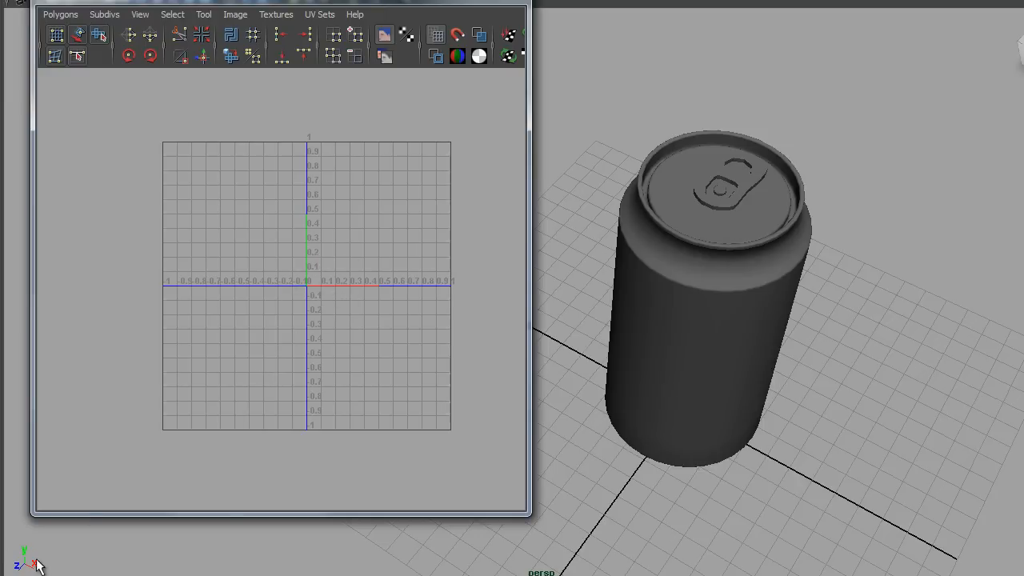
mouse_move(290, 314)
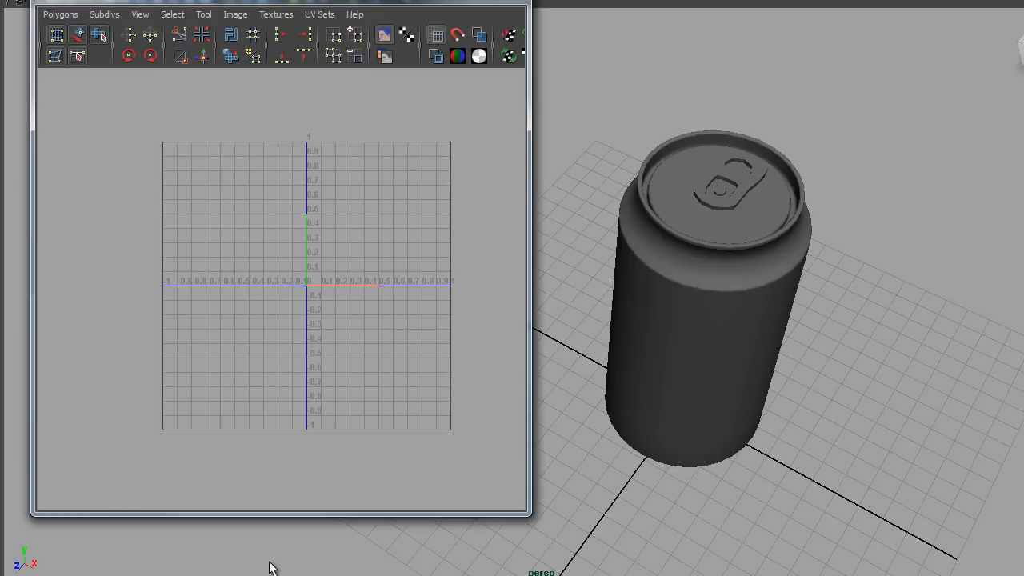
mouse_move(735, 183)
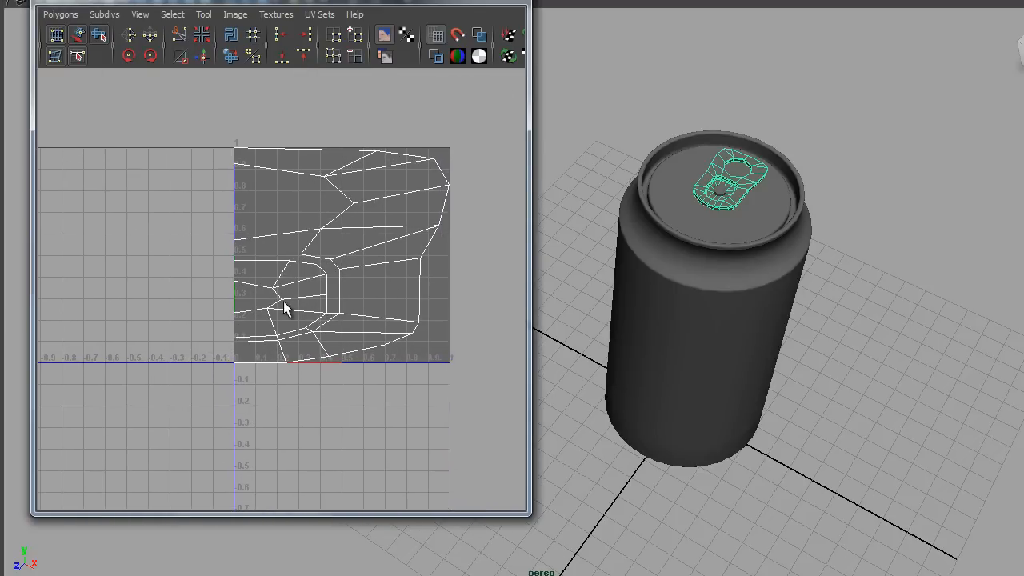
mouse_move(244, 366)
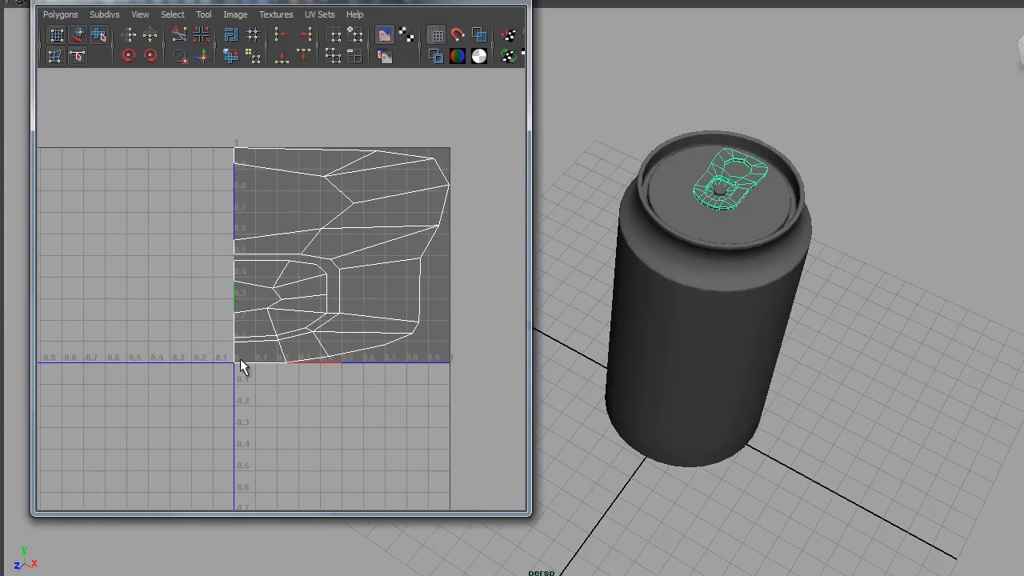
mouse_move(254, 370)
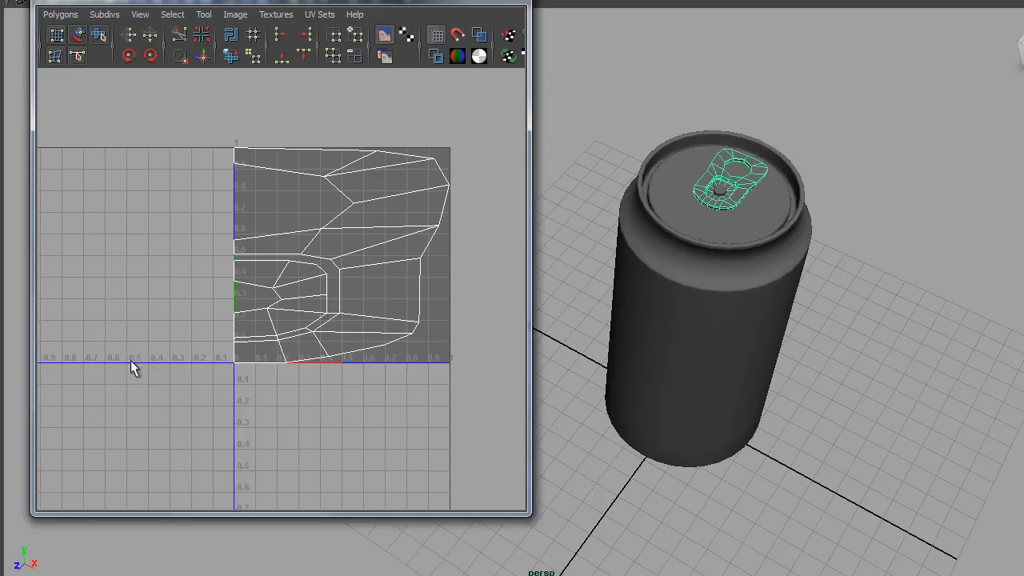
mouse_move(264, 384)
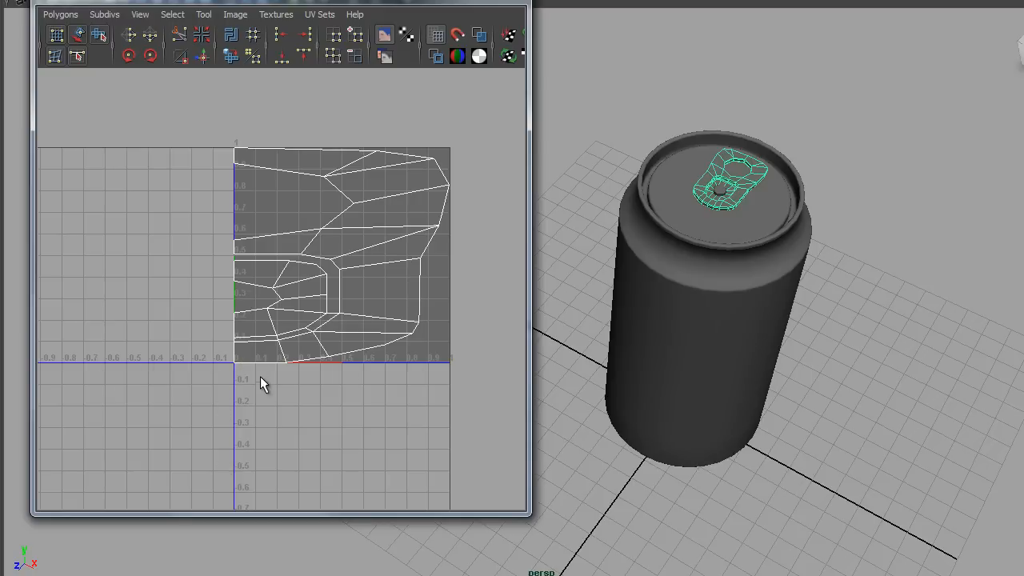
mouse_move(224, 366)
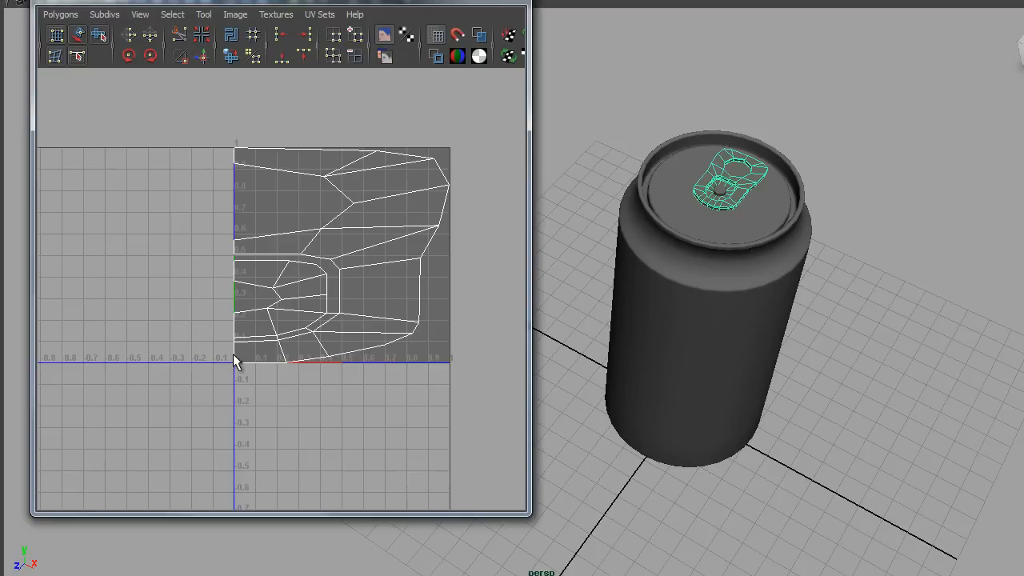
mouse_move(224, 371)
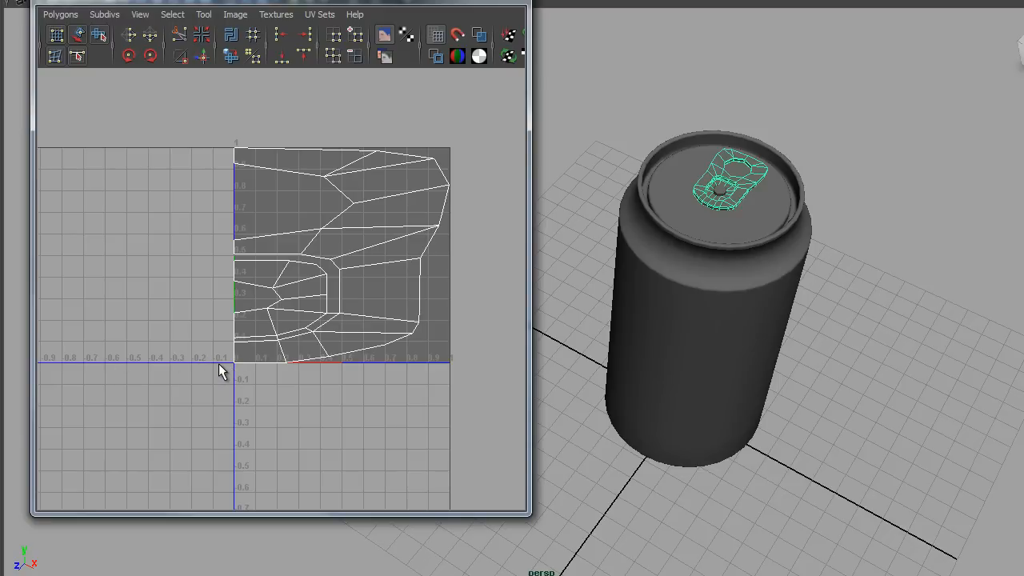
mouse_move(112, 369)
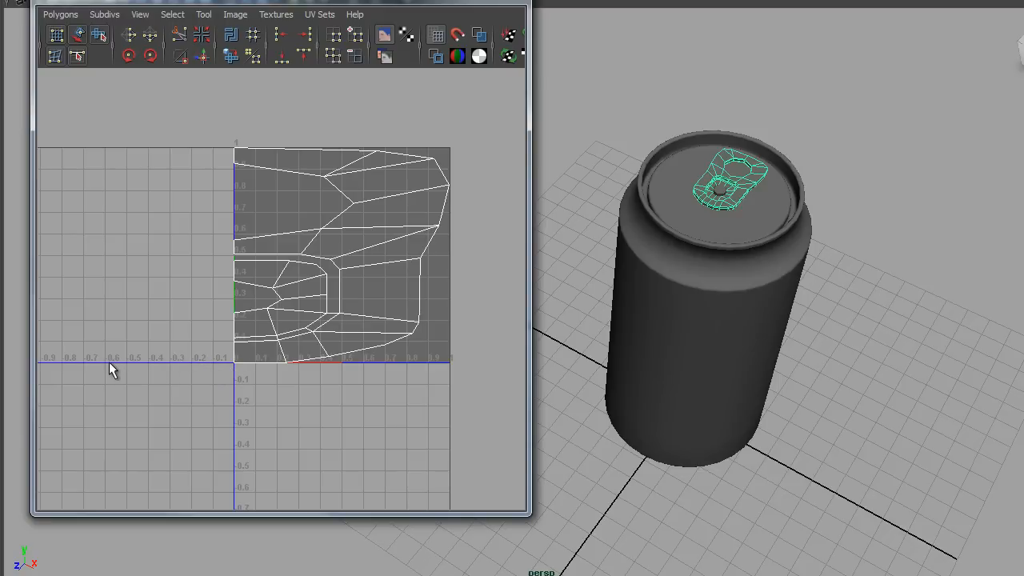
mouse_move(417, 384)
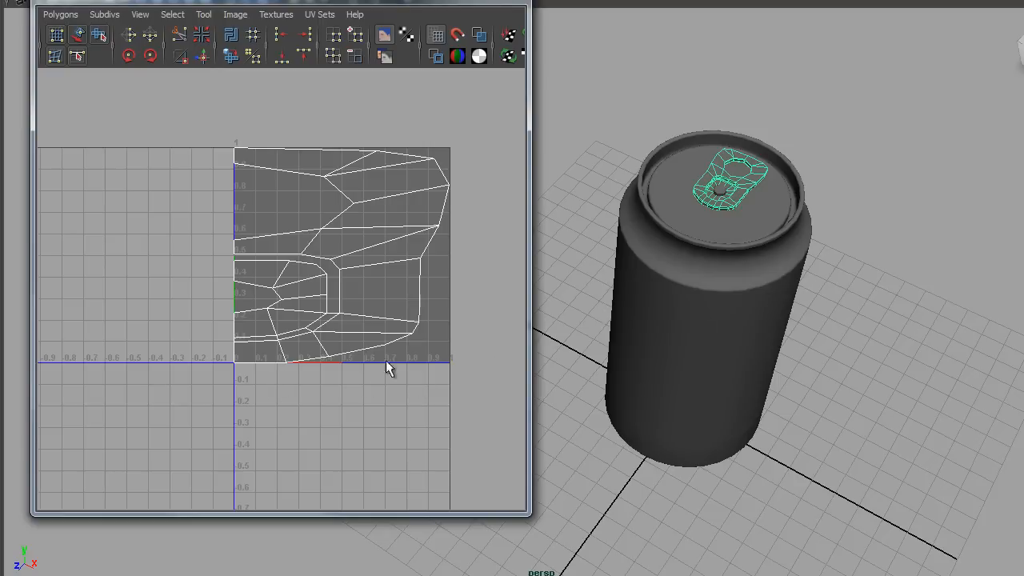
mouse_move(312, 358)
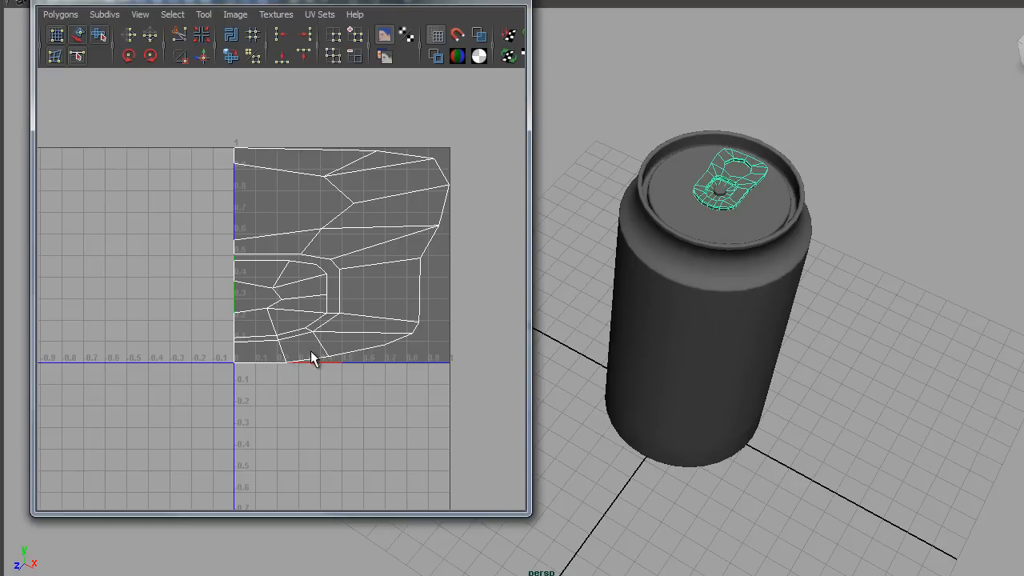
mouse_move(266, 320)
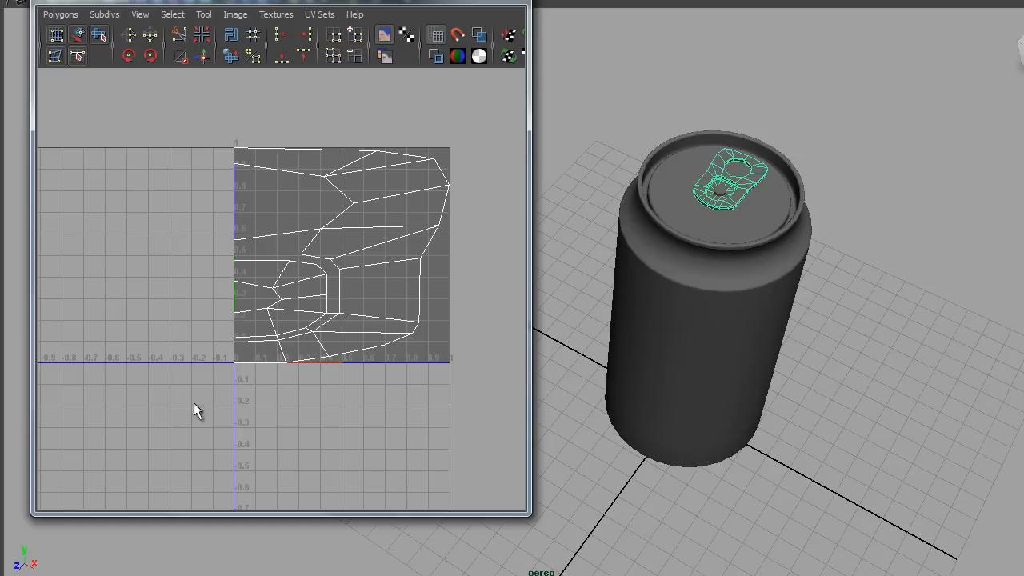
mouse_move(236, 372)
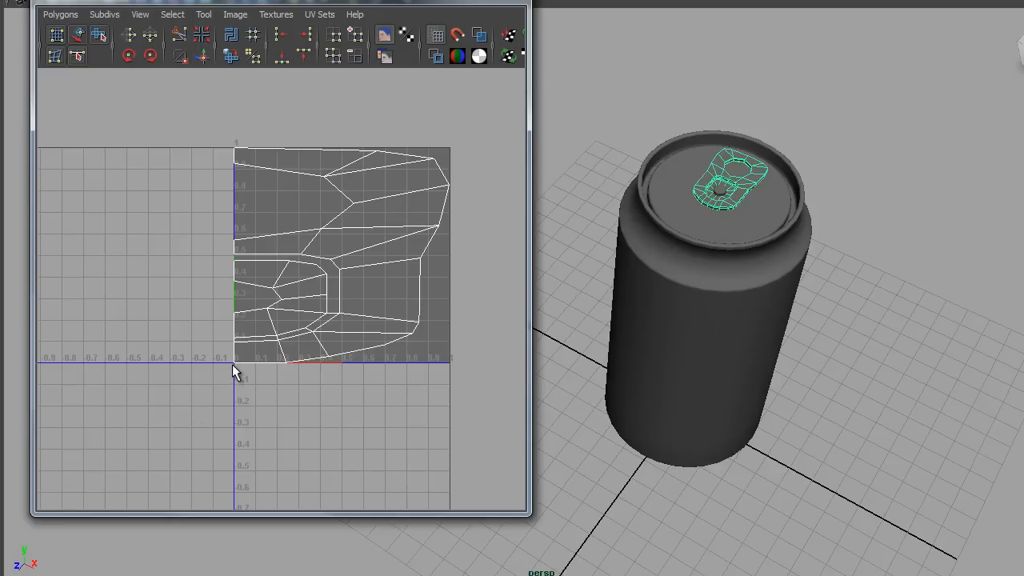
mouse_move(460, 370)
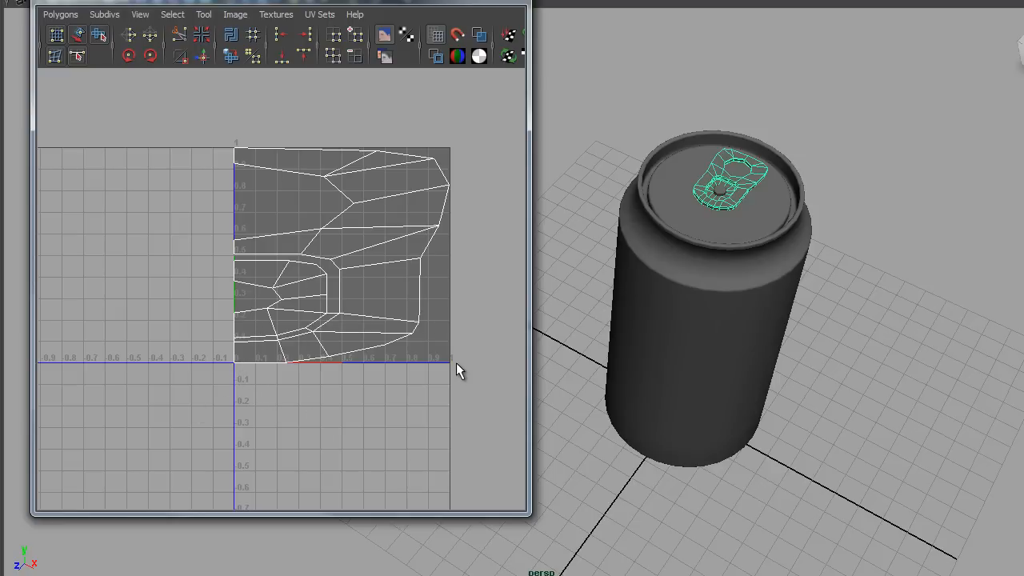
mouse_move(237, 142)
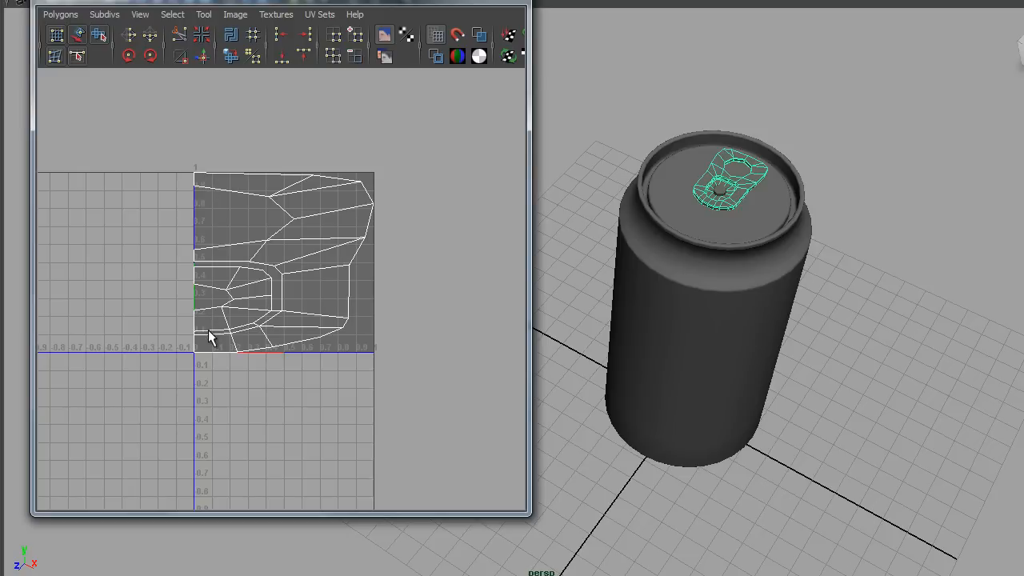
mouse_move(354, 364)
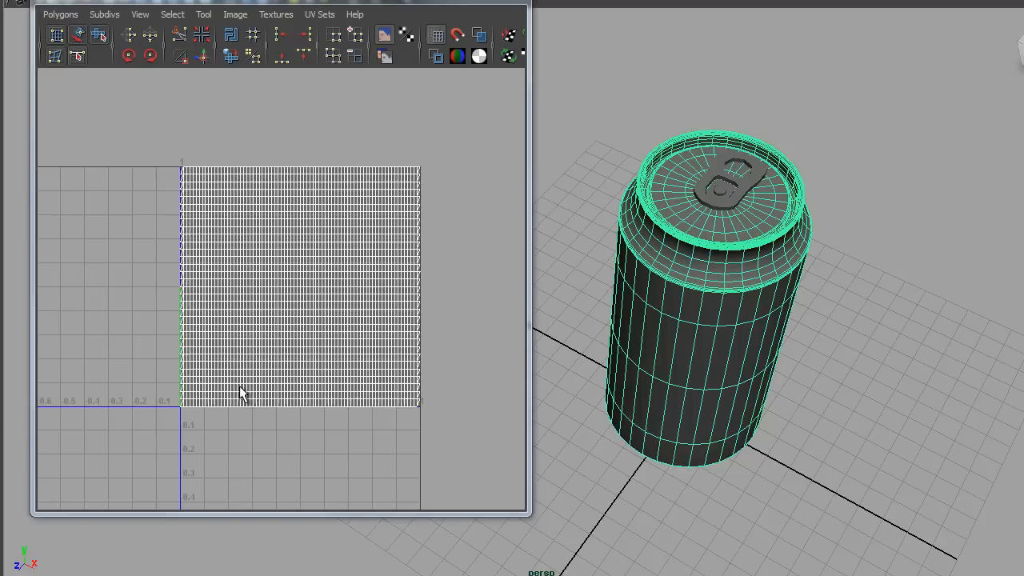
mouse_move(338, 336)
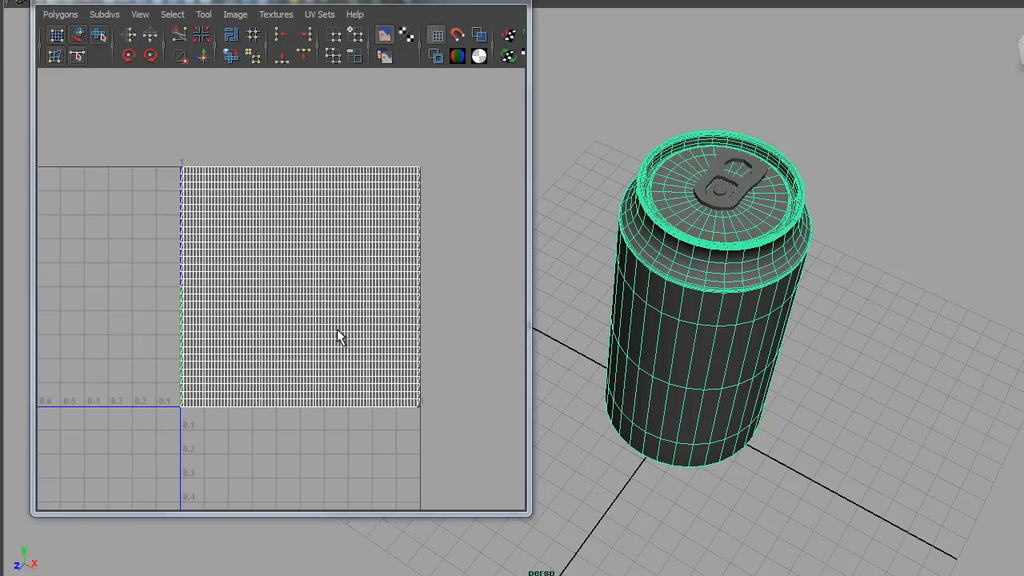
mouse_move(304, 304)
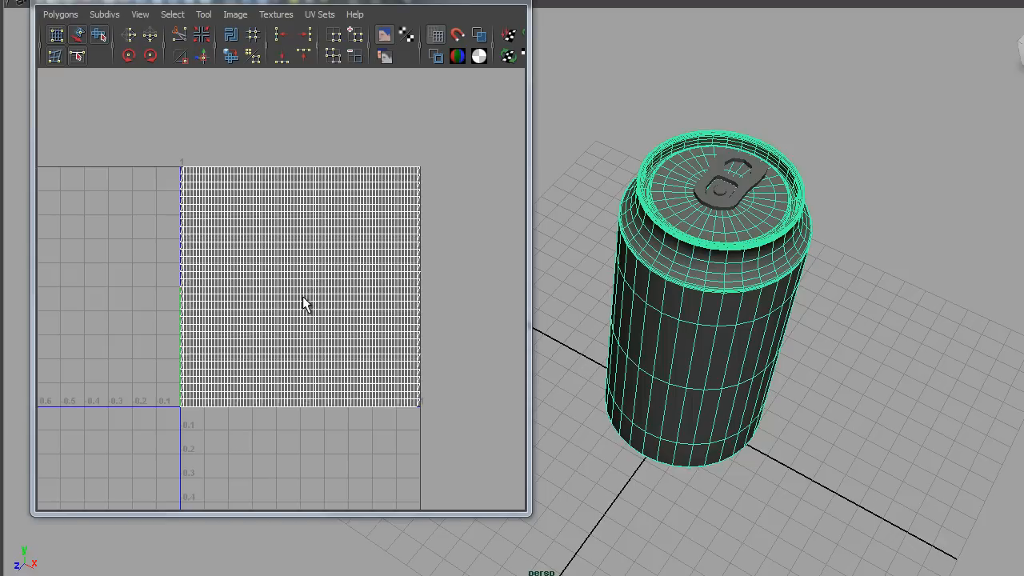
mouse_move(287, 308)
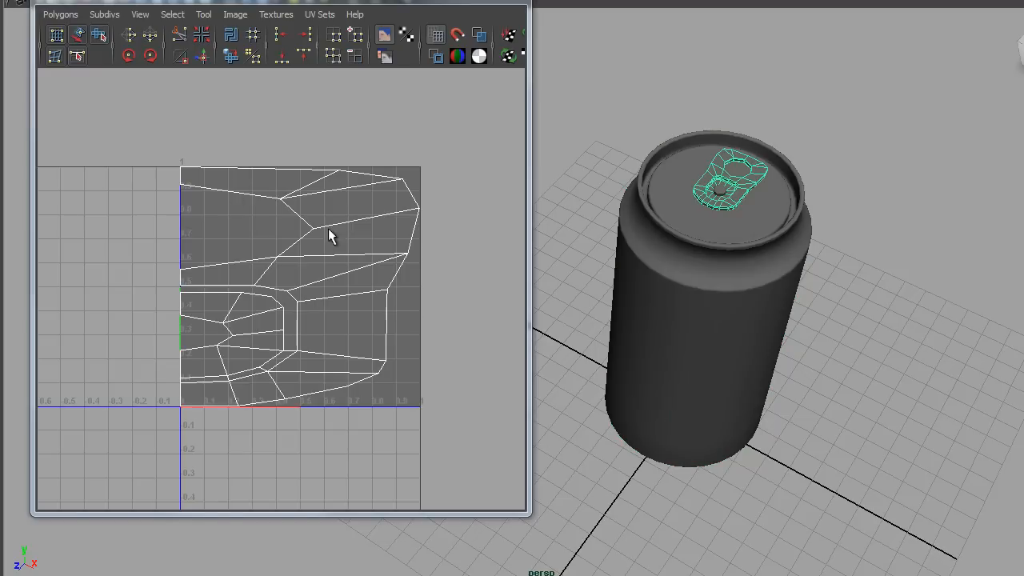
mouse_move(276, 290)
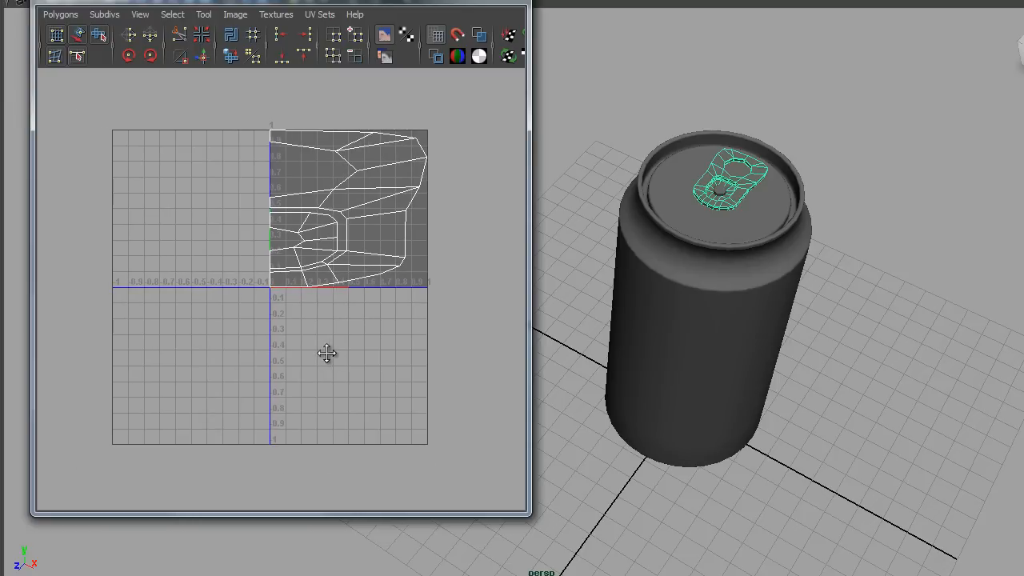
mouse_move(329, 385)
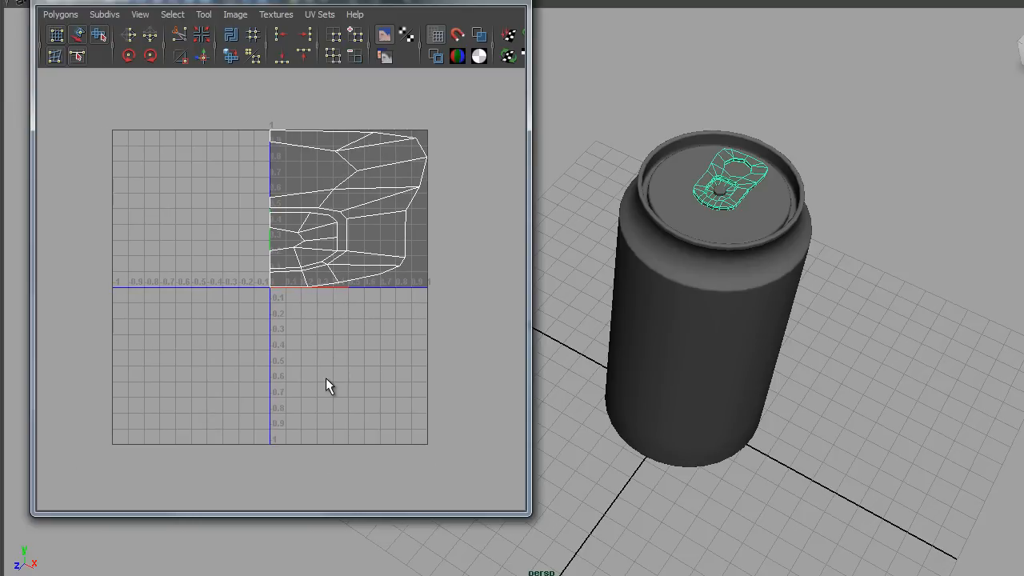
mouse_move(356, 385)
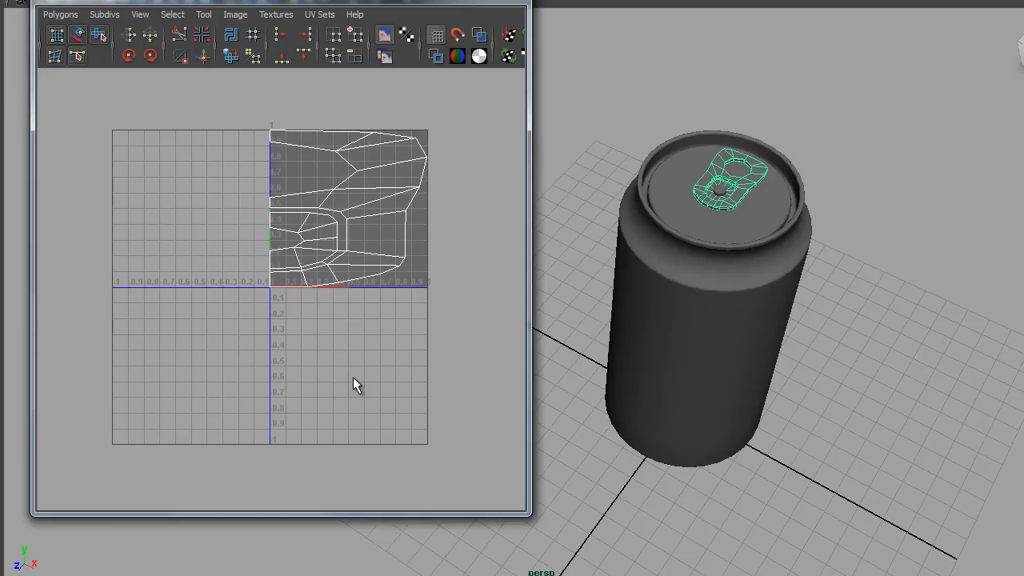
mouse_move(236, 401)
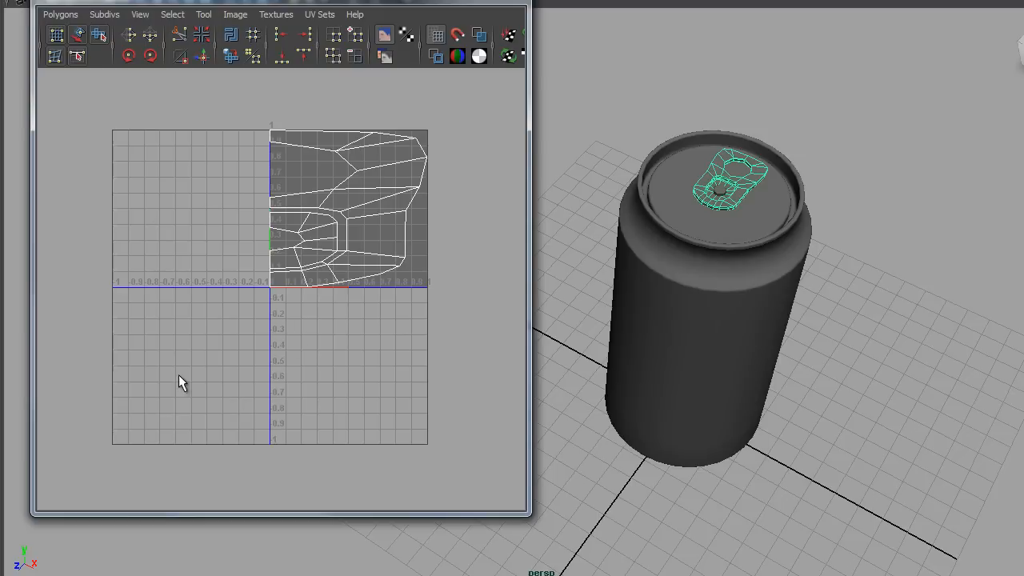
mouse_move(446, 217)
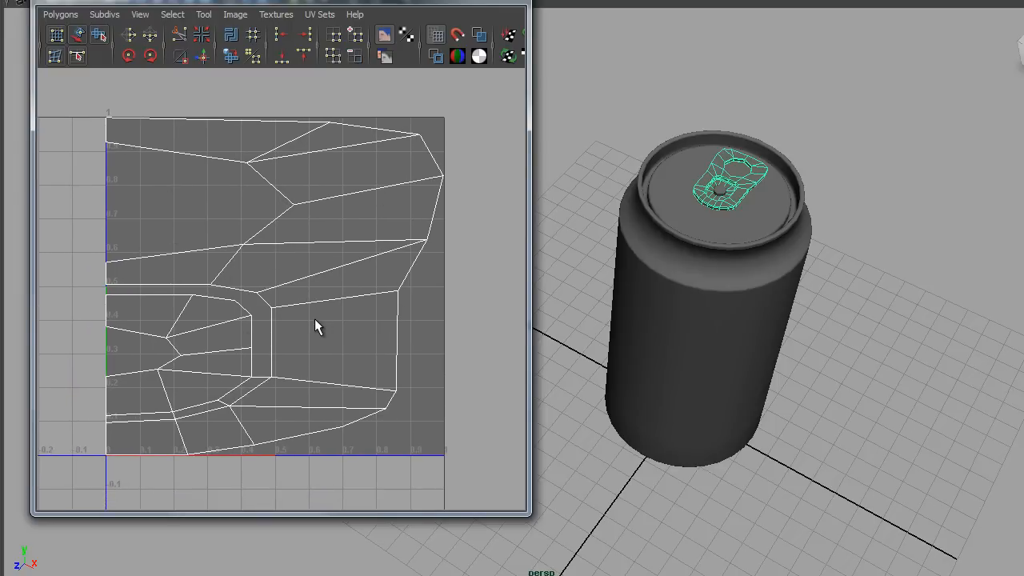
mouse_move(326, 334)
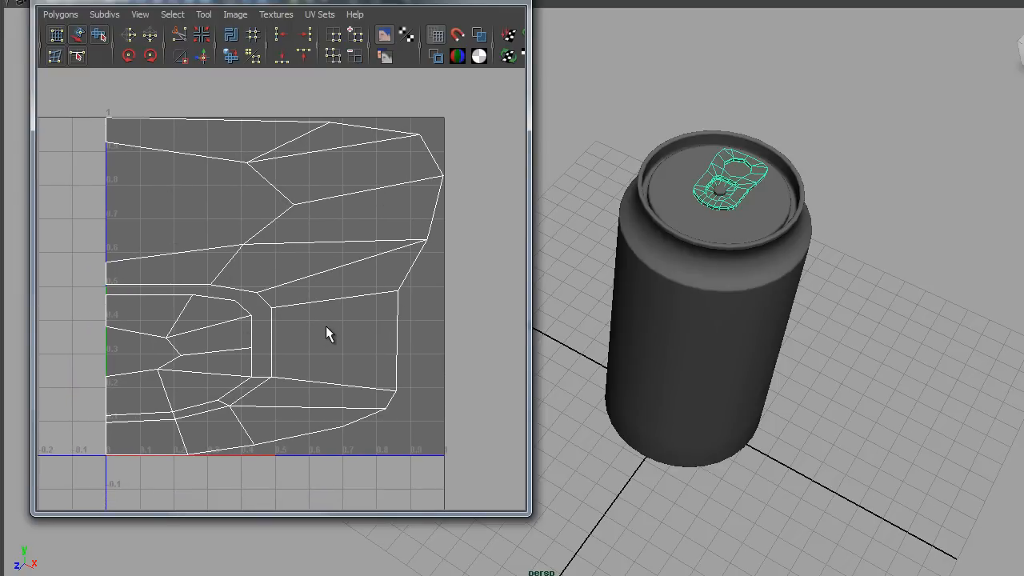
mouse_move(259, 277)
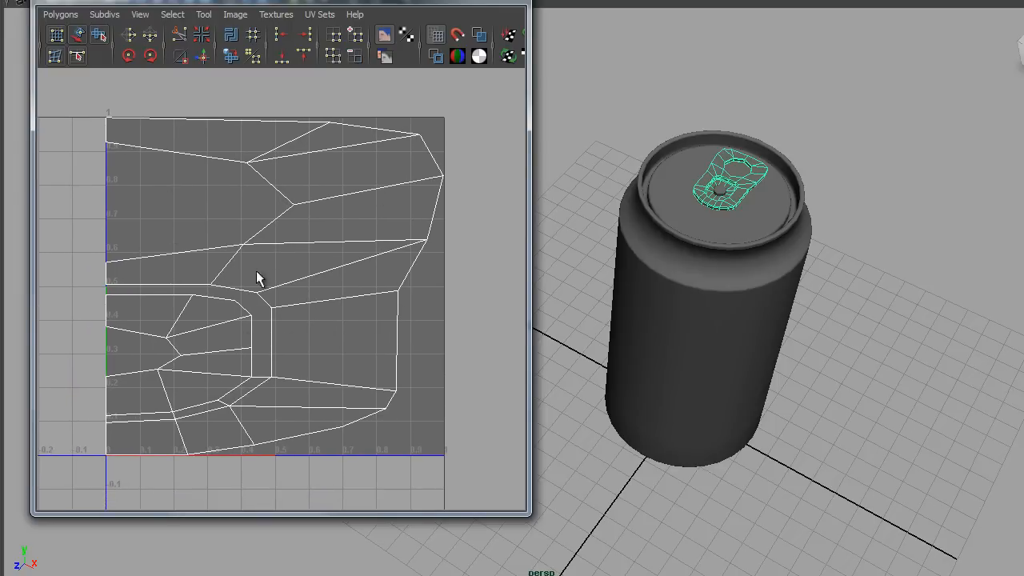
mouse_move(274, 235)
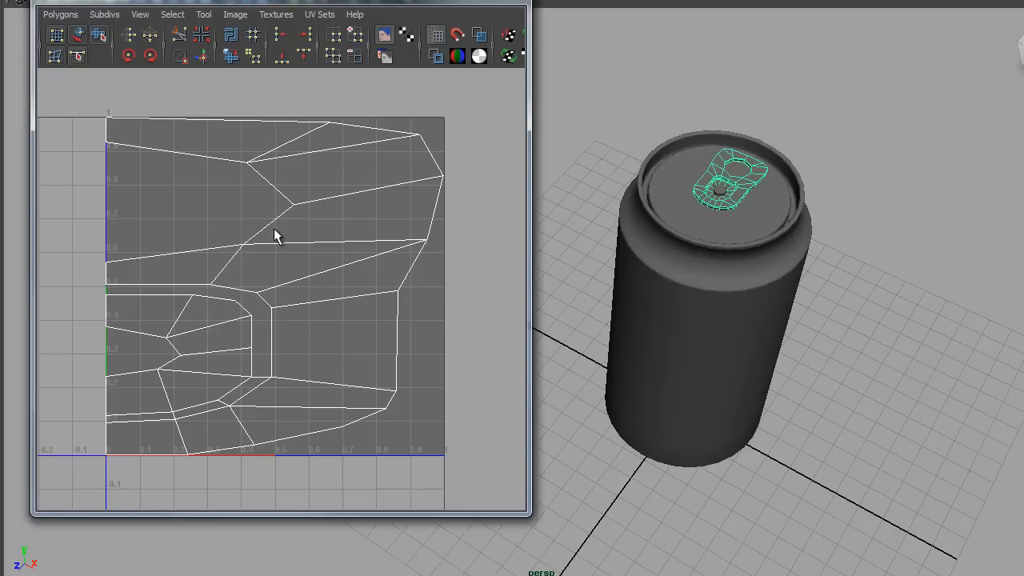
mouse_move(302, 285)
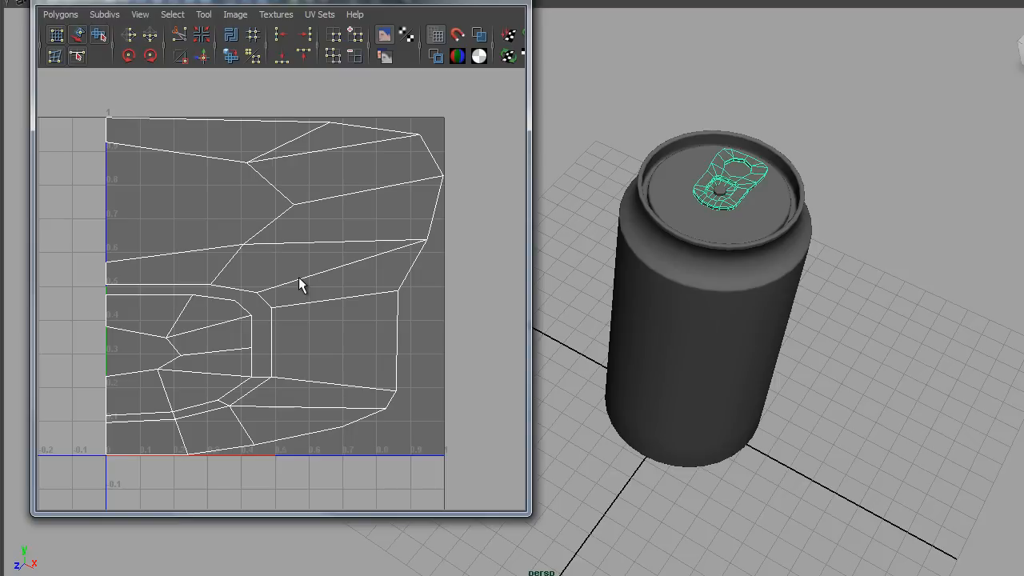
mouse_move(276, 305)
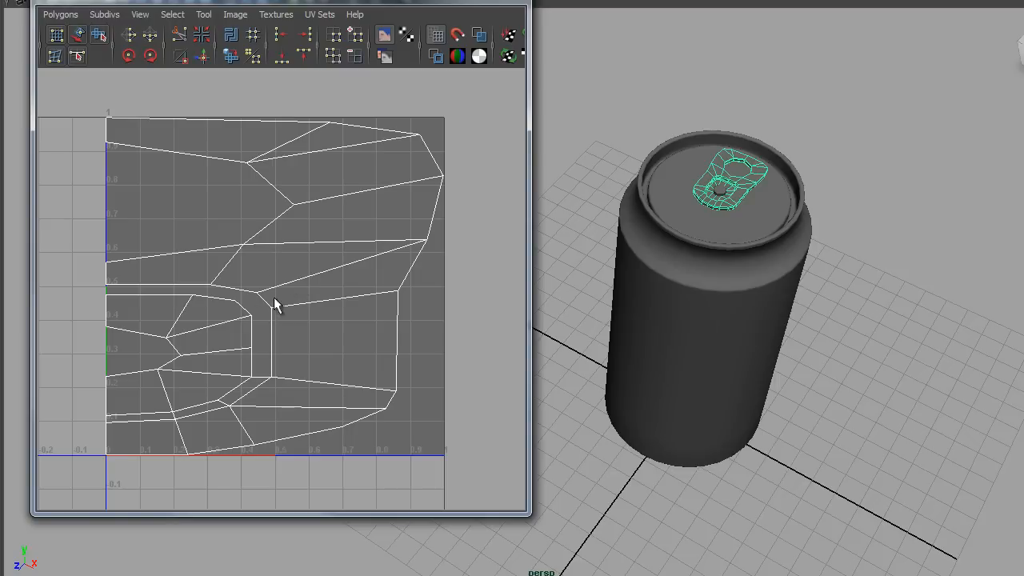
mouse_move(269, 316)
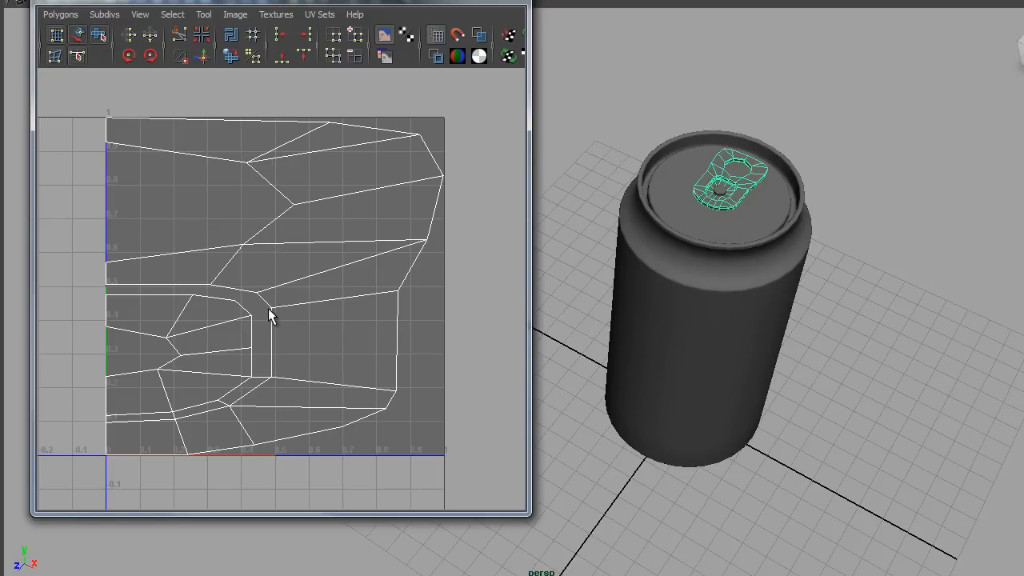
mouse_move(356, 359)
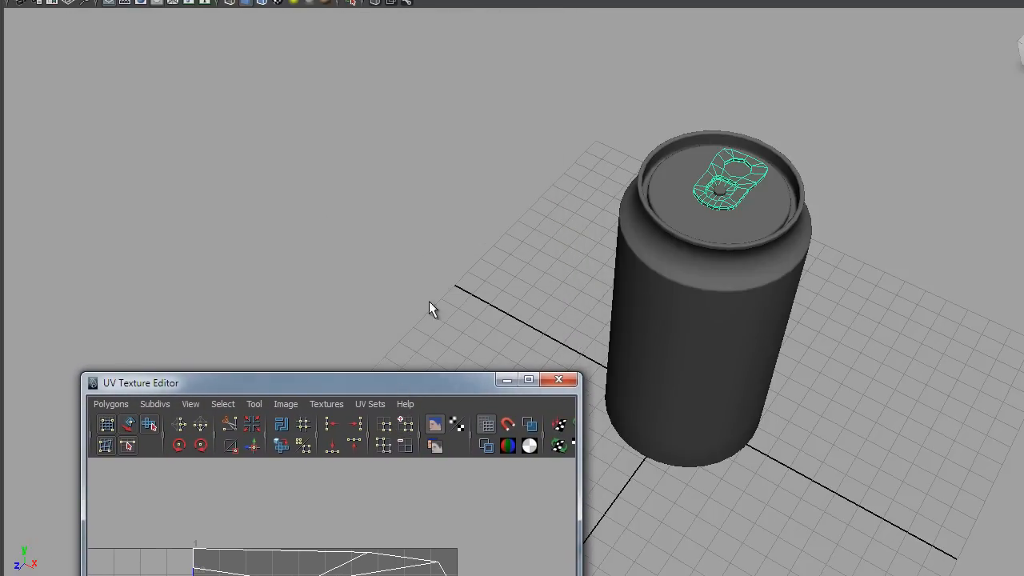
mouse_move(359, 395)
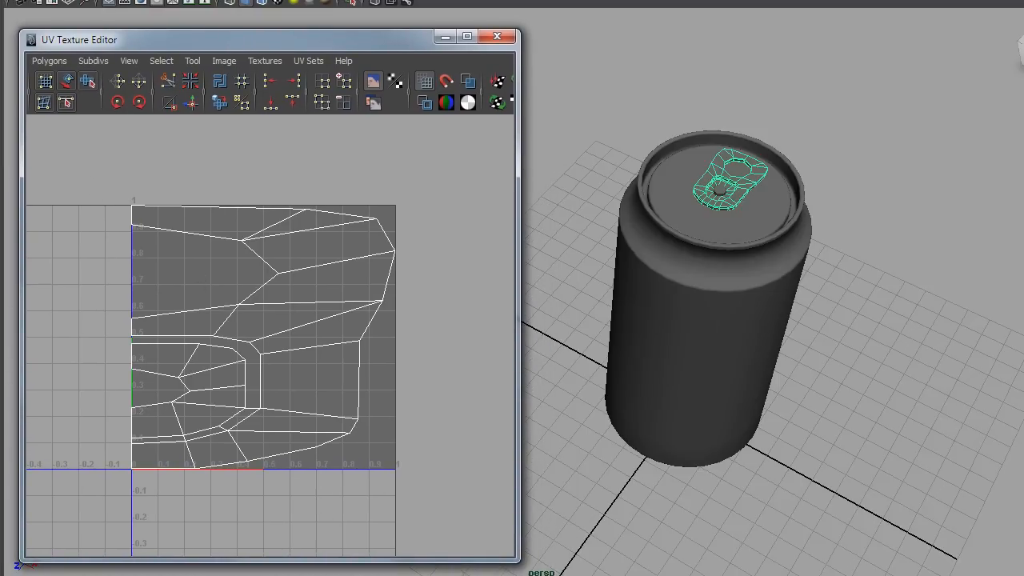
mouse_move(416, 308)
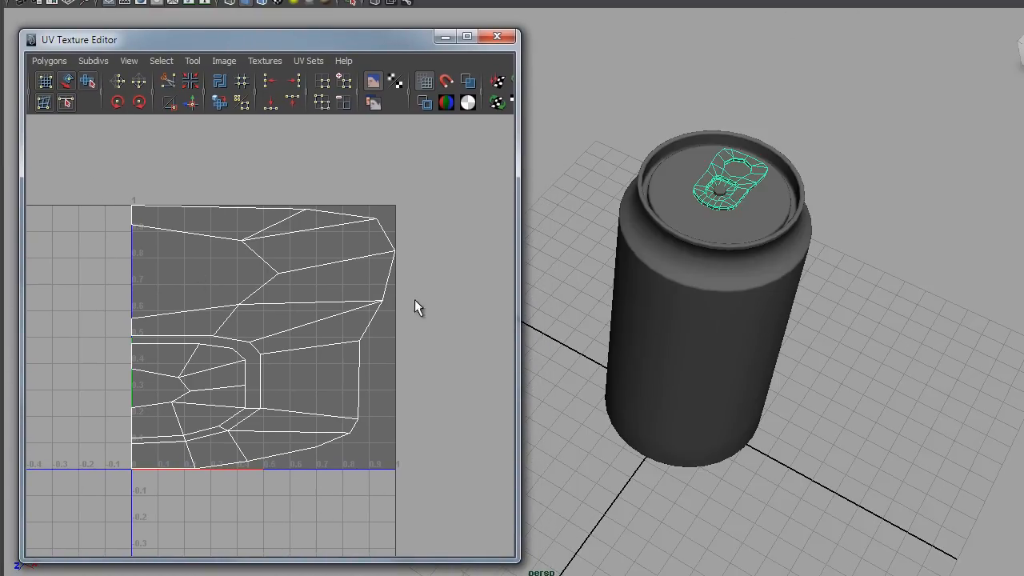
mouse_move(510, 368)
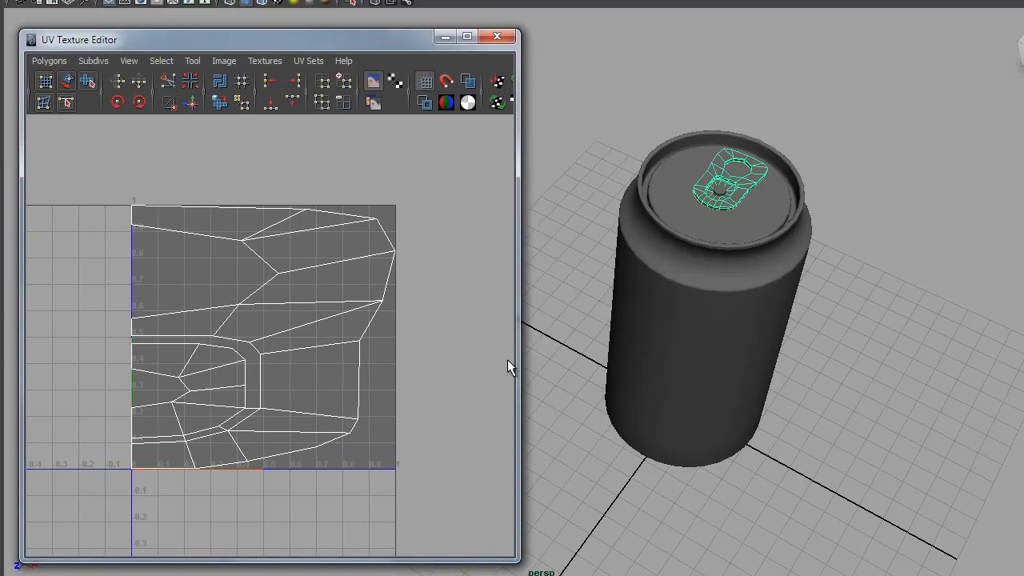
mouse_move(392, 228)
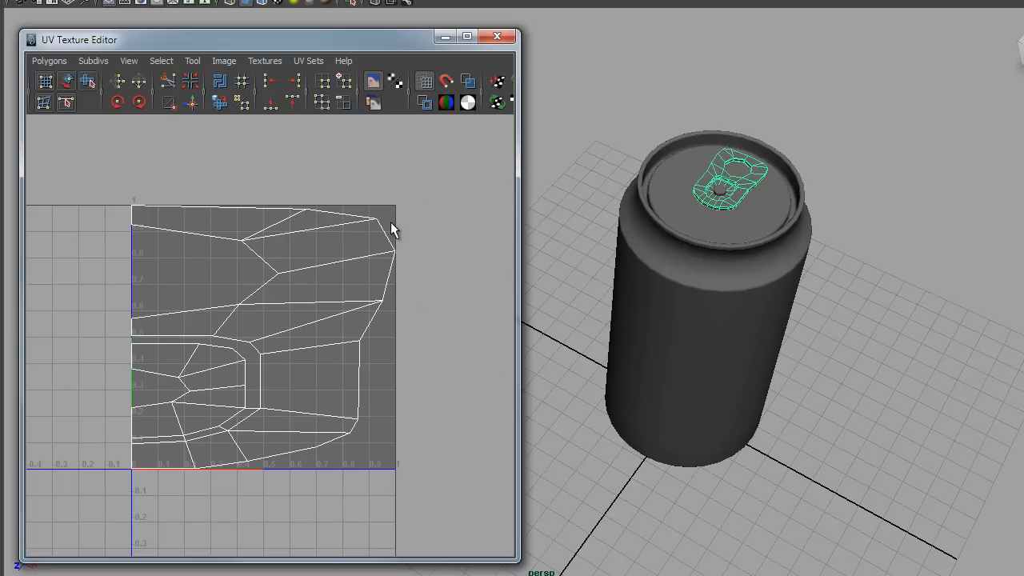
mouse_move(600, 146)
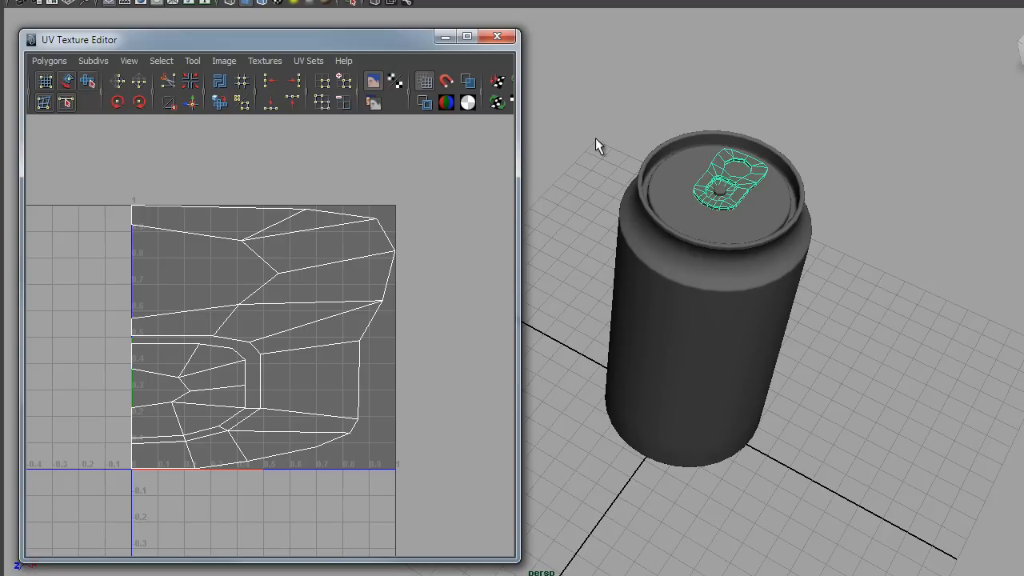
mouse_move(504, 174)
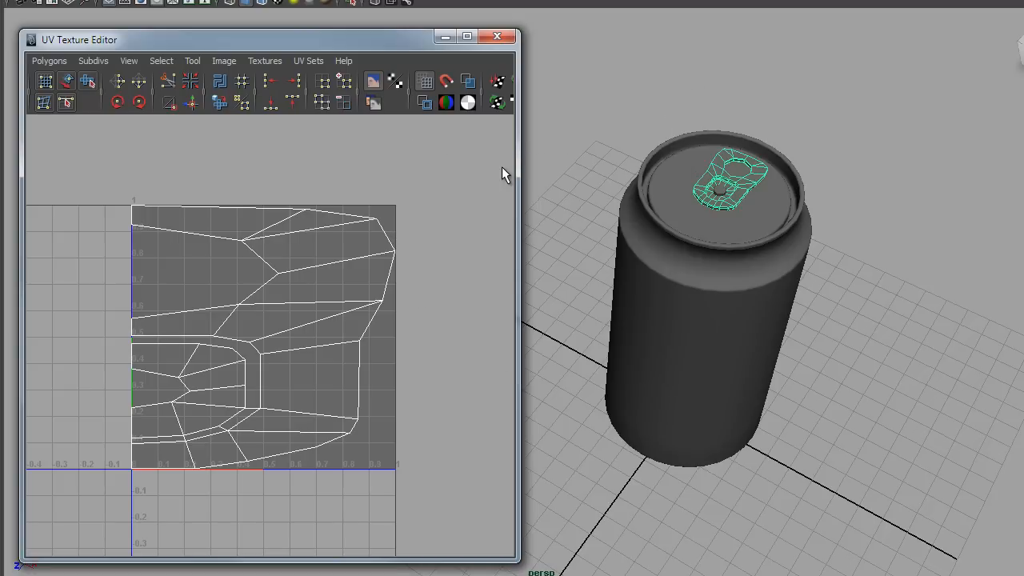
mouse_move(564, 185)
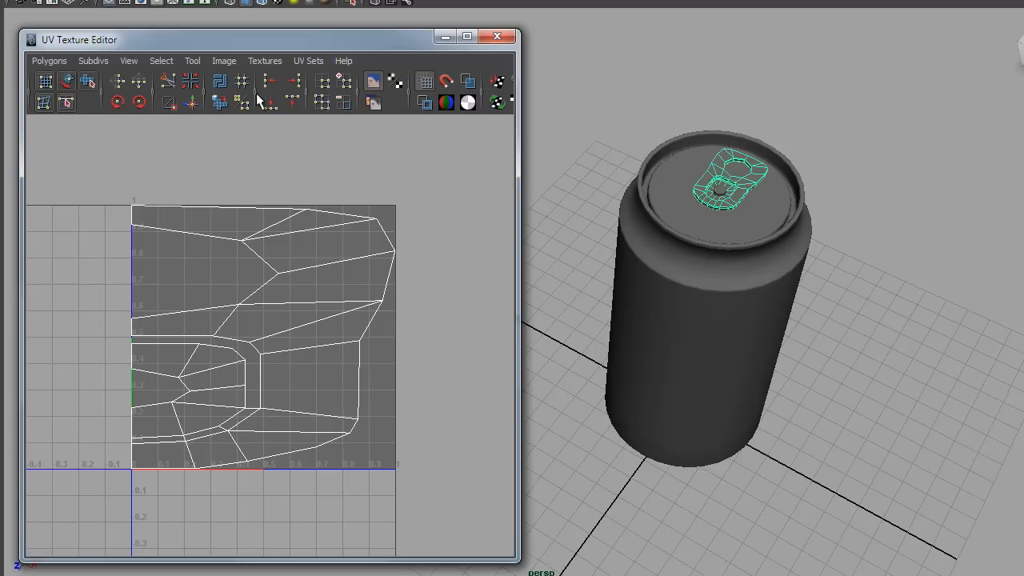
mouse_move(467, 30)
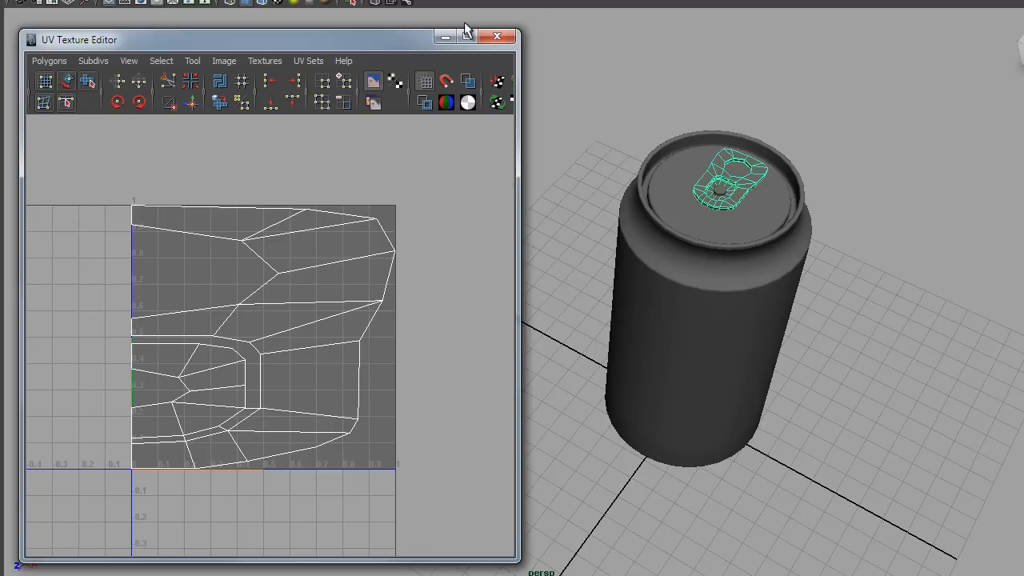
mouse_move(598, 134)
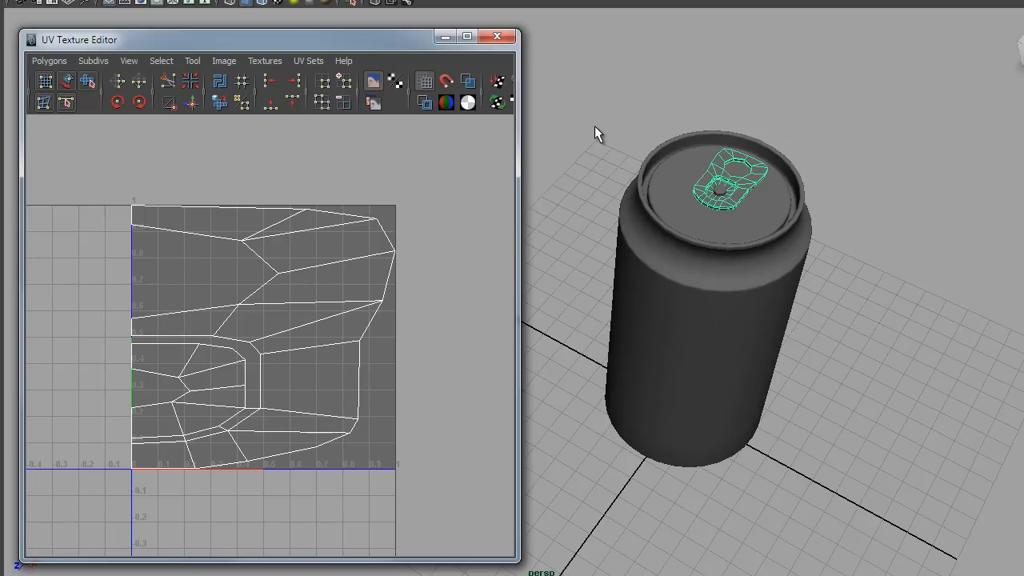
mouse_move(602, 129)
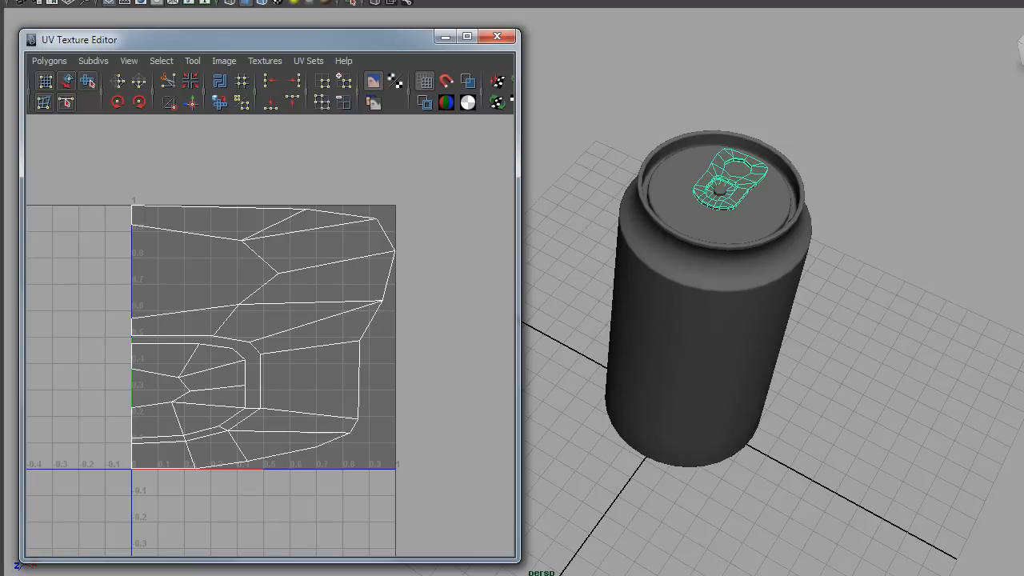
mouse_move(370, 168)
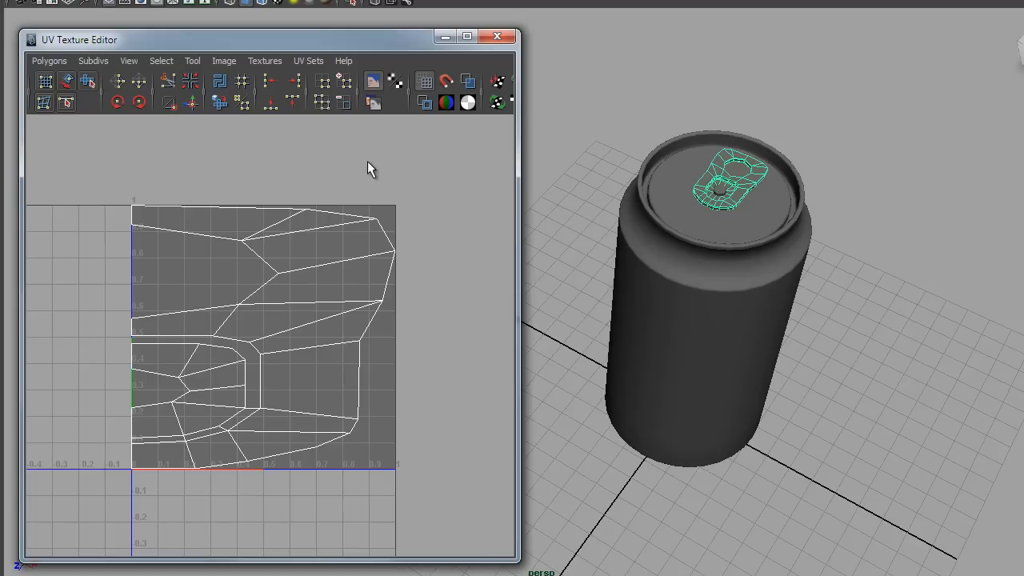
mouse_move(793, 68)
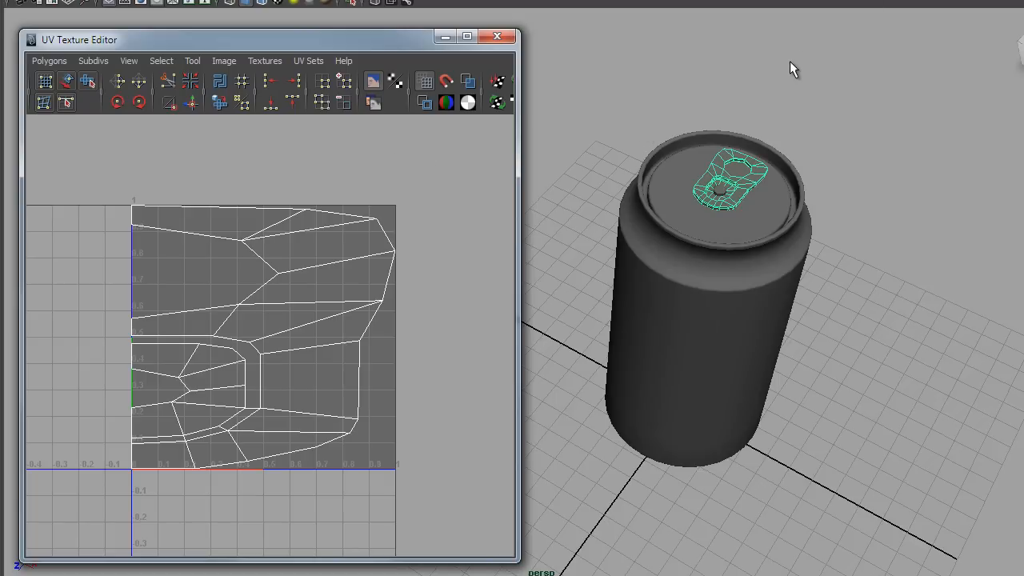
mouse_move(718, 132)
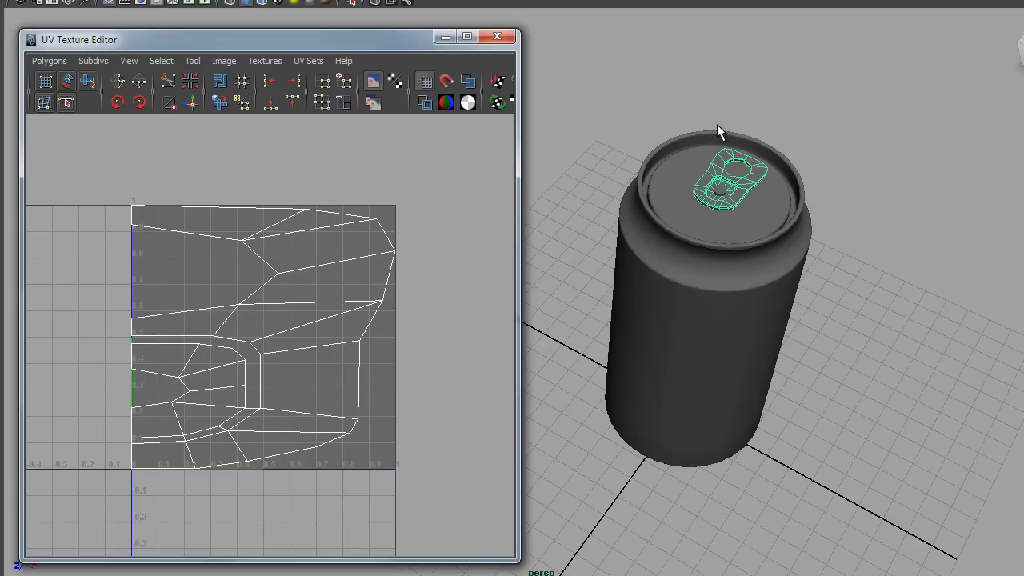
mouse_move(670, 45)
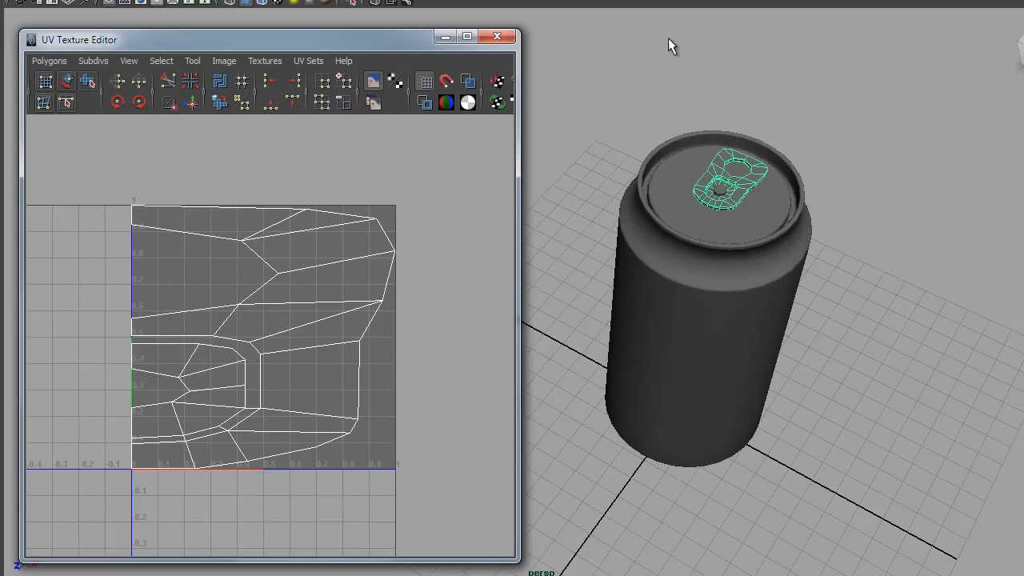
mouse_move(60, 173)
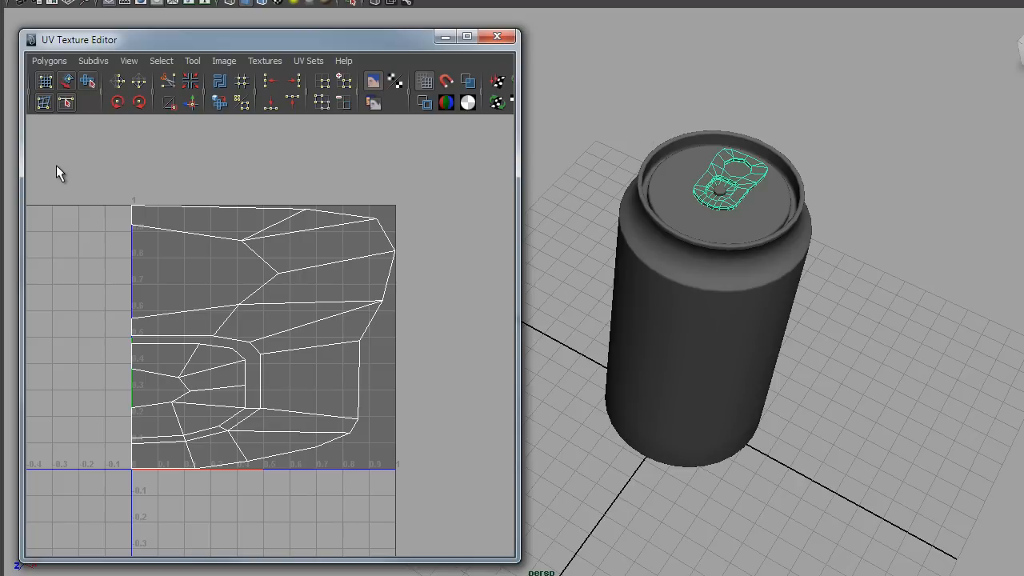
mouse_move(153, 246)
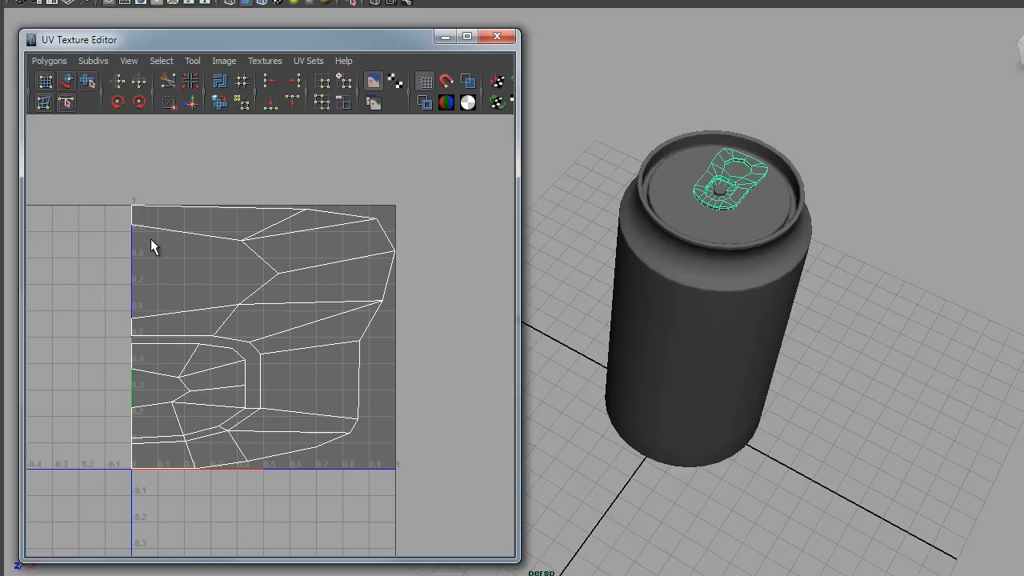
mouse_move(252, 272)
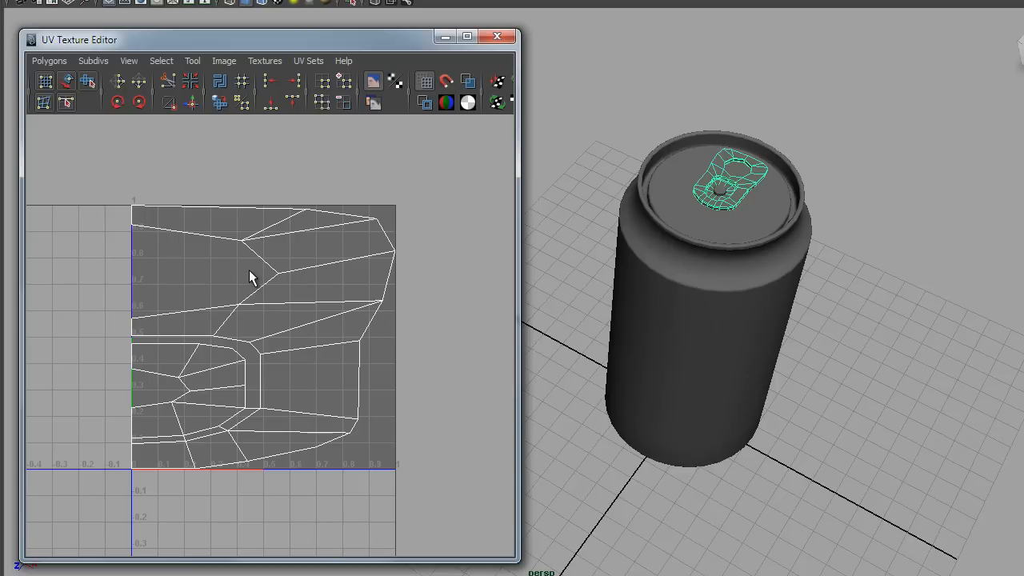
Step: Close the floating UV Texture Editor window
click(497, 37)
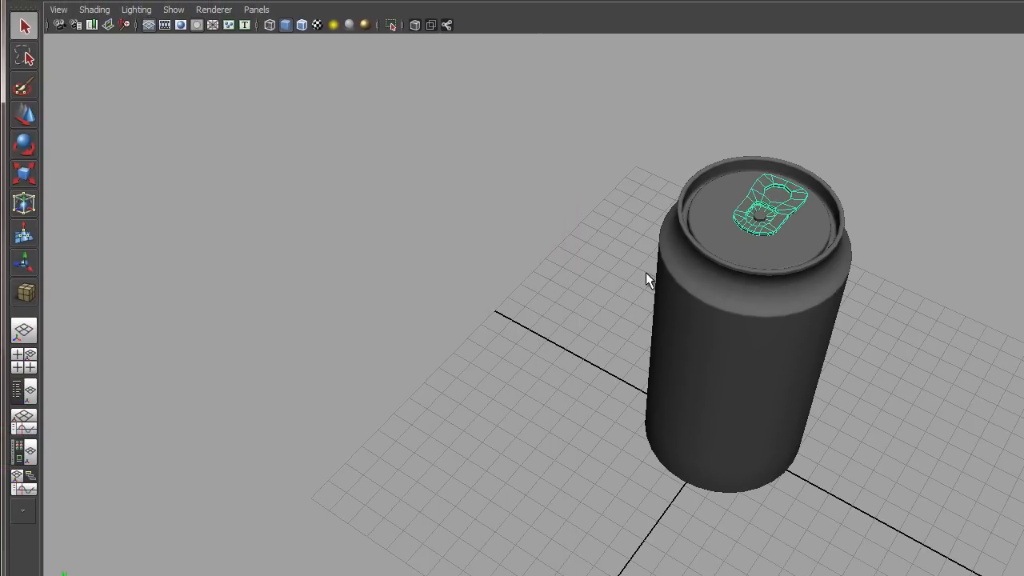
mouse_move(256, 17)
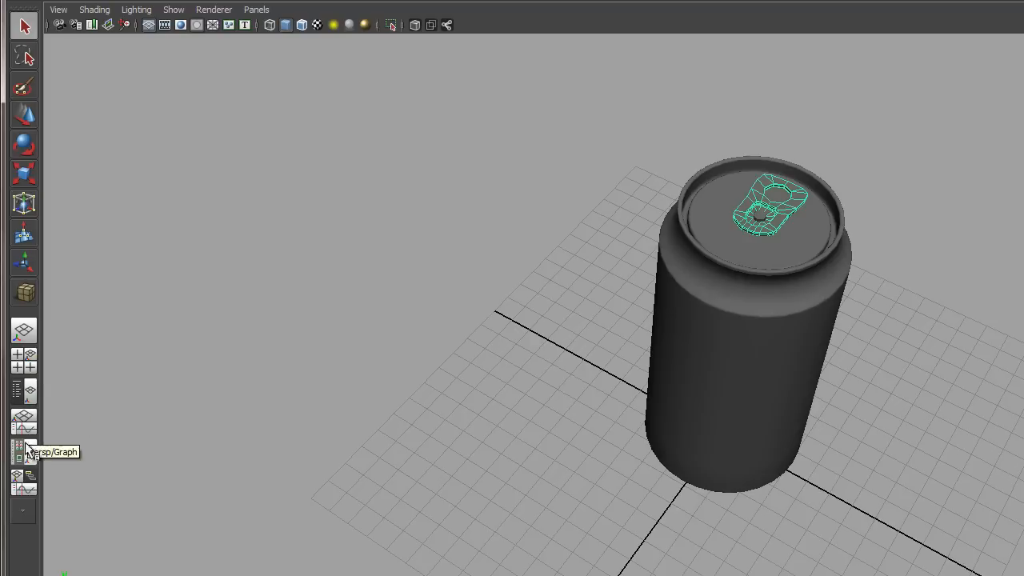
mouse_move(28, 400)
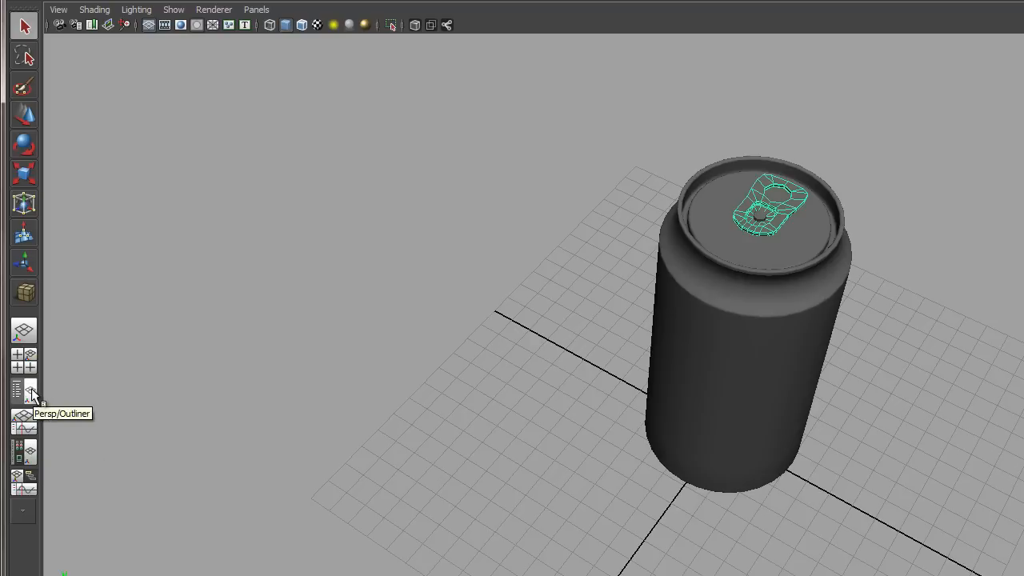
Step: Apply the Persp/Outliner layout preset and widen the outliner pane
click(24, 392)
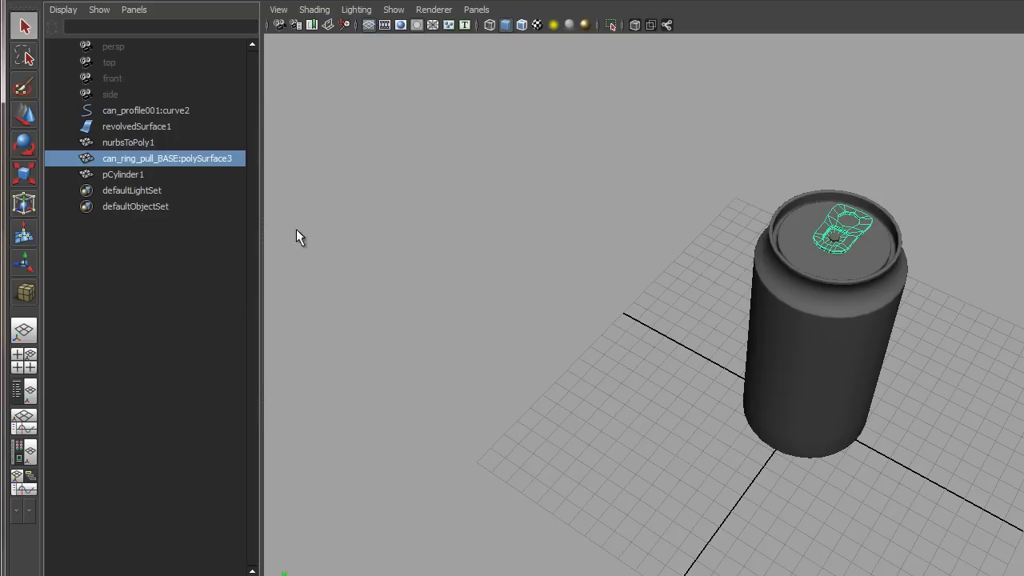
drag(260, 216, 497, 216)
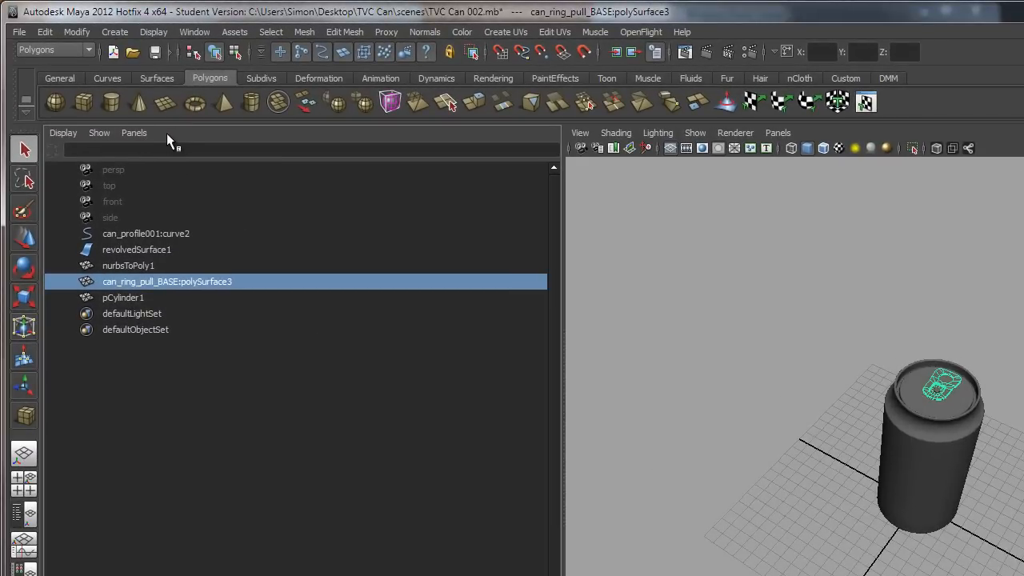
Step: Switch the outliner pane to the UV Texture Editor through its Panels menu
click(134, 133)
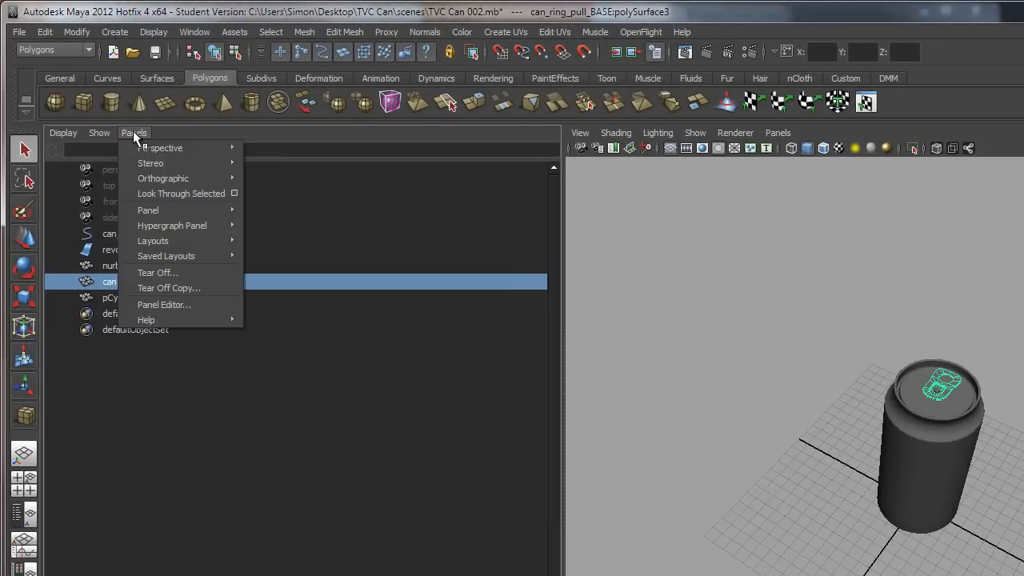
mouse_move(148, 210)
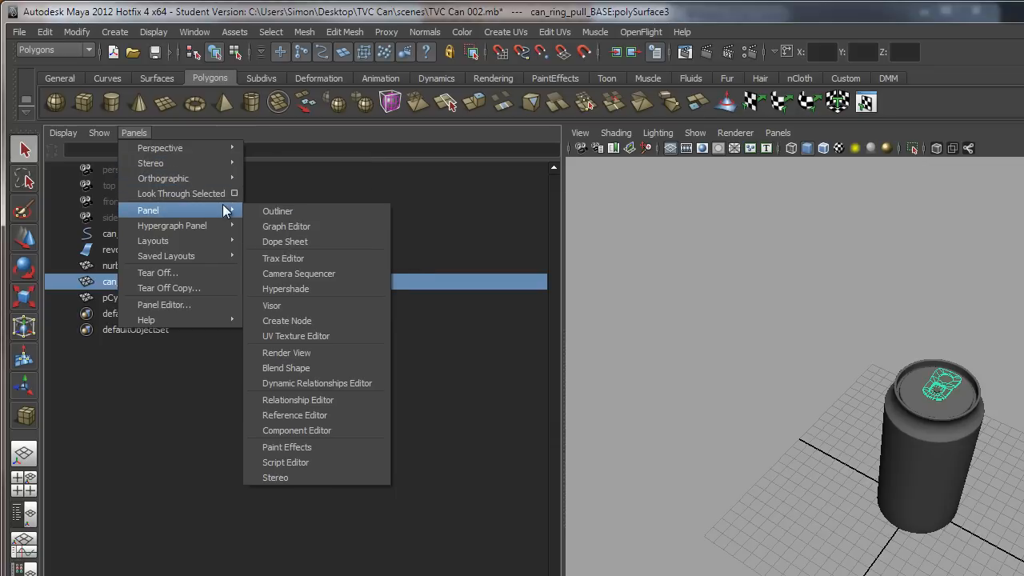
mouse_move(326, 335)
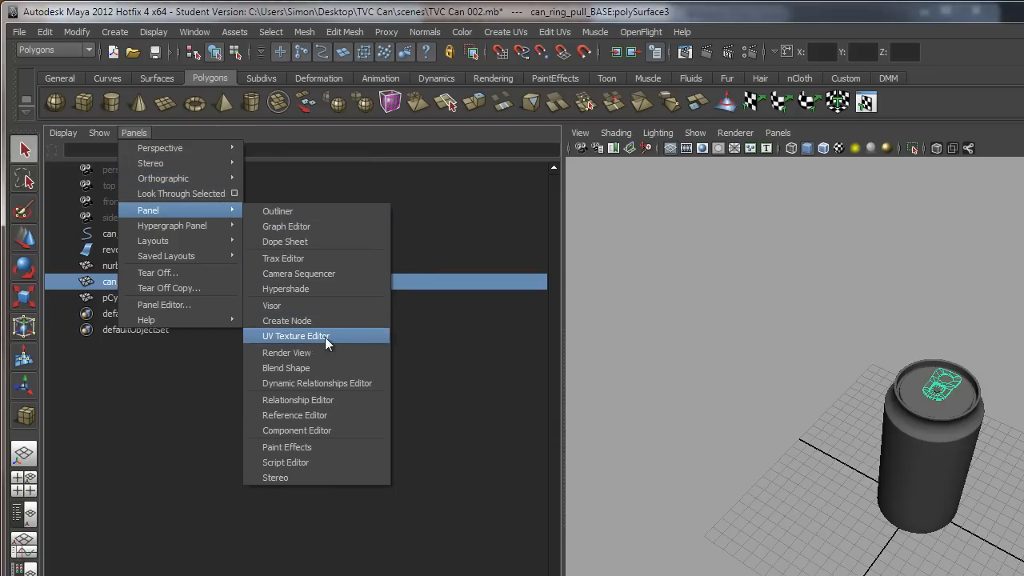
click(296, 336)
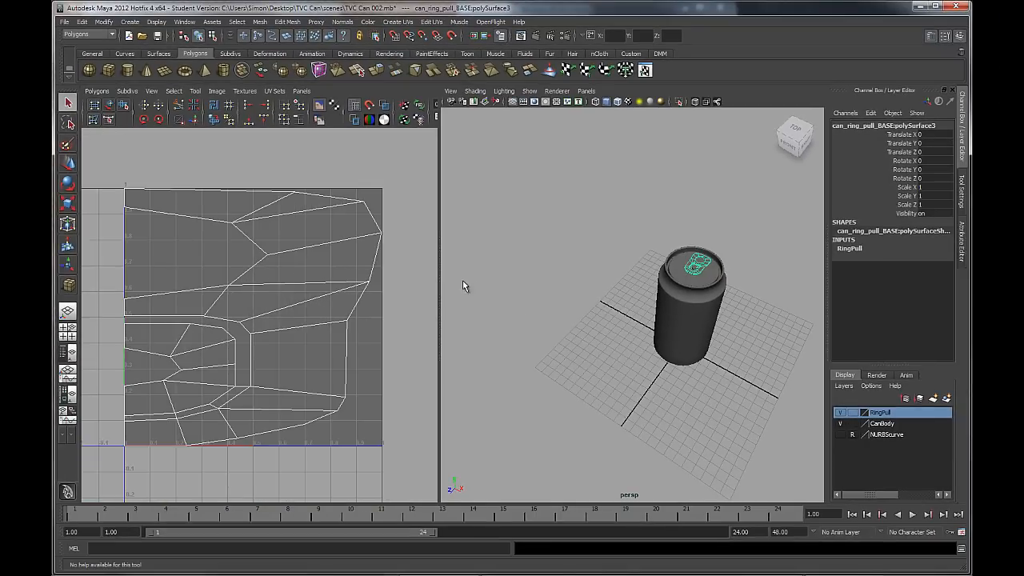
mouse_move(275, 316)
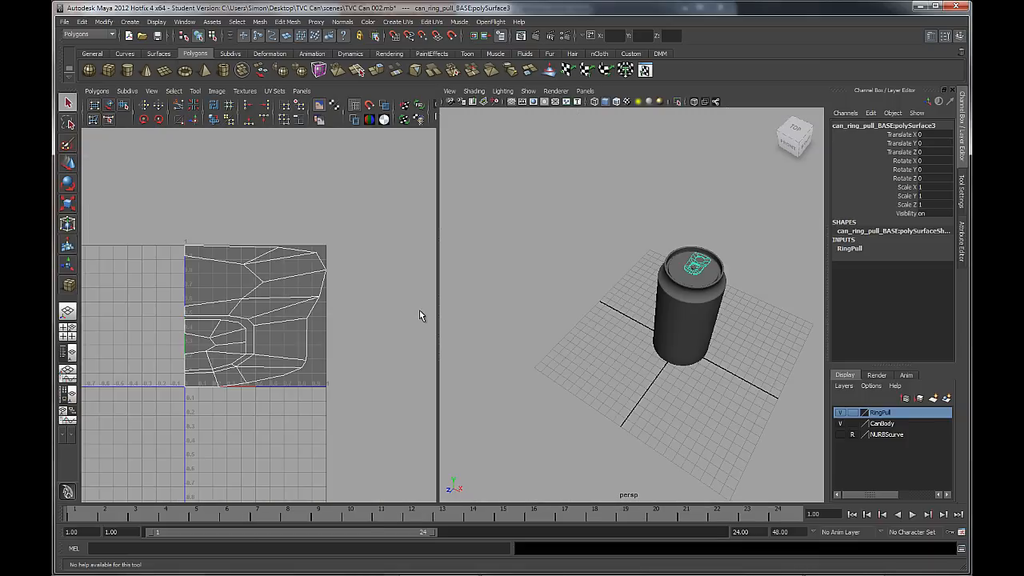
mouse_move(662, 364)
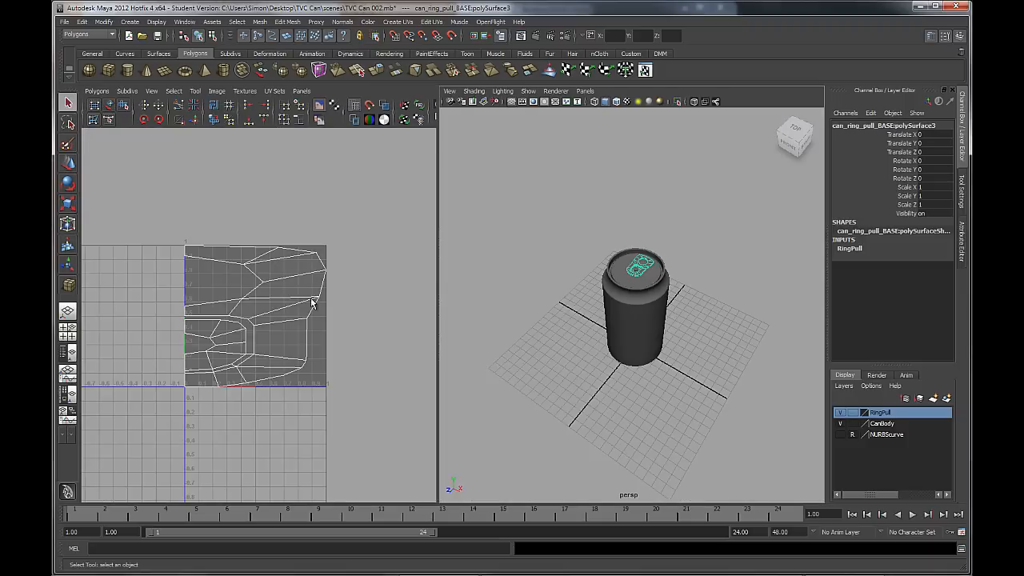
mouse_move(371, 351)
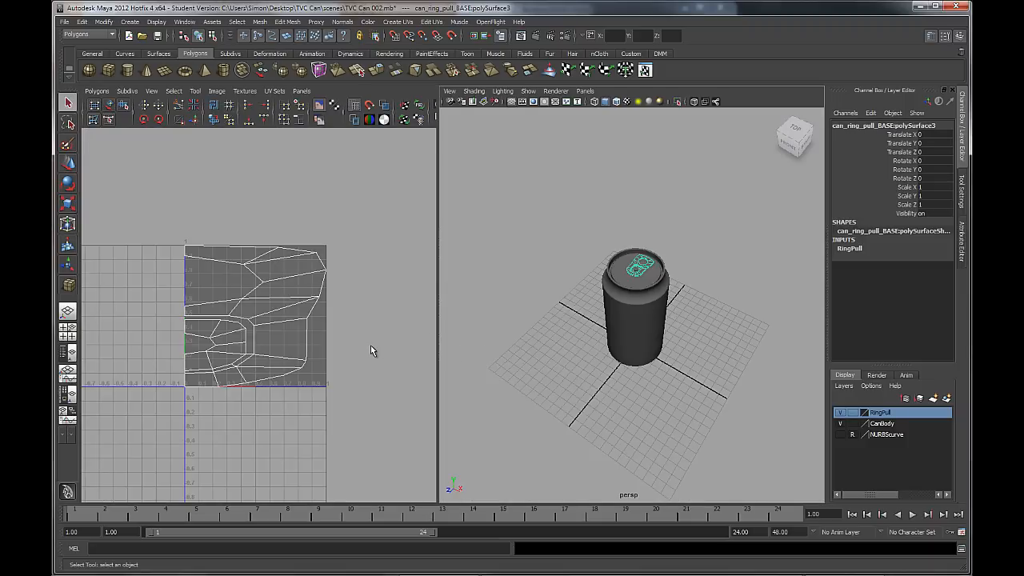
mouse_move(297, 268)
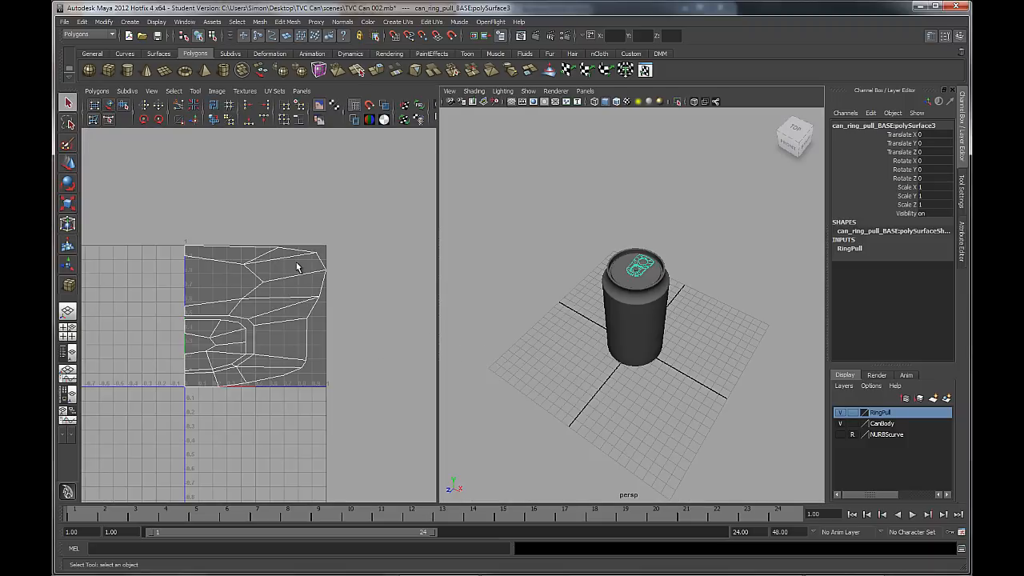
mouse_move(659, 270)
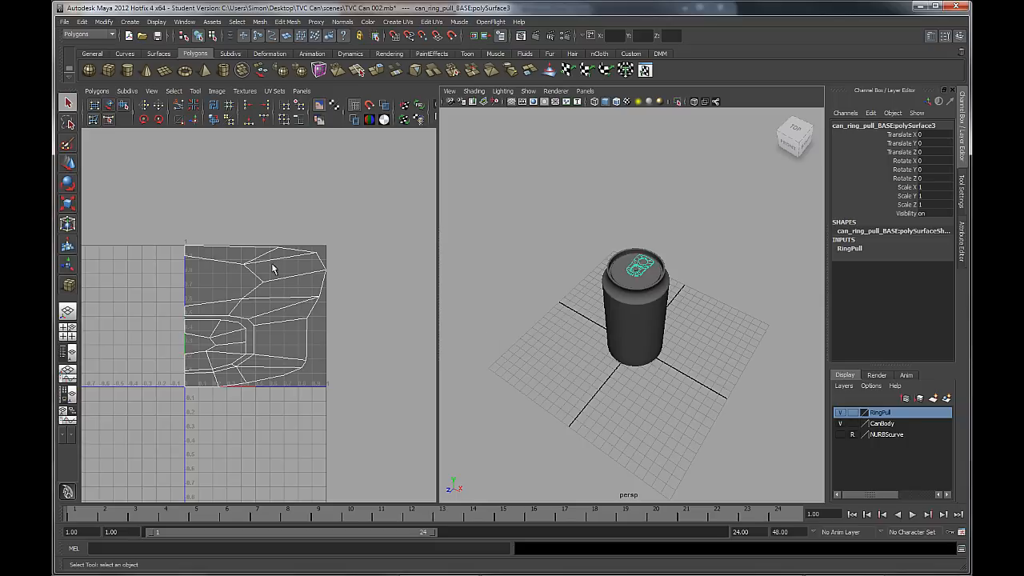
mouse_move(259, 305)
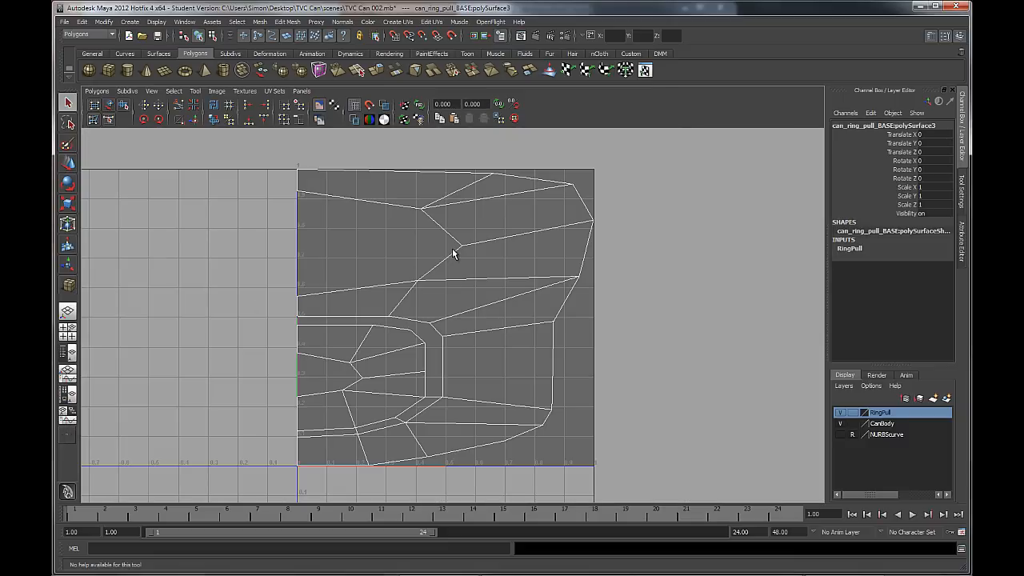
mouse_move(471, 376)
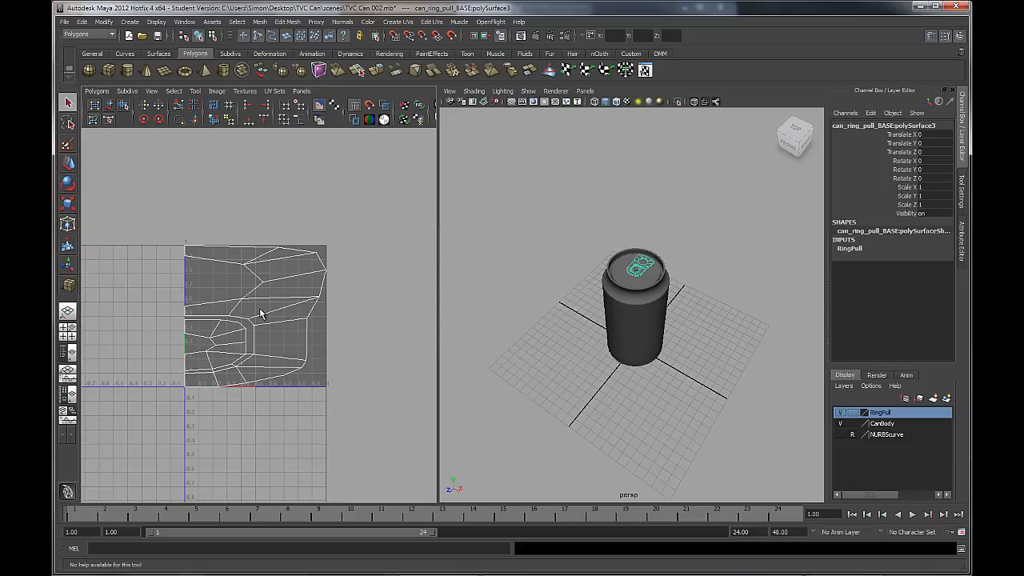
mouse_move(264, 311)
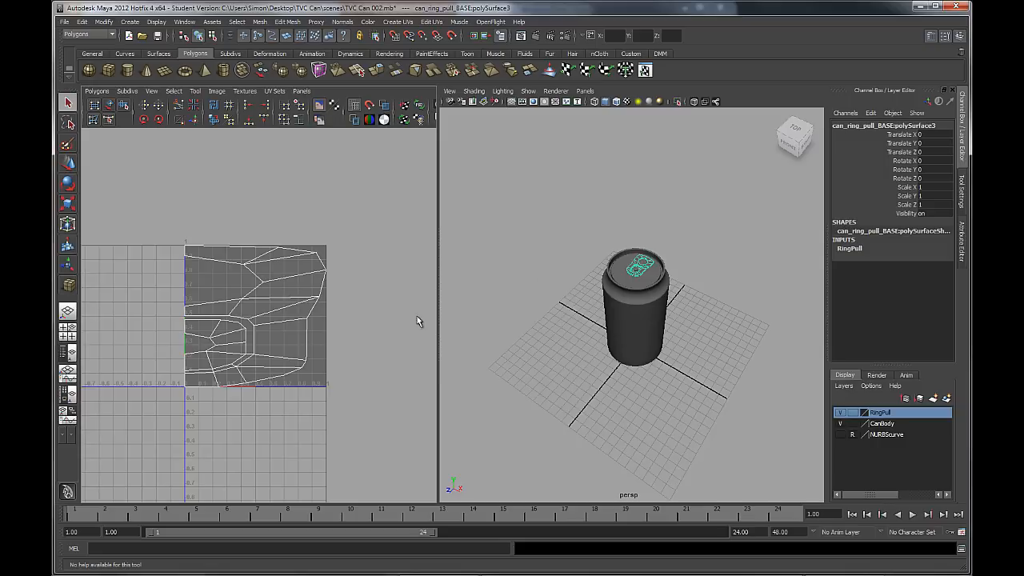
mouse_move(290, 255)
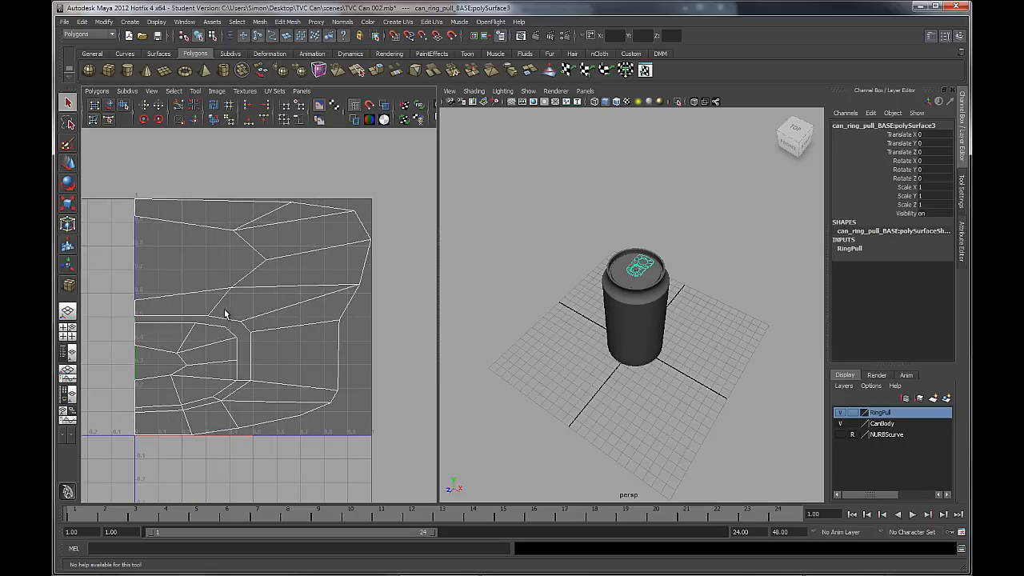
mouse_move(614, 318)
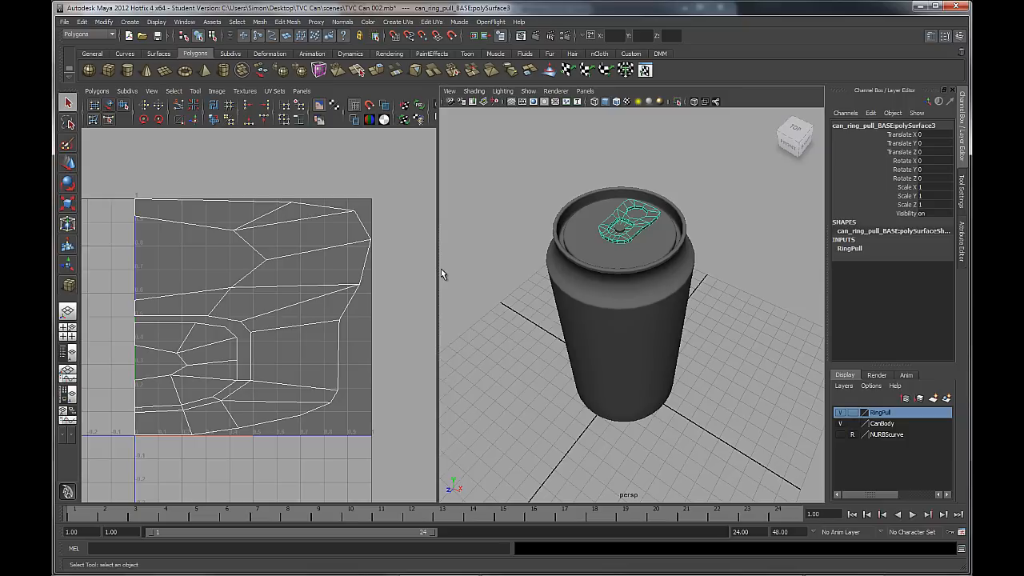
mouse_move(539, 310)
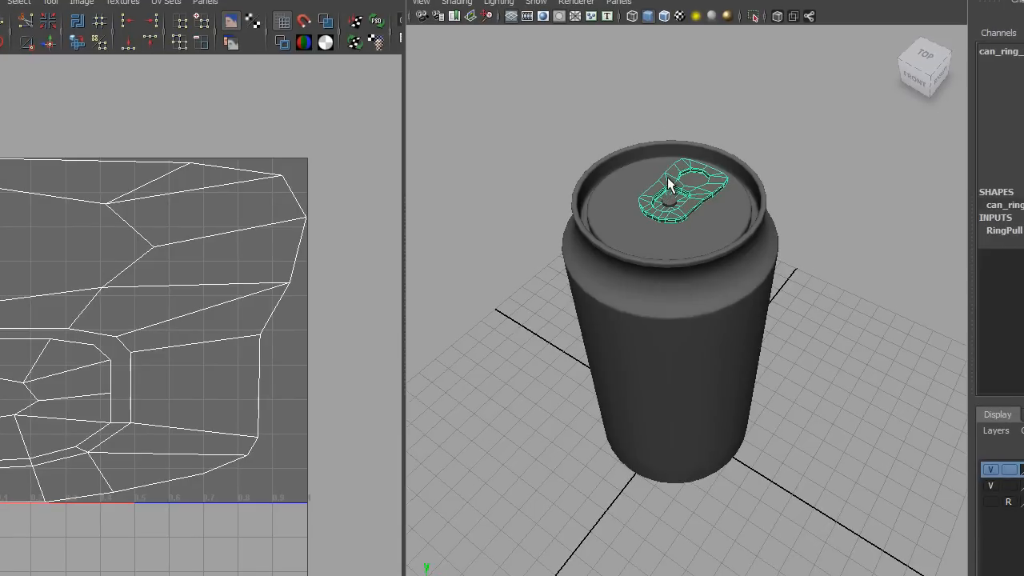
Step: Select front faces of the ring pull in Face mode, then reopen the component menu
right_click(669, 188)
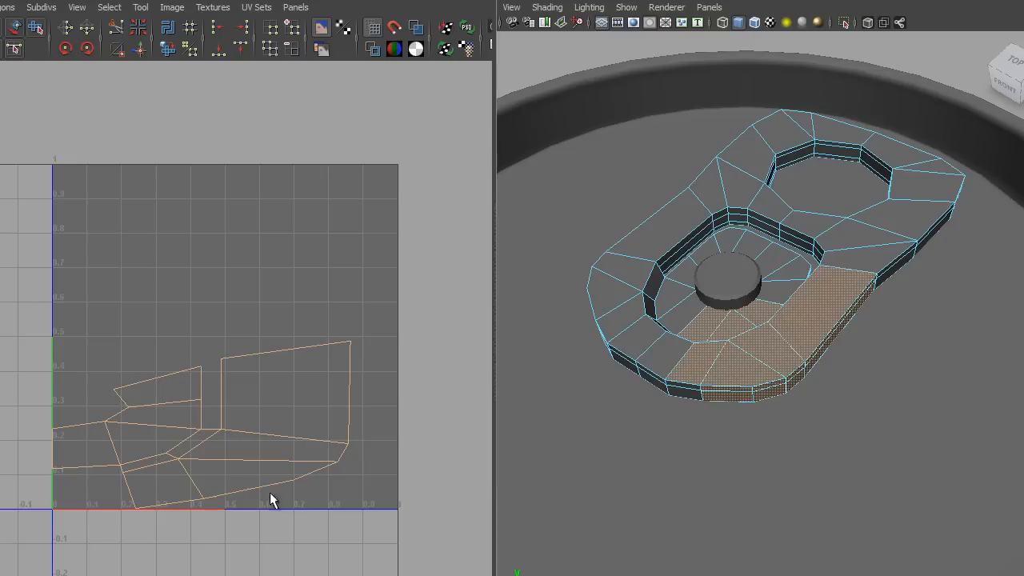
mouse_move(155, 493)
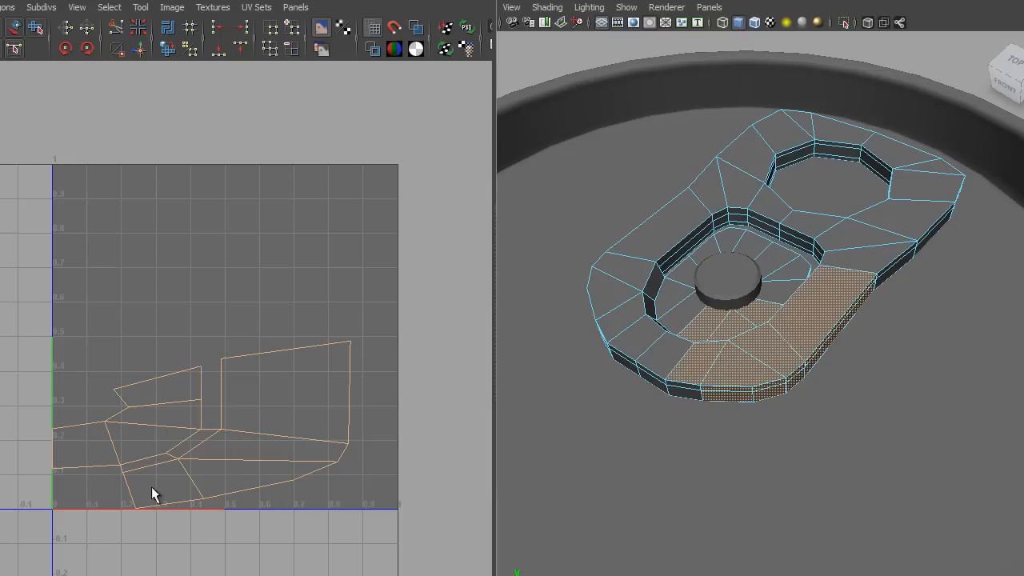
mouse_move(206, 488)
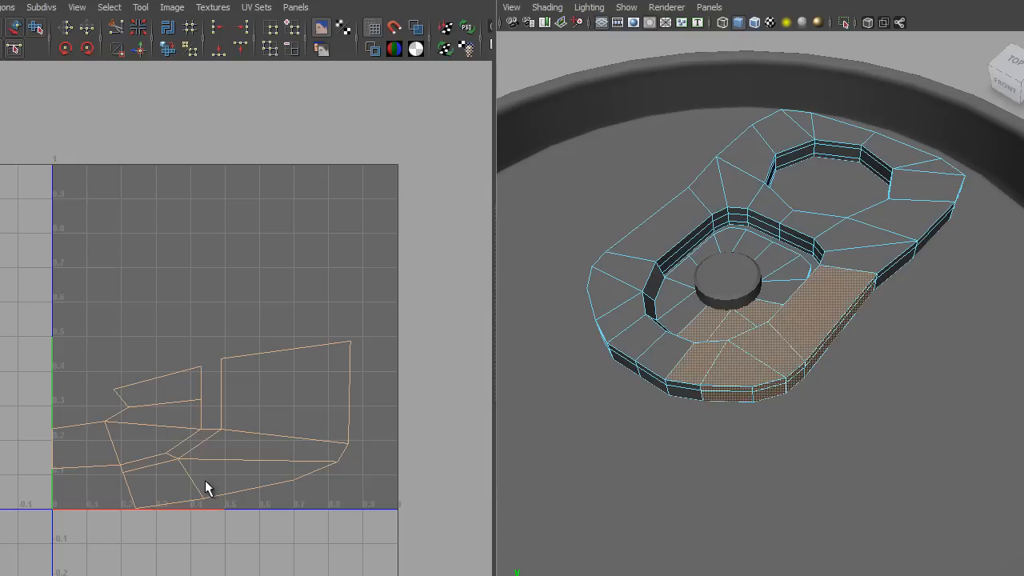
click(736, 368)
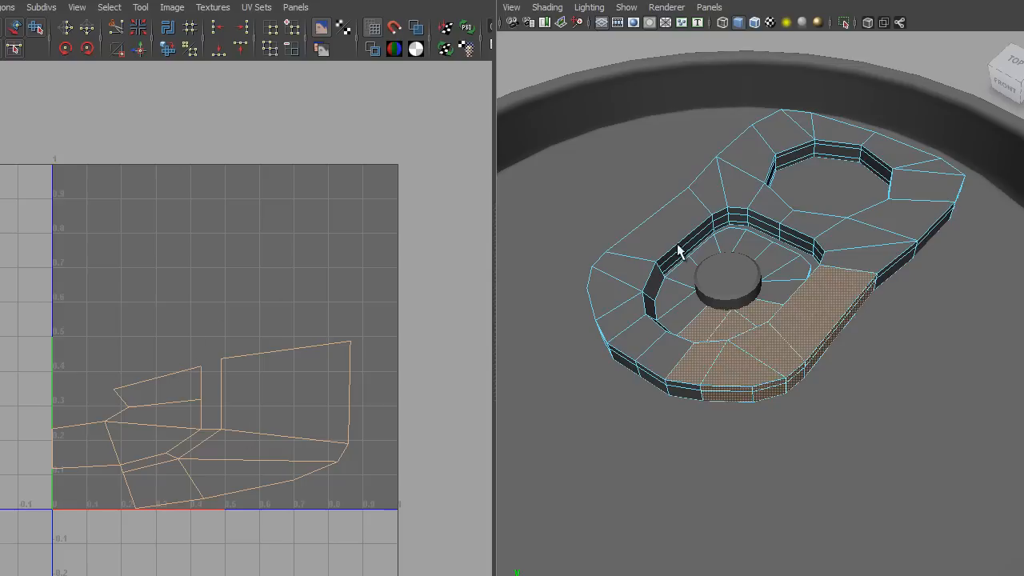
right_click(840, 272)
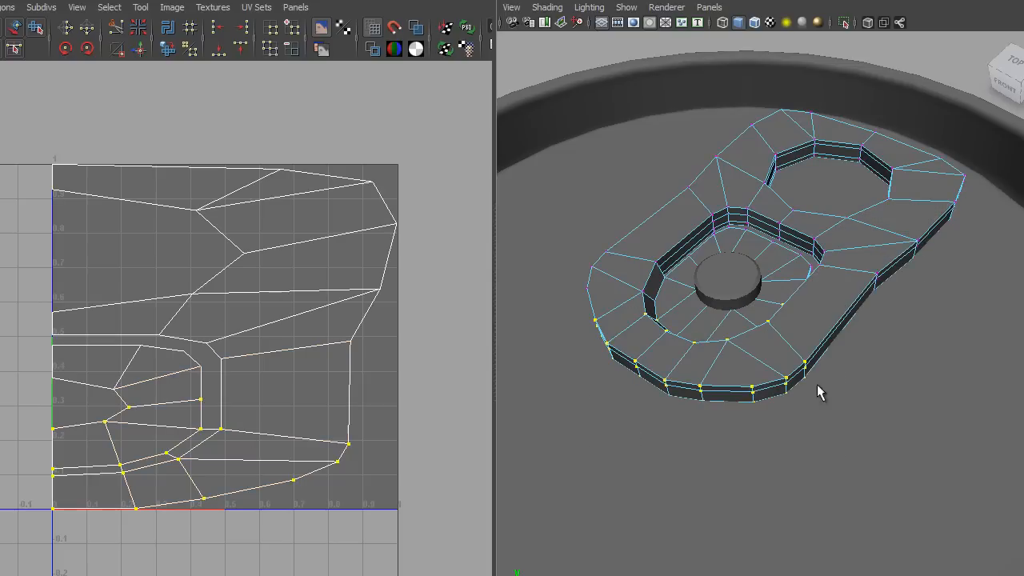
mouse_move(698, 400)
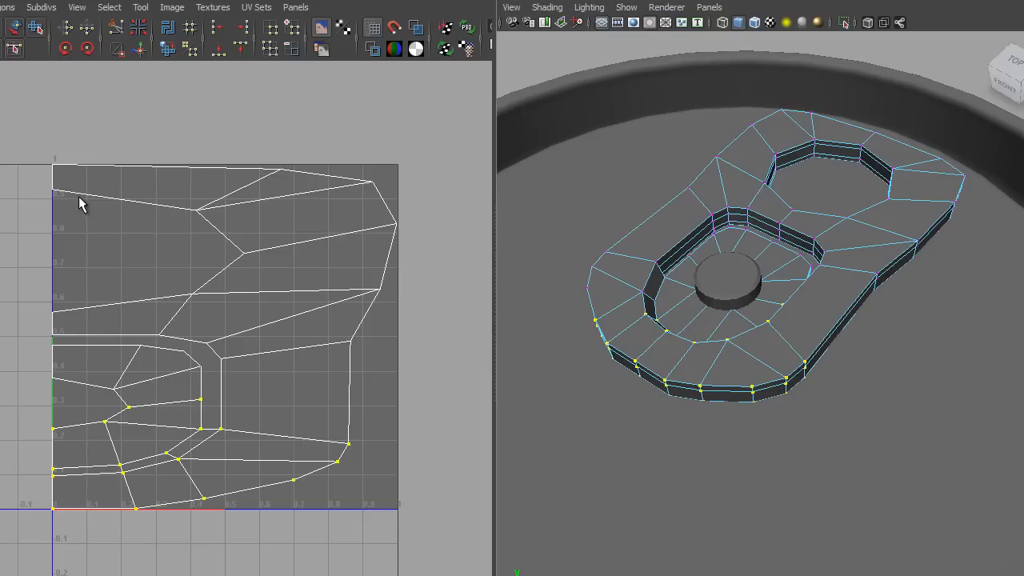
mouse_move(232, 444)
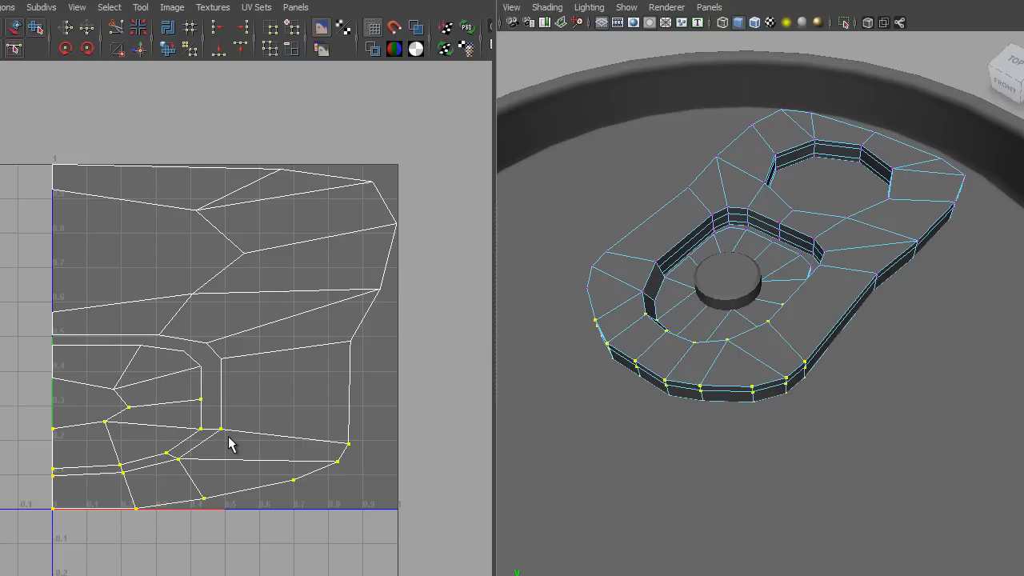
mouse_move(324, 474)
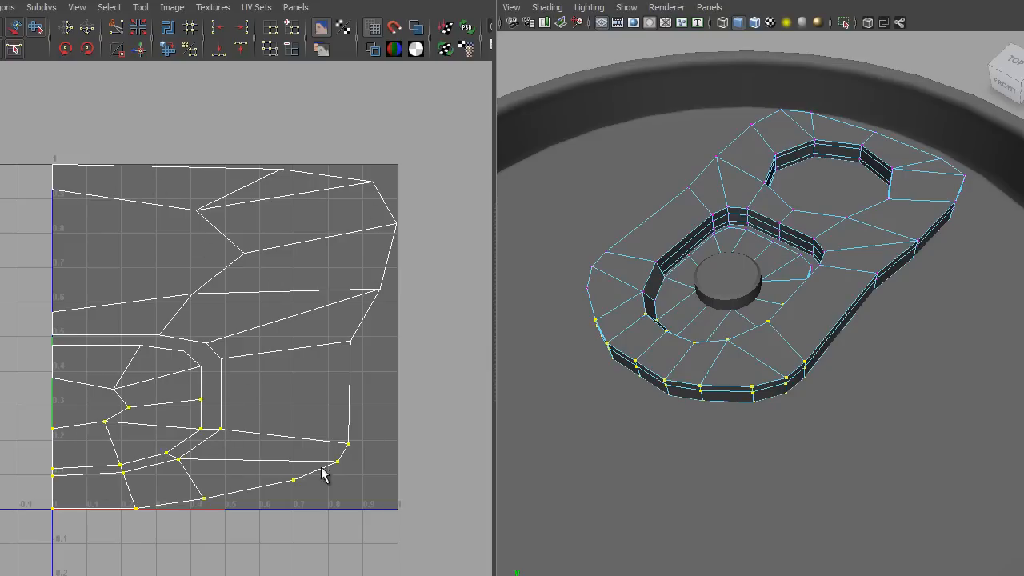
mouse_move(712, 290)
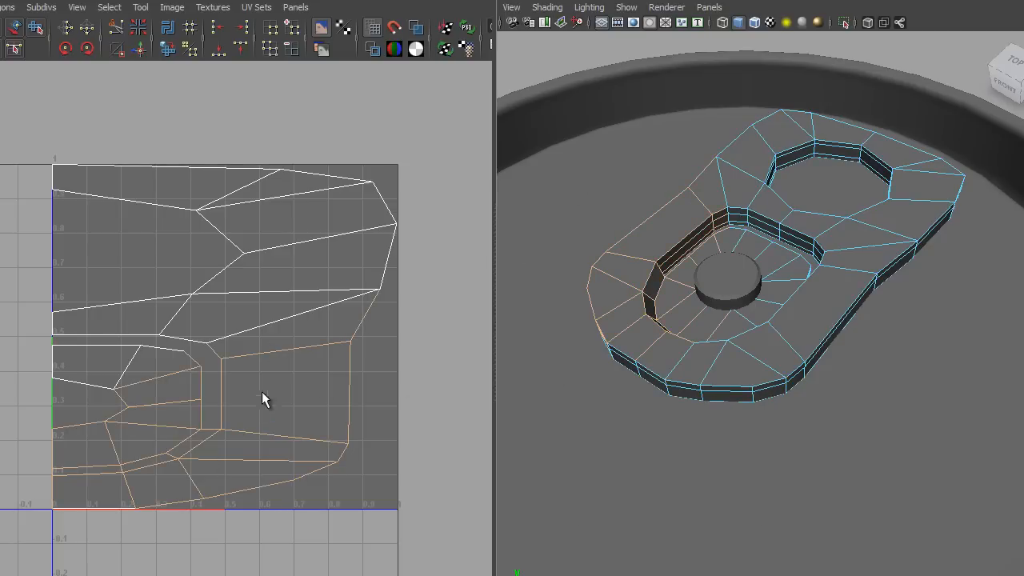
mouse_move(250, 456)
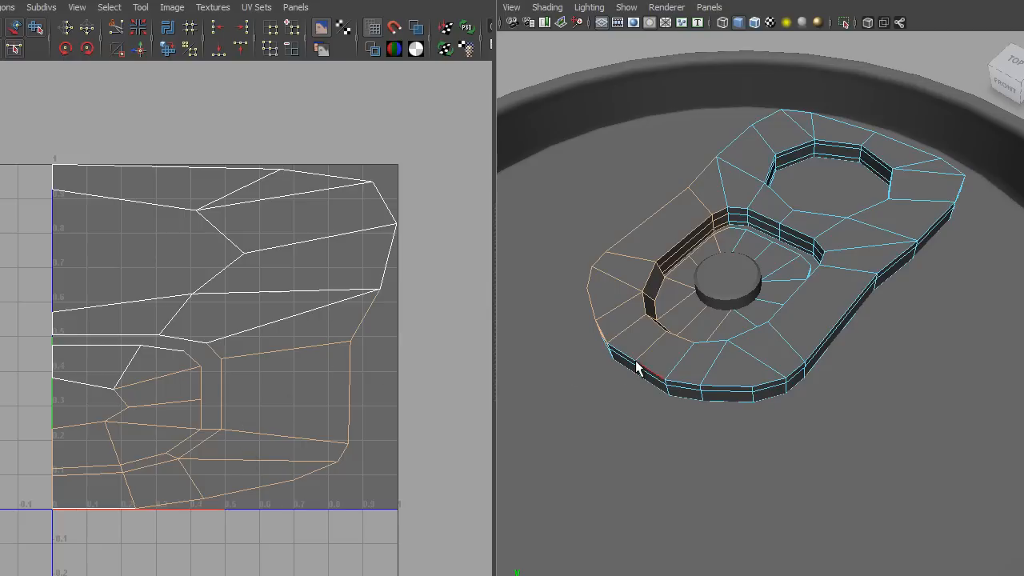
mouse_move(384, 426)
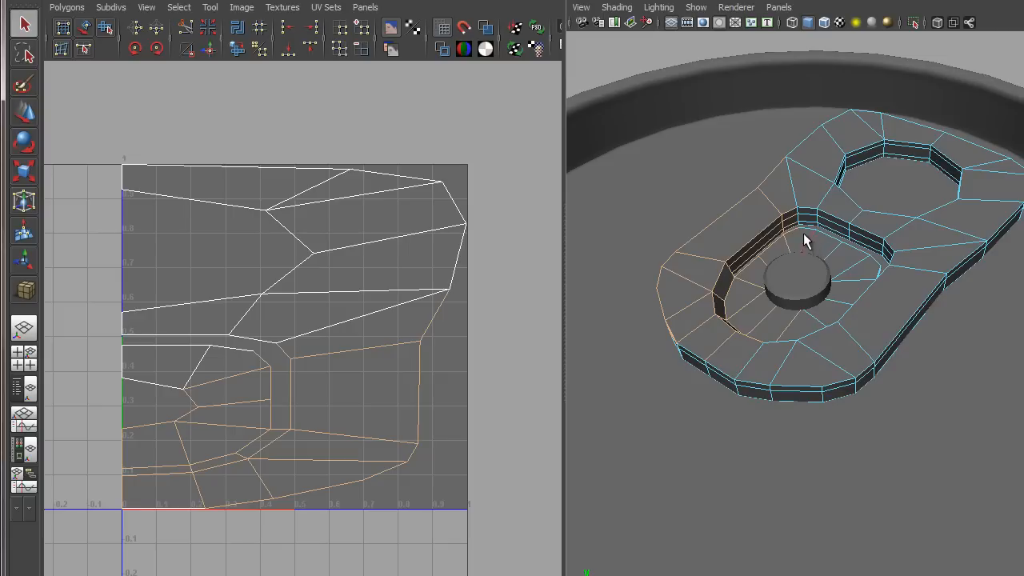
mouse_move(803, 286)
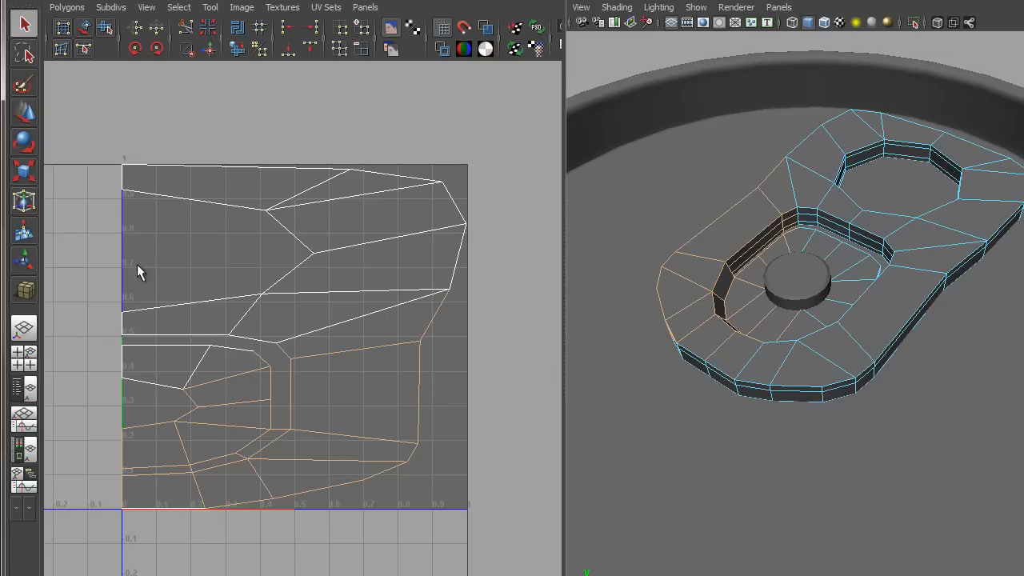
Step: Switch to the Scale Tool for the selected ring-pull components
click(24, 112)
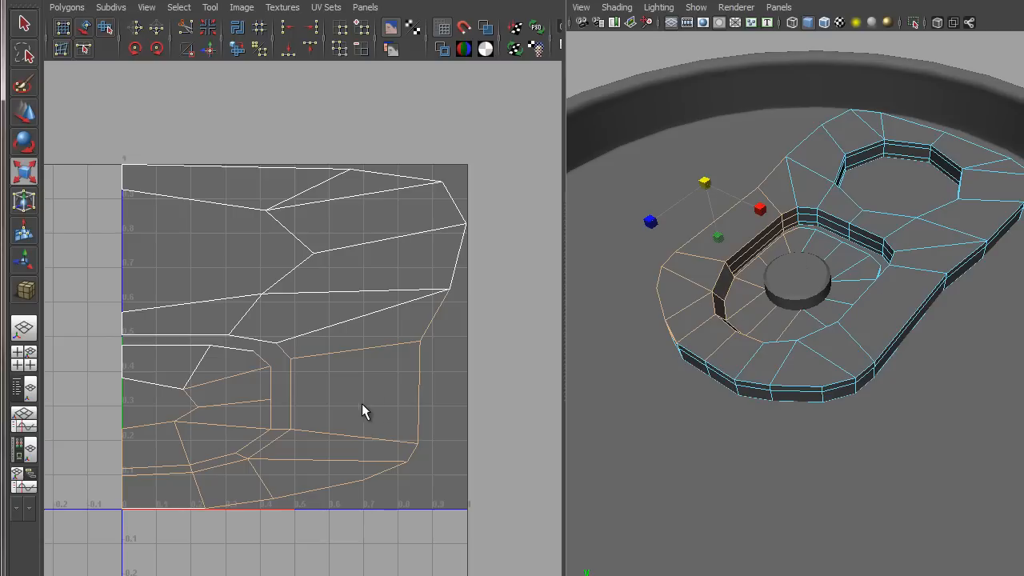
mouse_move(370, 406)
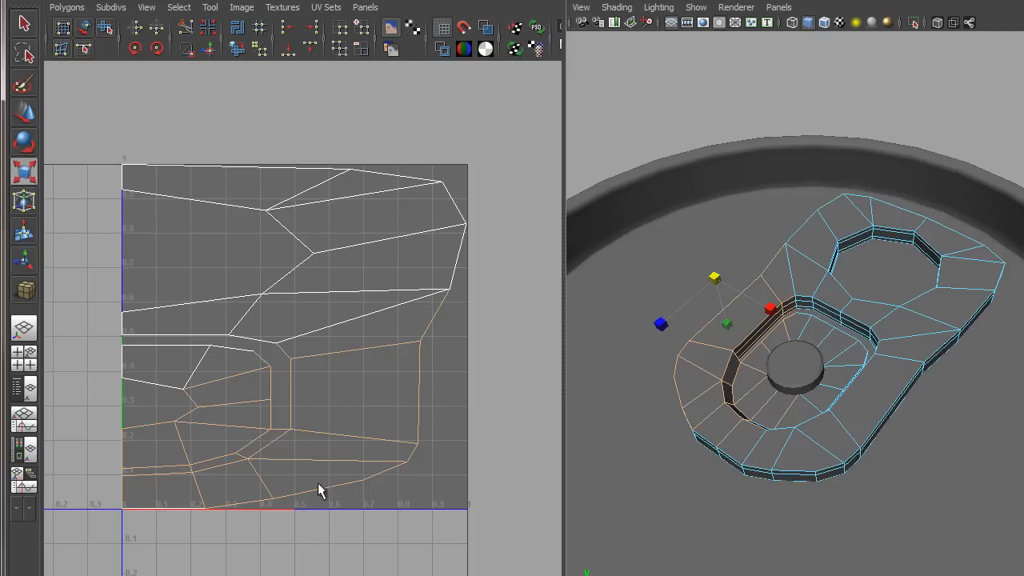
mouse_move(423, 419)
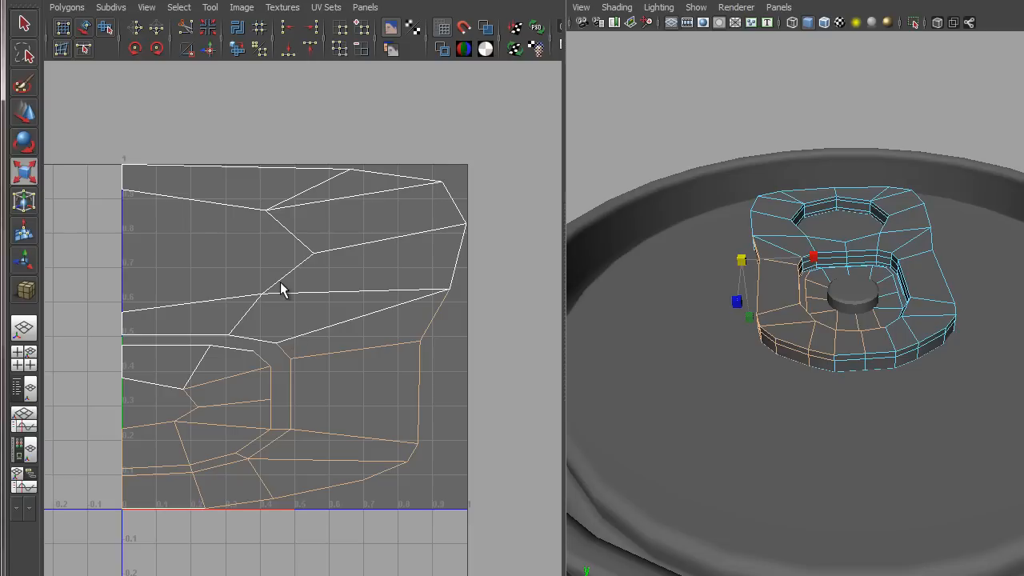
Step: Bring up the component marking menu on the ring pull
right_click(287, 294)
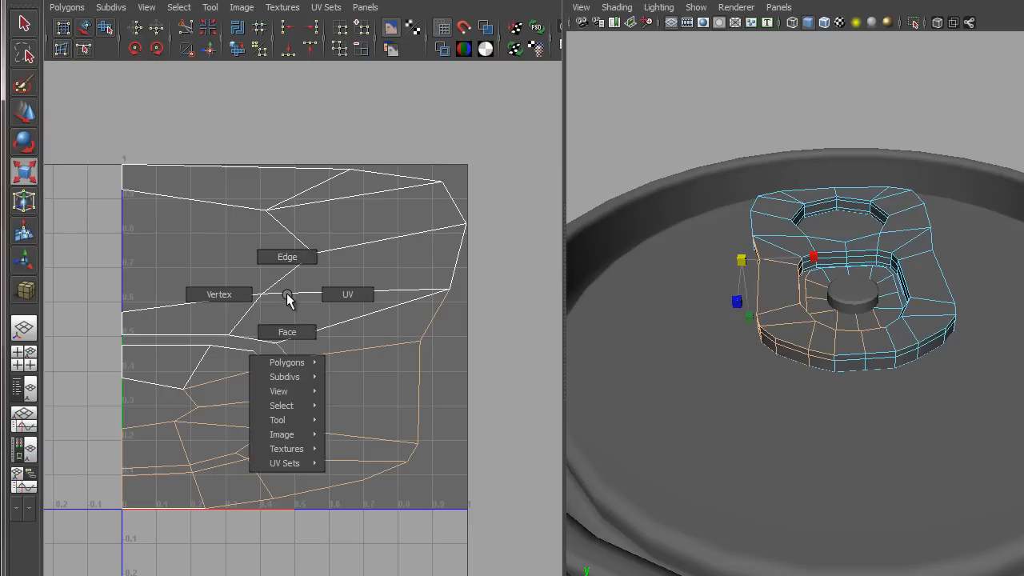
mouse_move(347, 294)
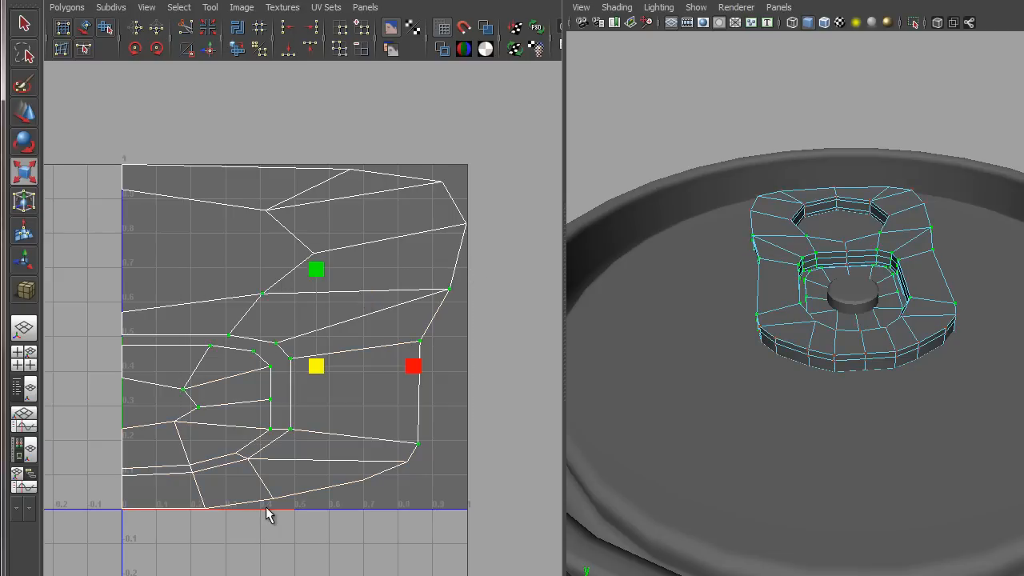
mouse_move(436, 324)
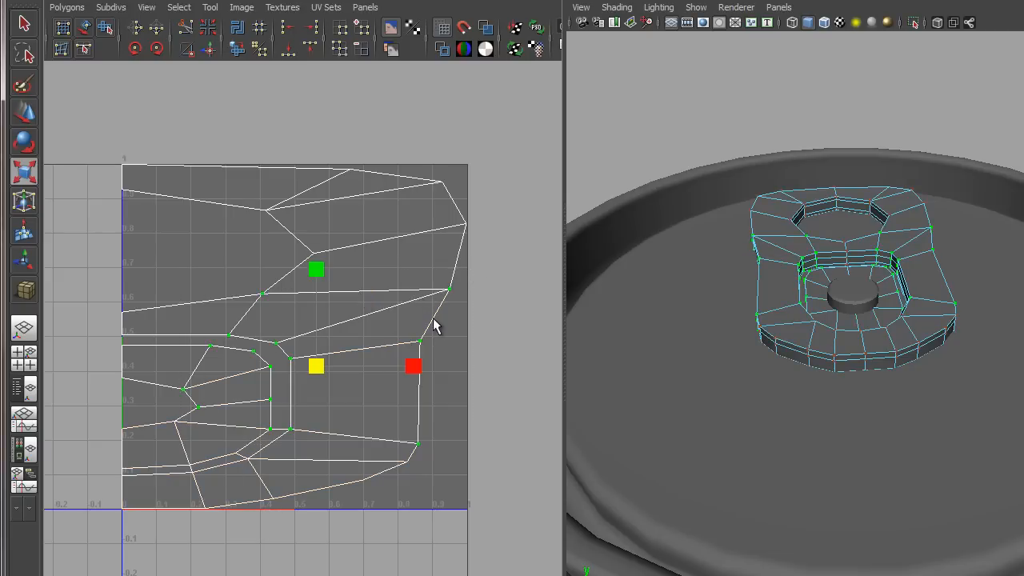
mouse_move(451, 298)
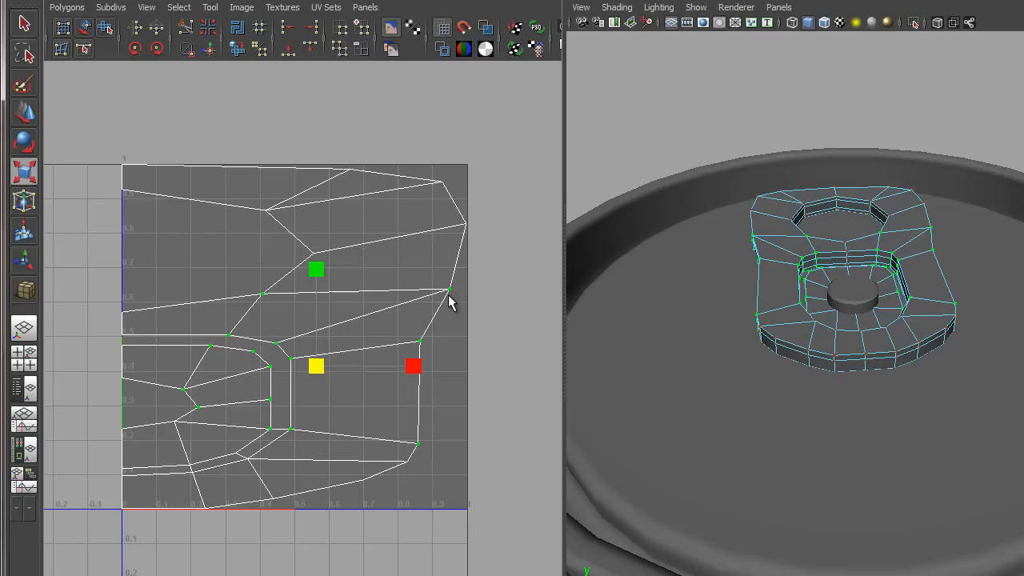
mouse_move(453, 291)
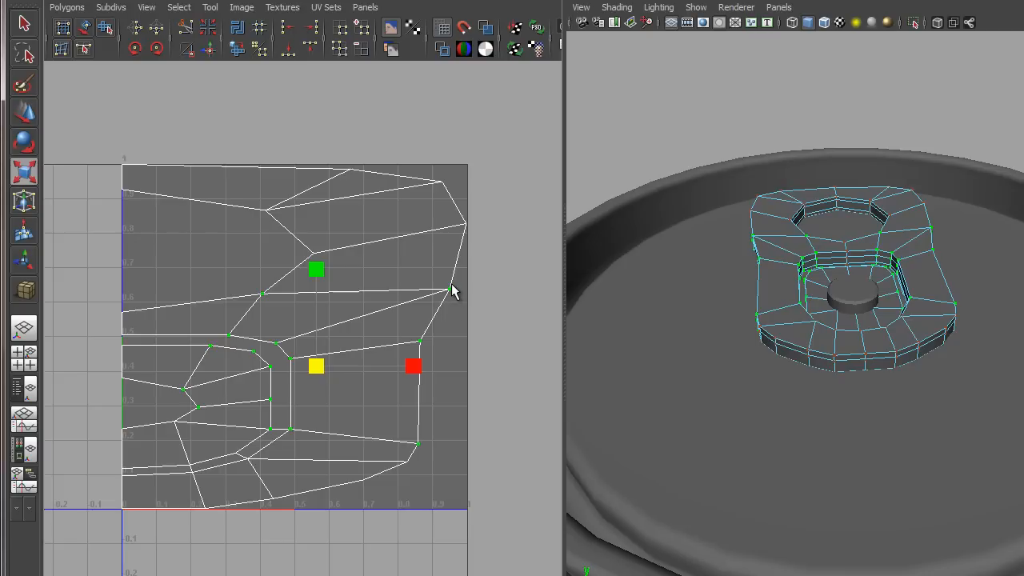
mouse_move(454, 296)
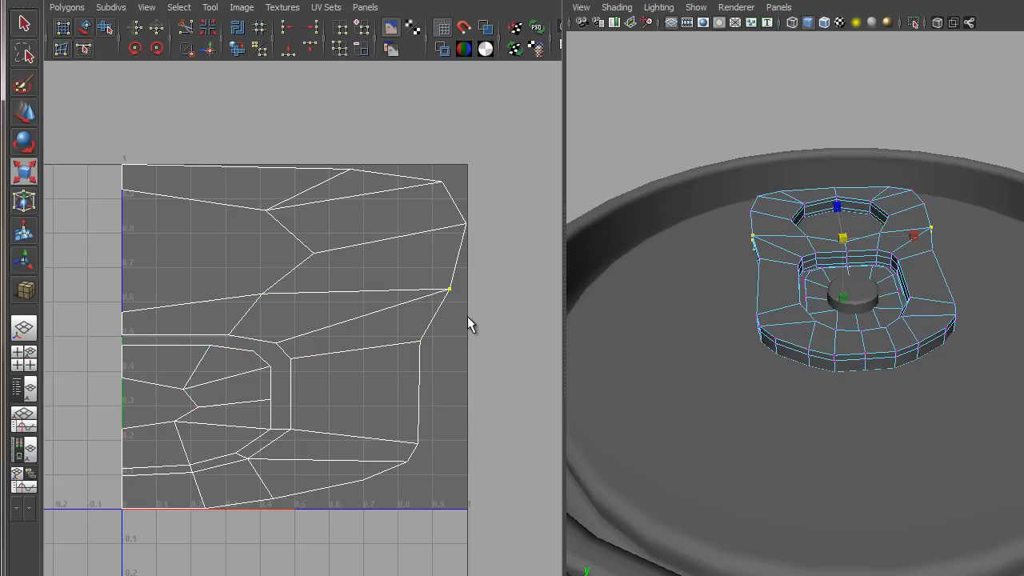
mouse_move(420, 308)
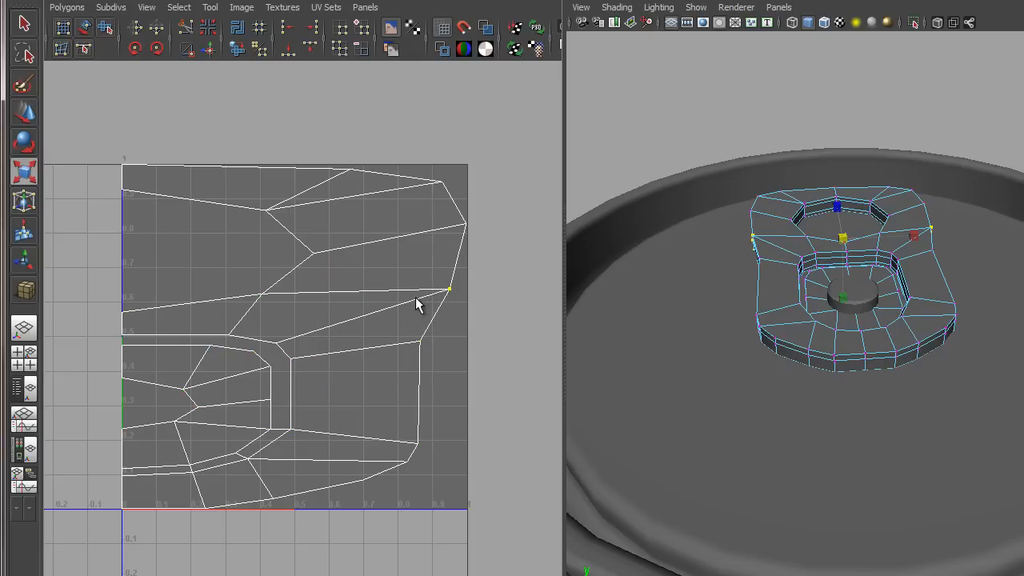
Step: Switch to UV components and pick UVs on the ring pull's right edge
right_click(416, 298)
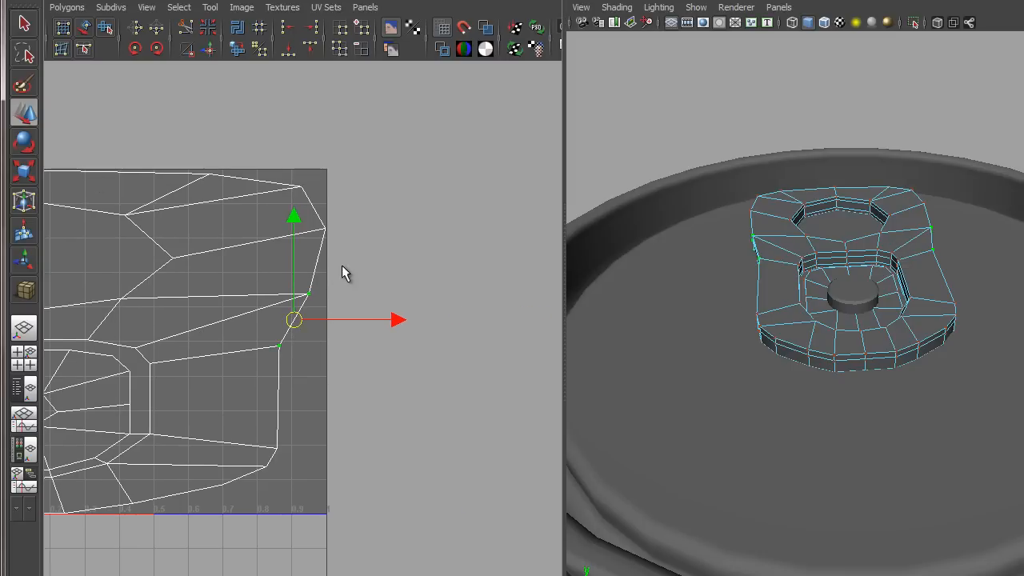
mouse_move(296, 355)
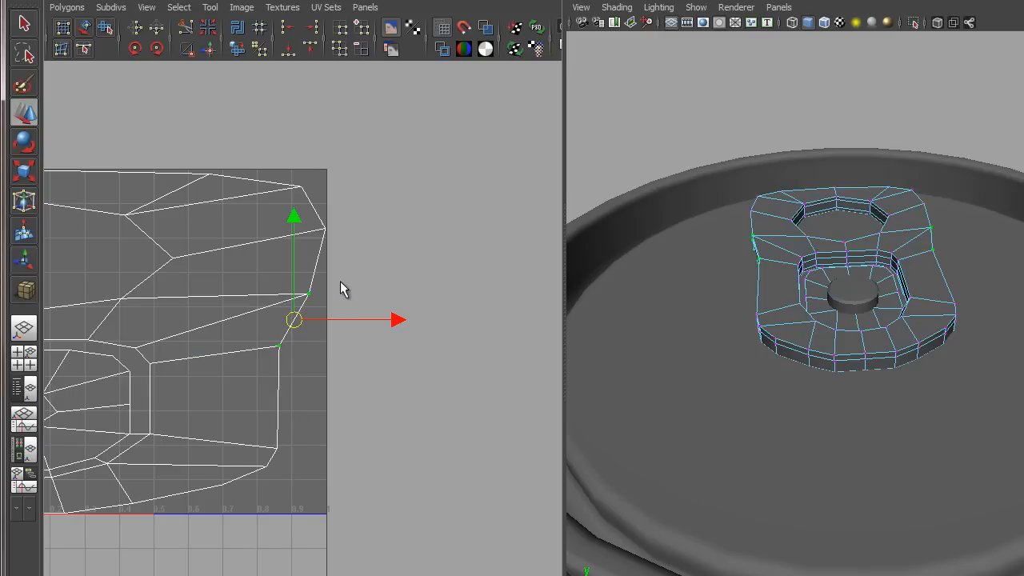
mouse_move(333, 291)
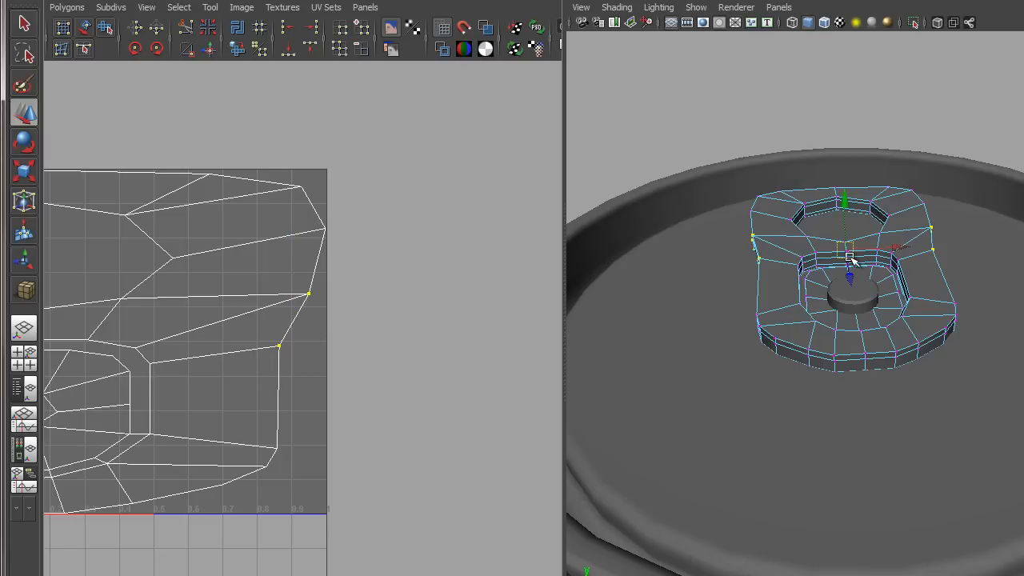
drag(851, 260, 851, 241)
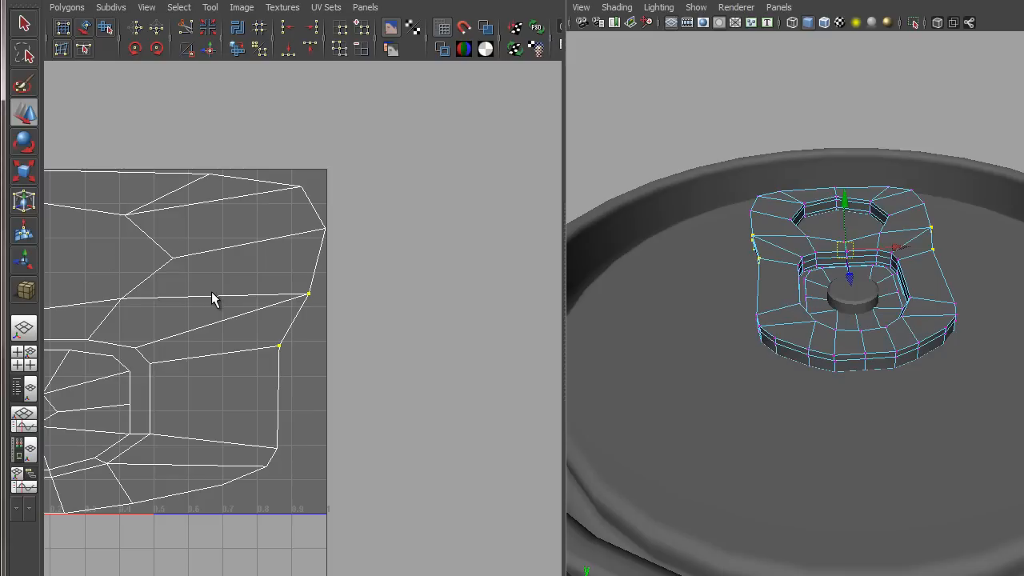
right_click(213, 298)
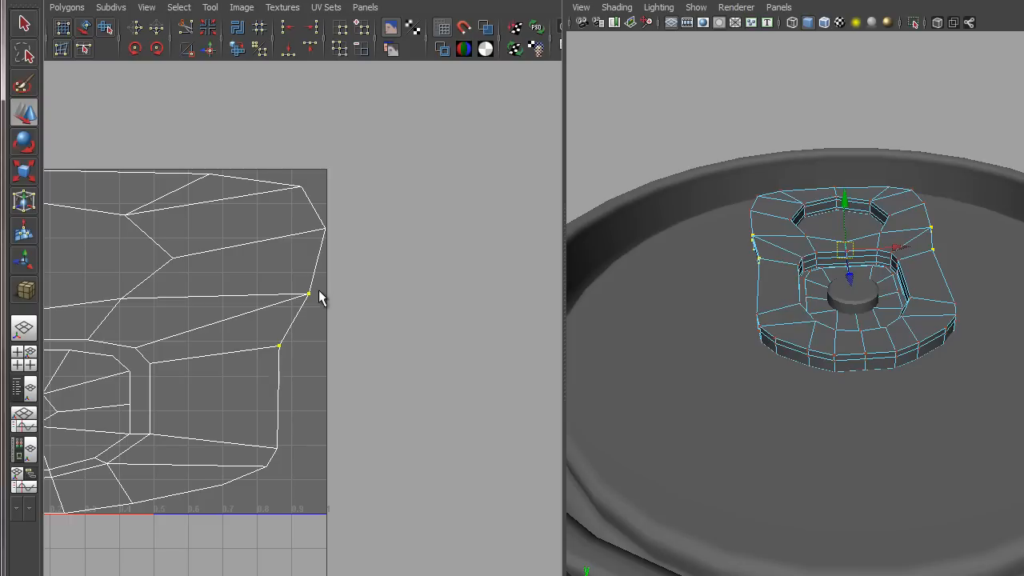
click(308, 294)
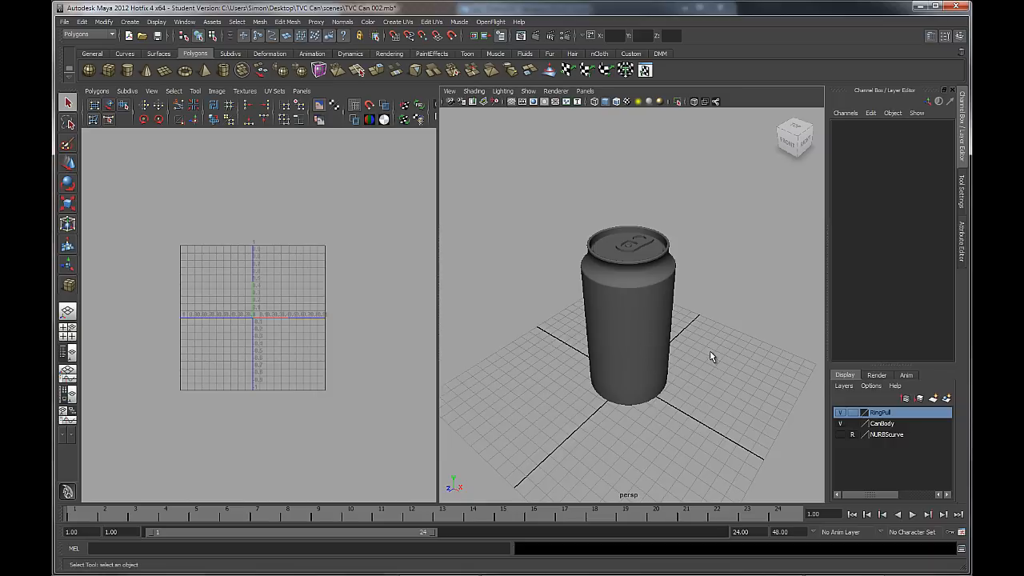
mouse_move(680, 339)
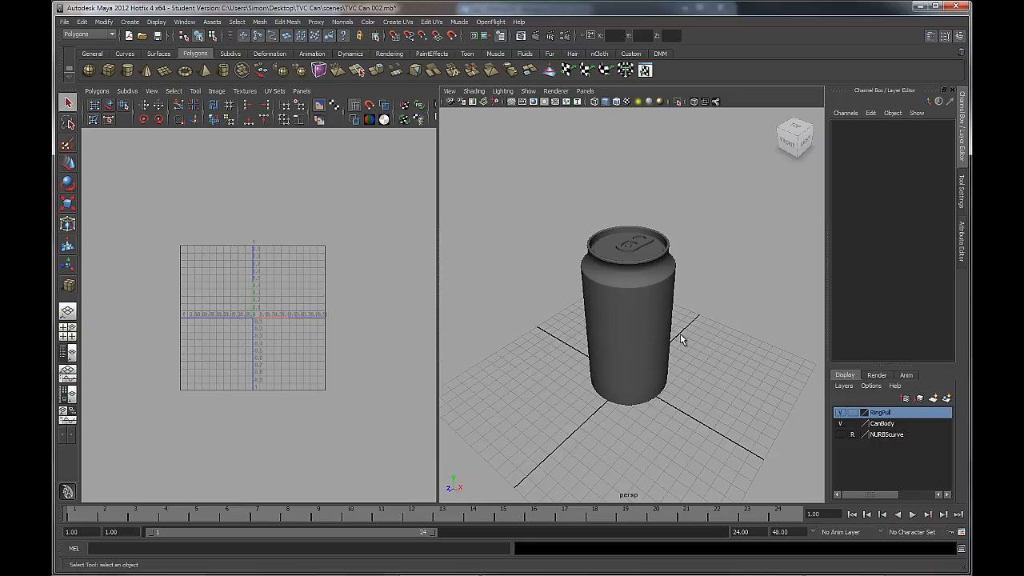
mouse_move(656, 330)
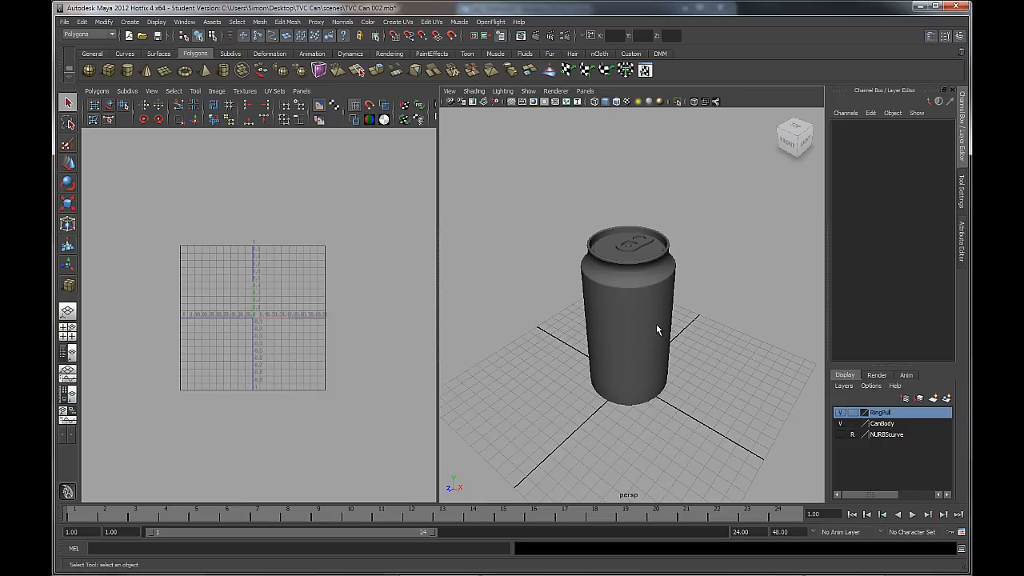